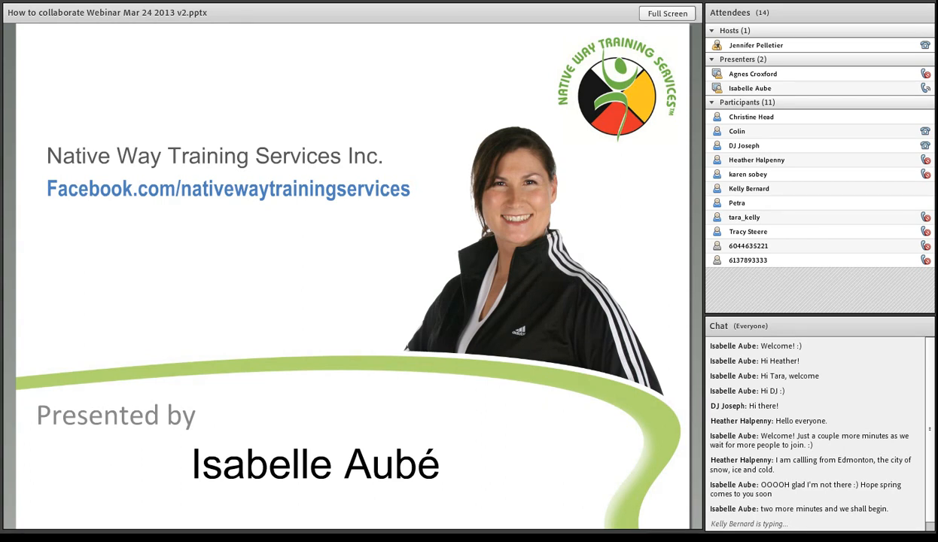
# Step: Advance the shared deck to the 'In Partnership with' slide showing the partner logos
pyautogui.scroll(-3)
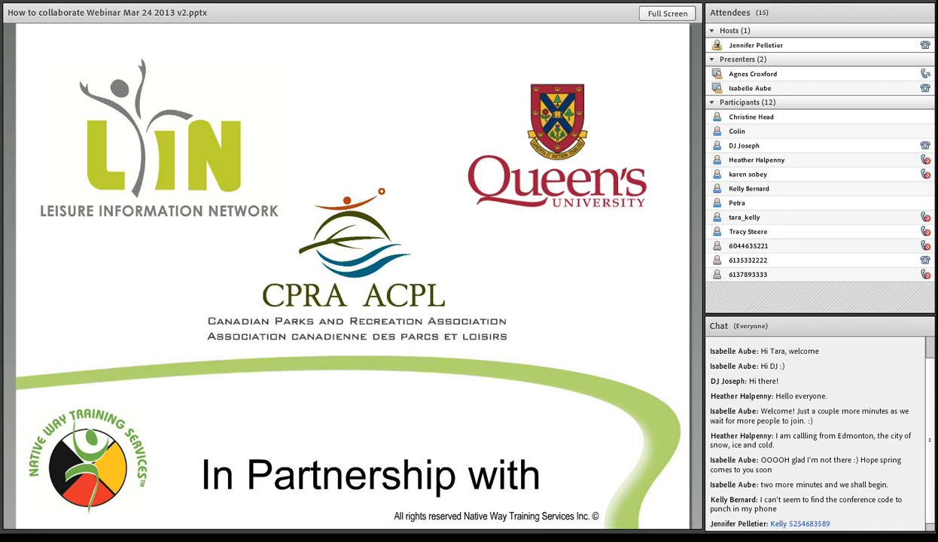
# Step: Advance the shared deck to the 'Webinar Orientation with Jennifer Pelletier' slide
pyautogui.scroll(-3)
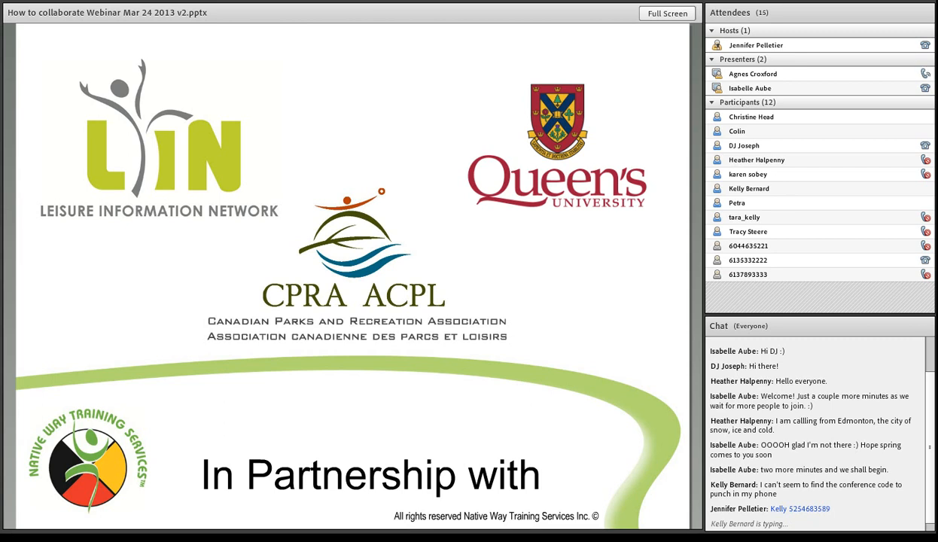
pyautogui.scroll(-3)
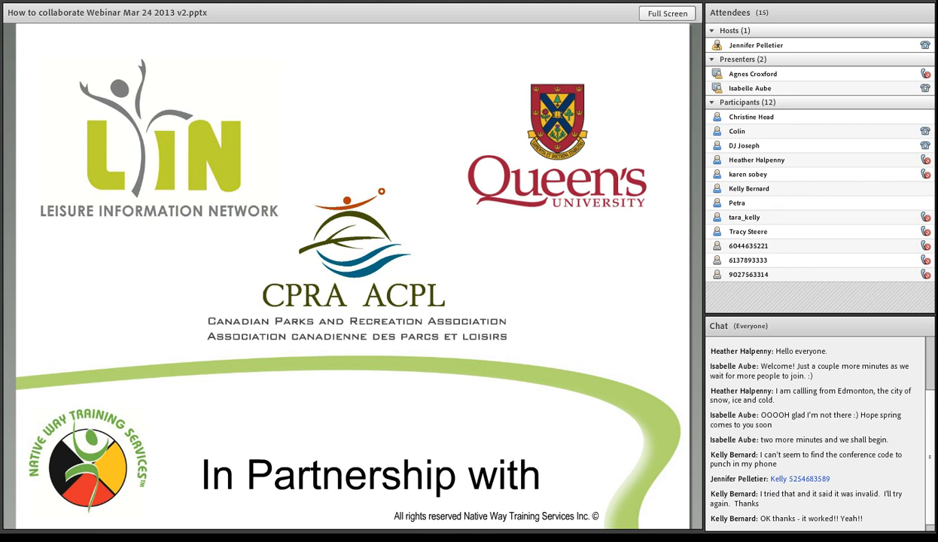
pyautogui.scroll(-3)
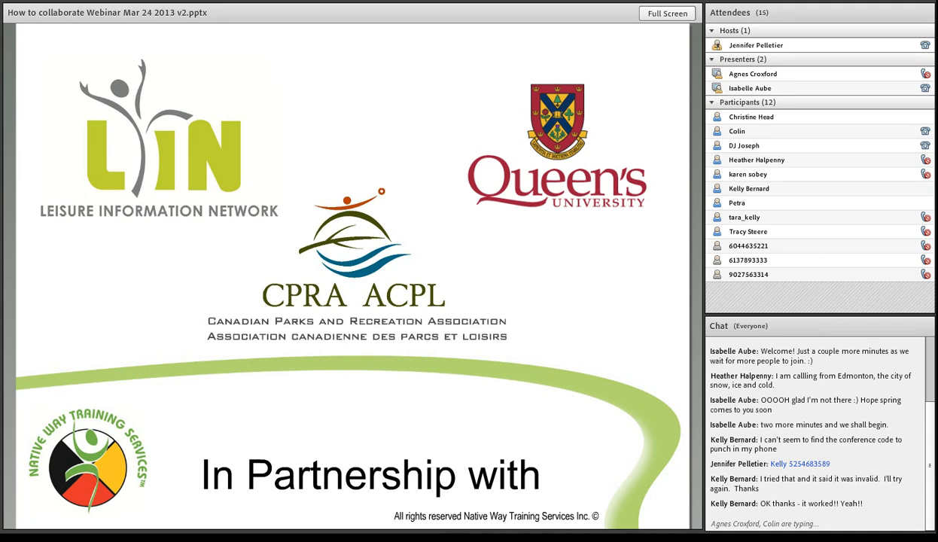
pyautogui.scroll(-3)
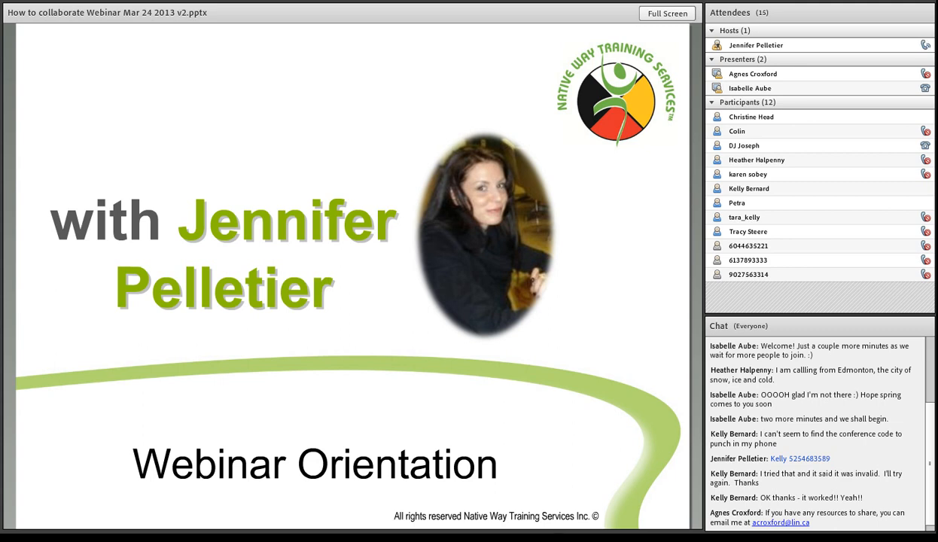
pyautogui.scroll(-3)
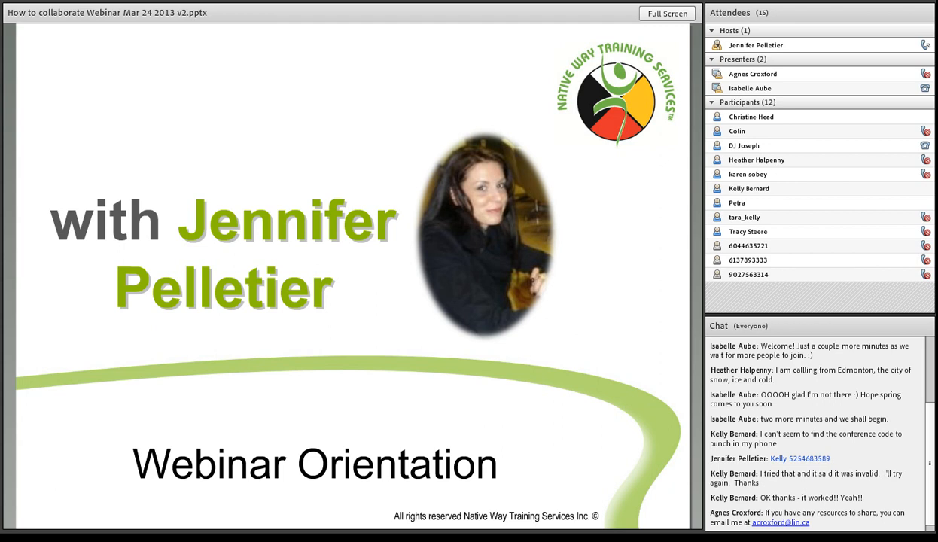
pyautogui.scroll(-3)
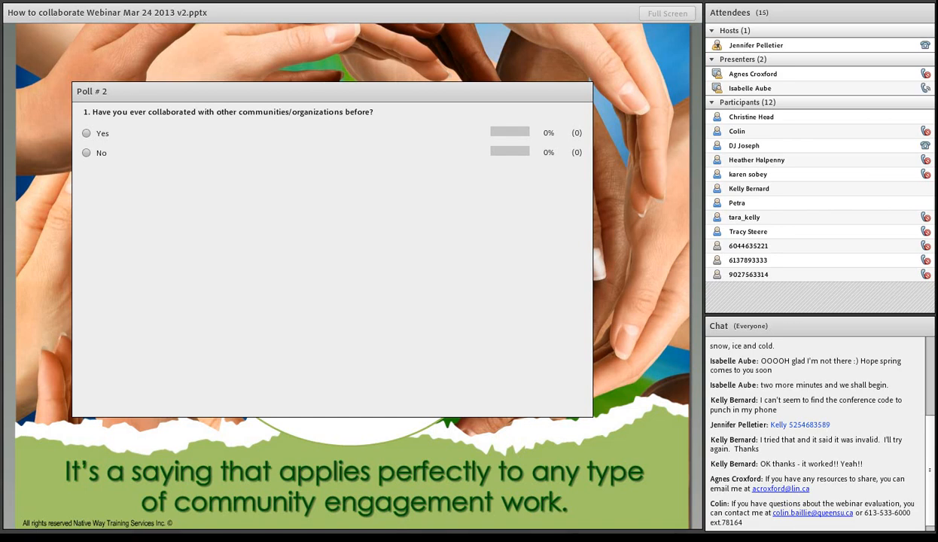
pyautogui.click(86, 133)
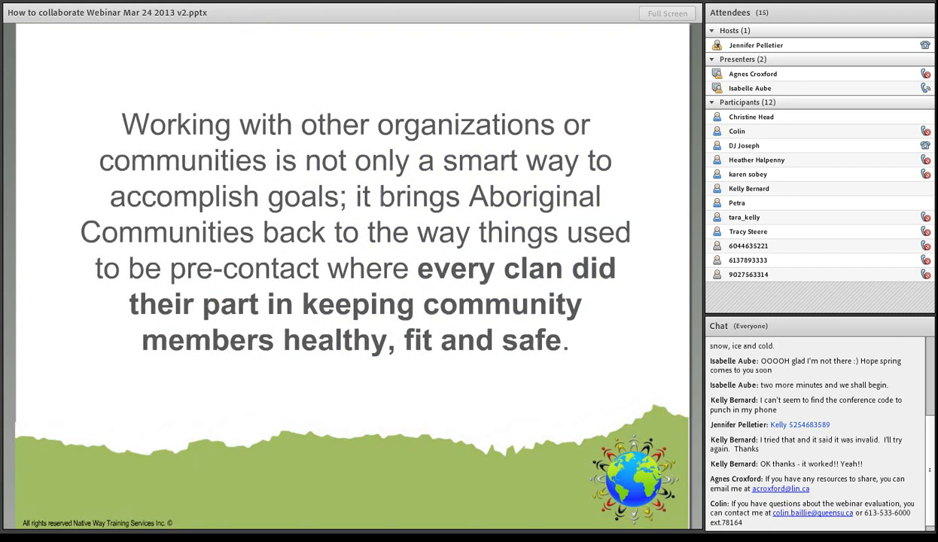
pyautogui.scroll(-3)
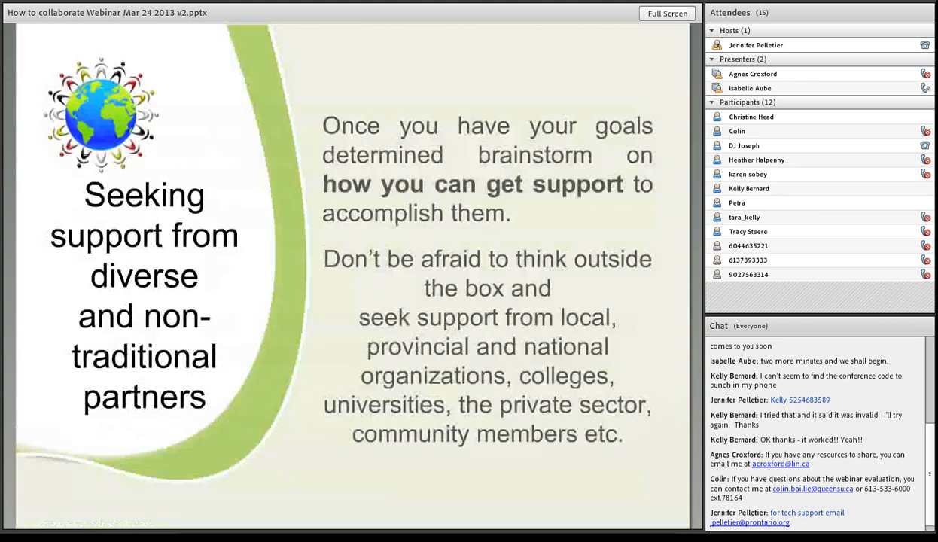
# Step: Display Poll #3 asking attendees to rate community collaboration from 1 Low to 7 High
pyautogui.click(924, 88)
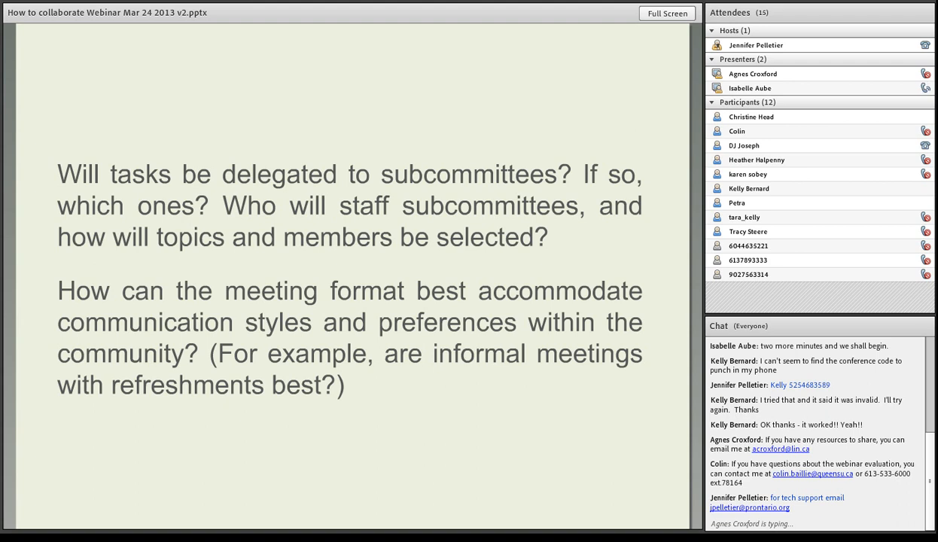
pyautogui.scroll(-3)
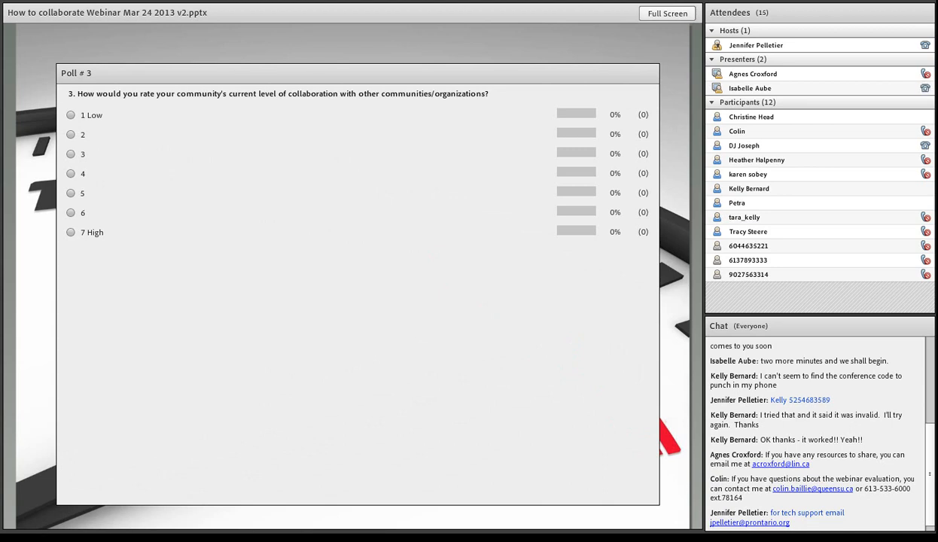
# Step: Show the Webinar Evaluation slide with the clipboard picture in the share pod
pyautogui.click(71, 154)
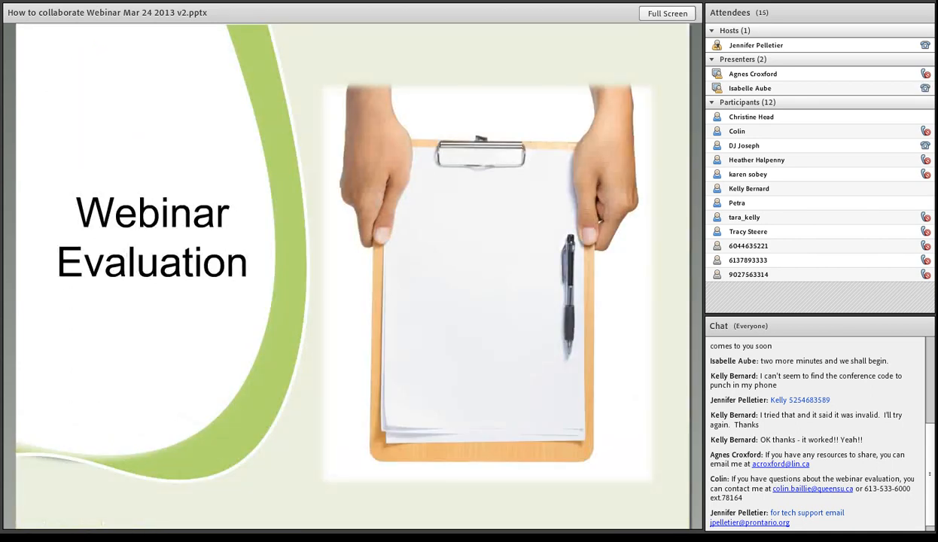
# Step: Advance the shared deck past the evaluation slide to the Group Discussion slide
pyautogui.scroll(-3)
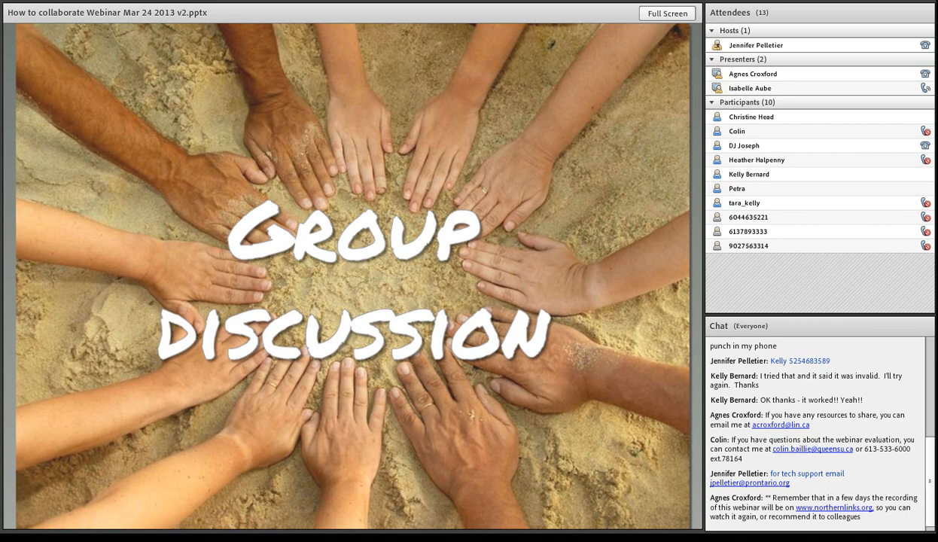
# Step: Stop sharing the Group Discussion presentation so the pod shows nothing shared
pyautogui.scroll(-3)
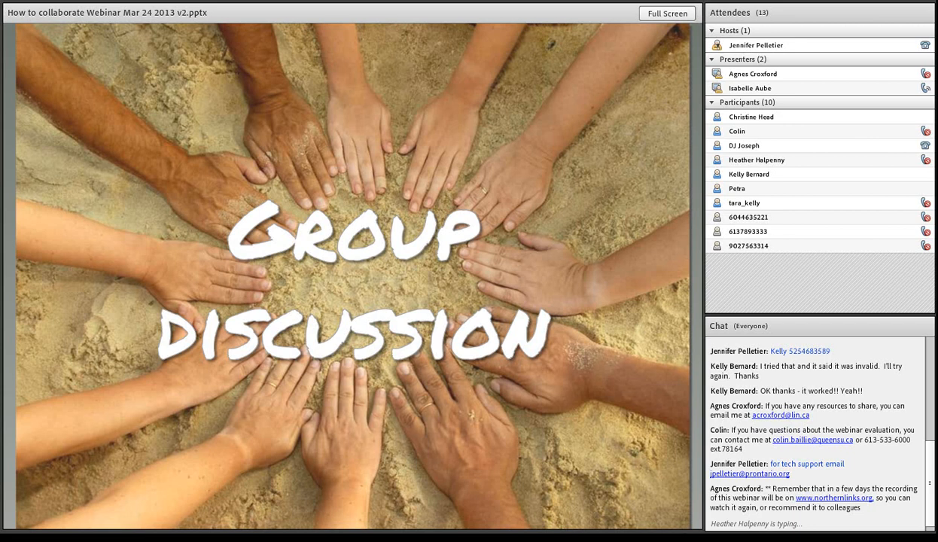
pyautogui.scroll(-3)
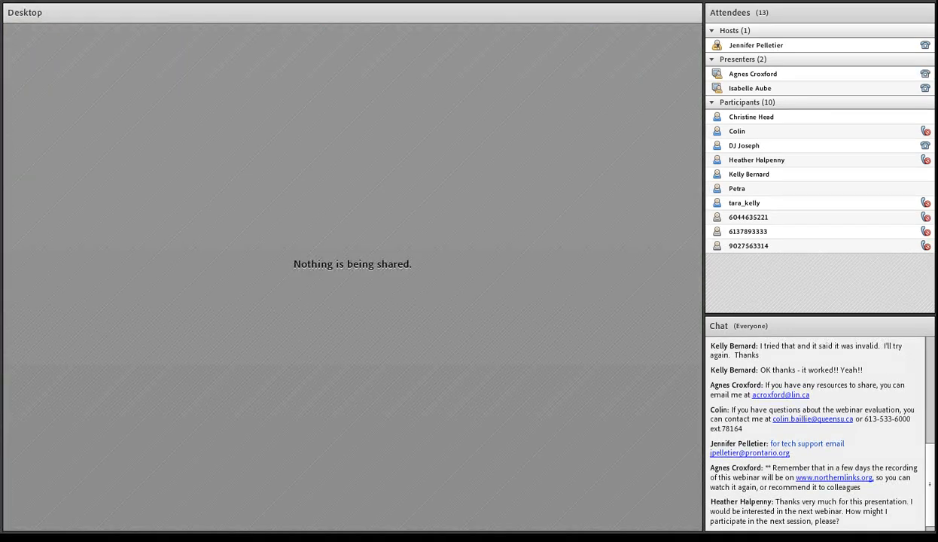
# Step: Bring up the shared Firefox desktop showing the Northern Links recreation programming homepage
pyautogui.scroll(-3)
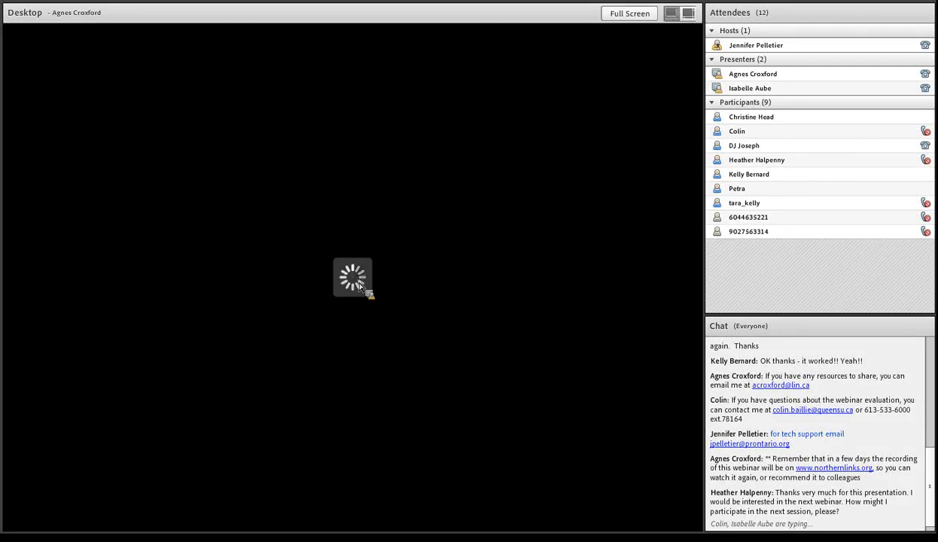
pyautogui.scroll(-3)
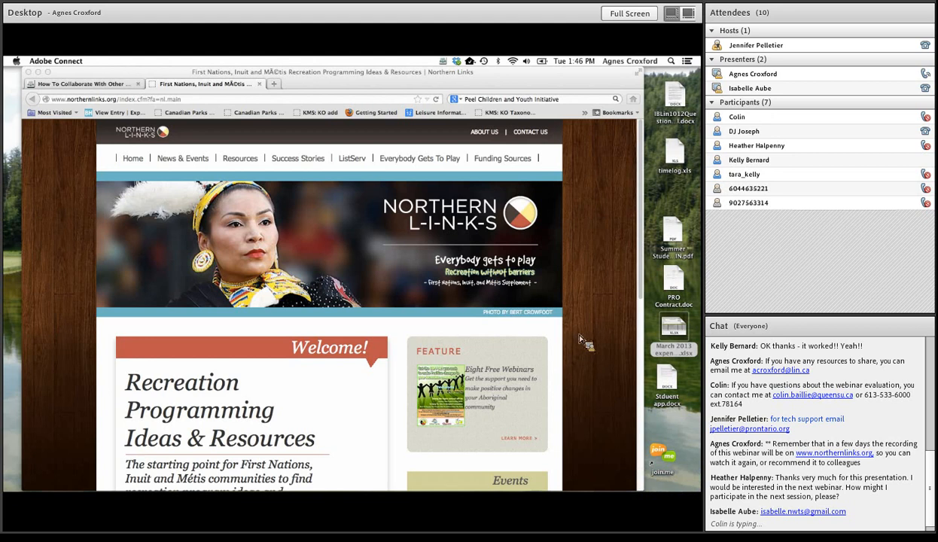
pyautogui.scroll(-3)
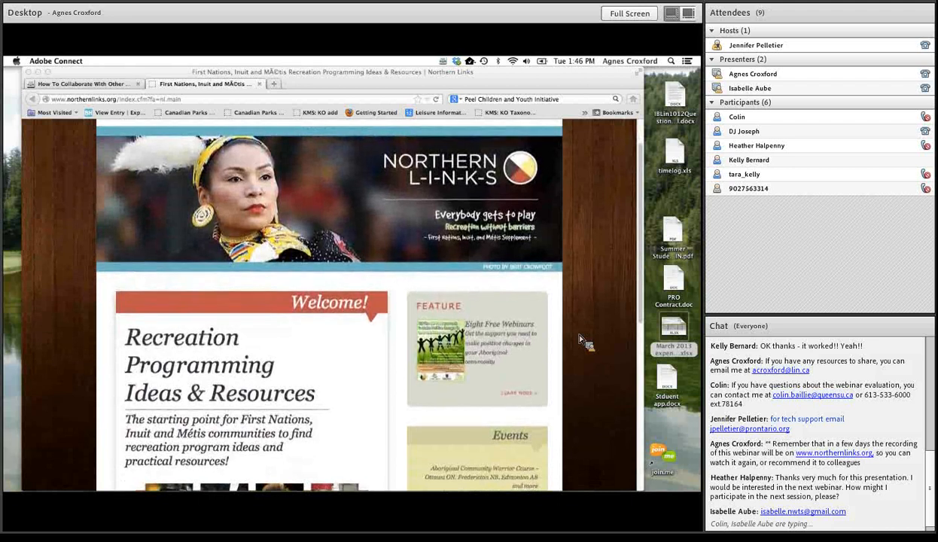
pyautogui.scroll(-3)
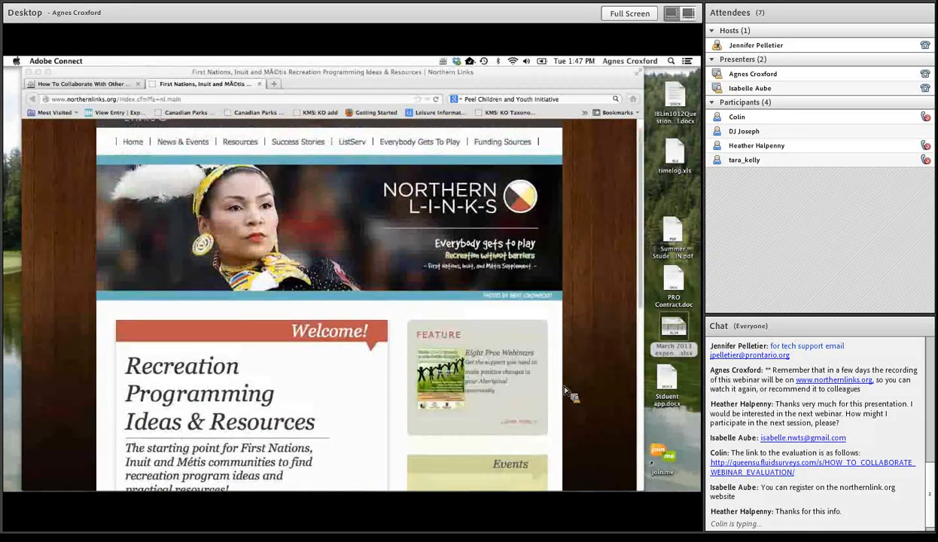
pyautogui.scroll(-3)
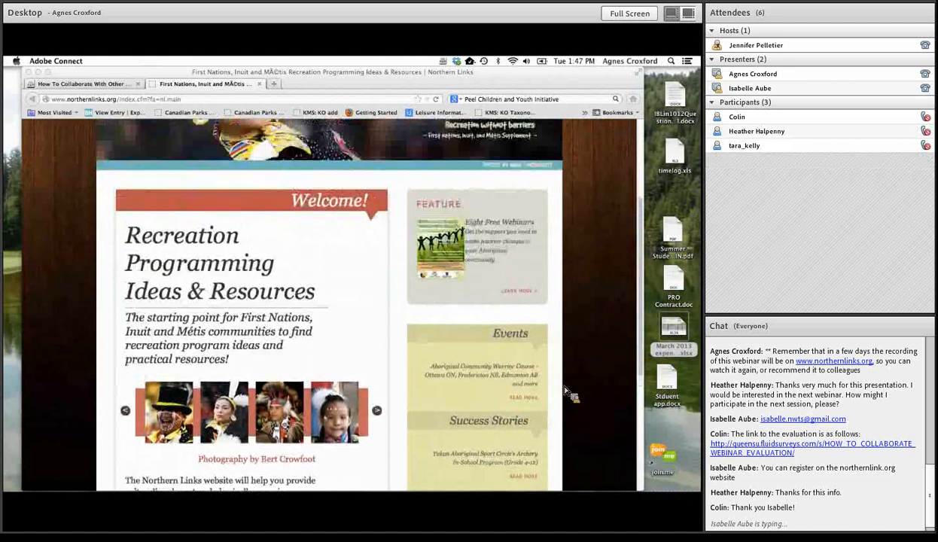
pyautogui.scroll(3)
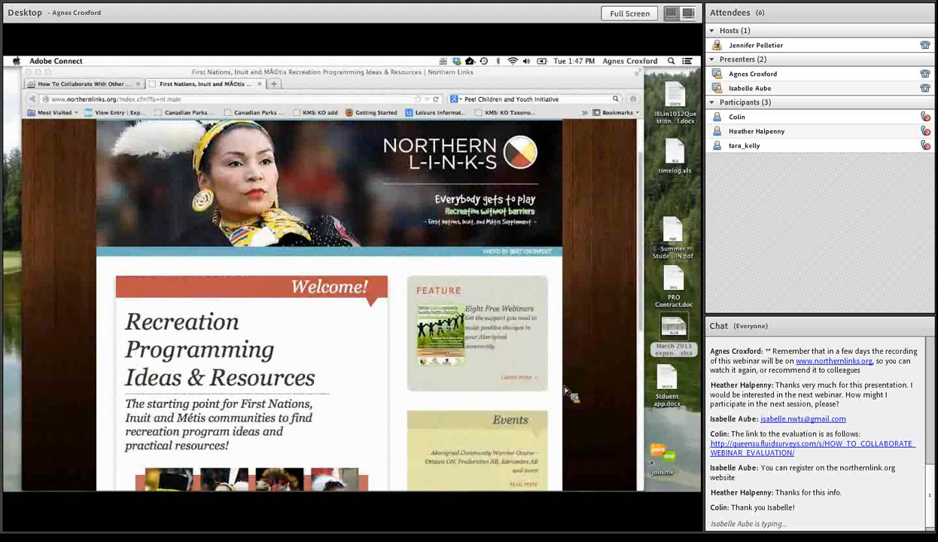
pyautogui.scroll(3)
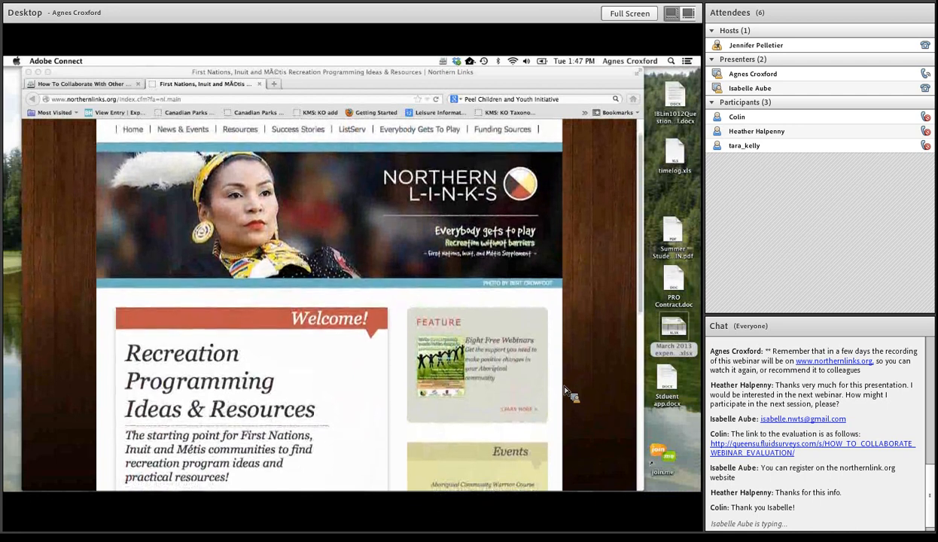
pyautogui.scroll(-3)
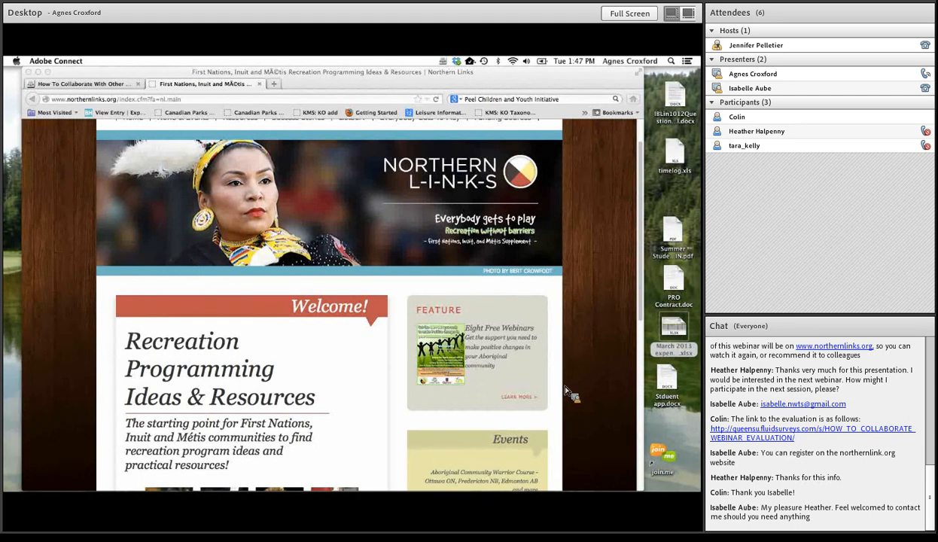
pyautogui.scroll(-3)
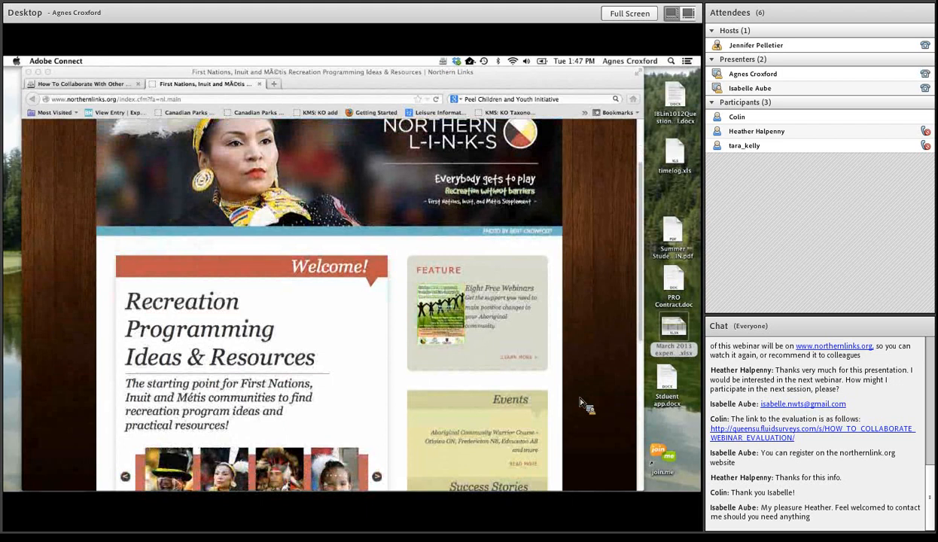
pyautogui.scroll(-3)
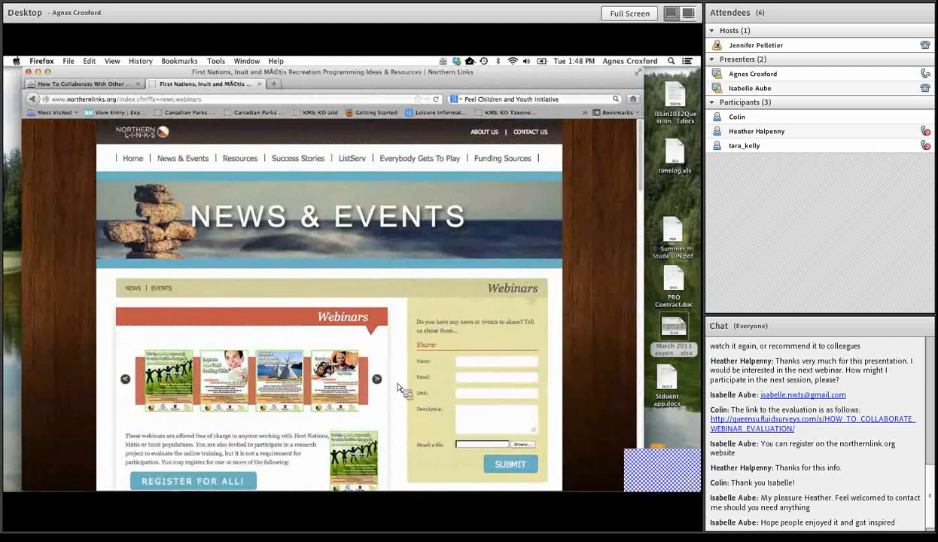
# Step: Page through the upcoming webinar listings in the shared Firefox window
pyautogui.scroll(-3)
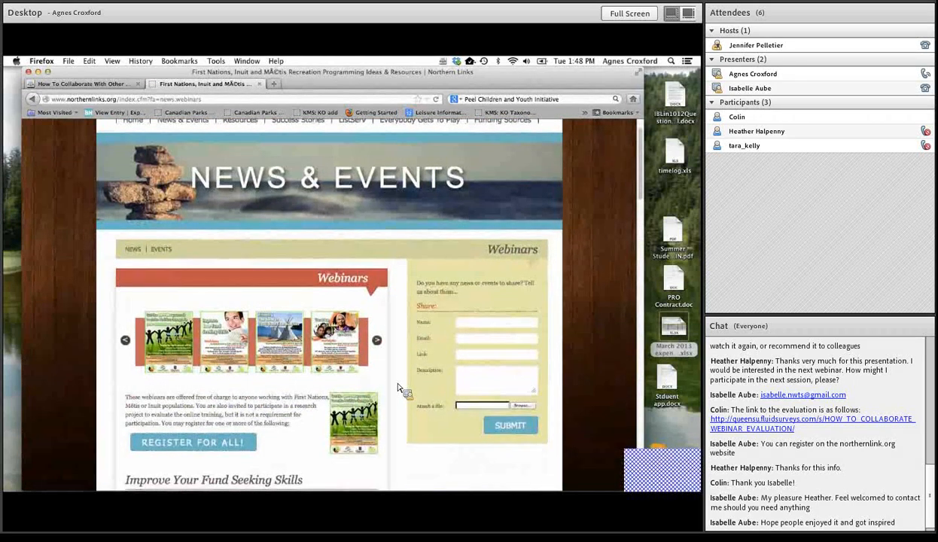
pyautogui.scroll(-3)
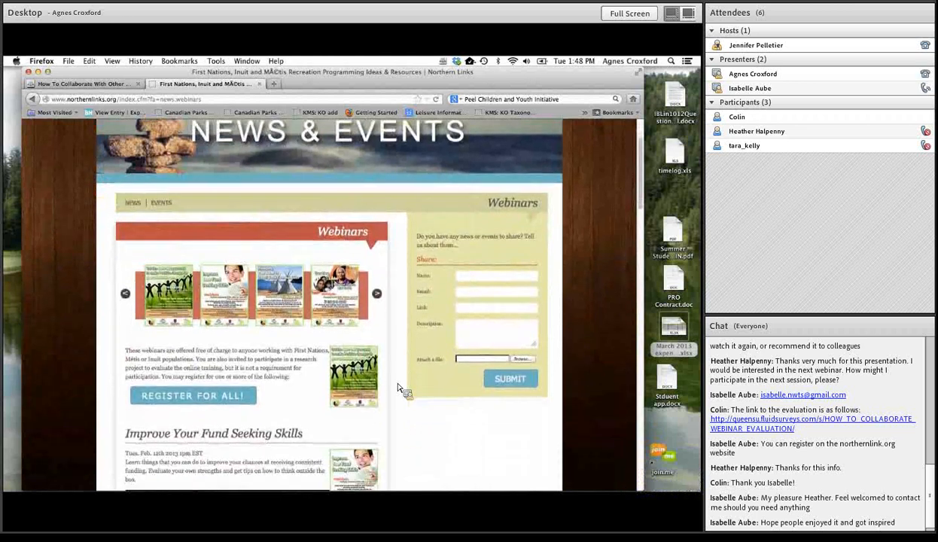
pyautogui.scroll(-3)
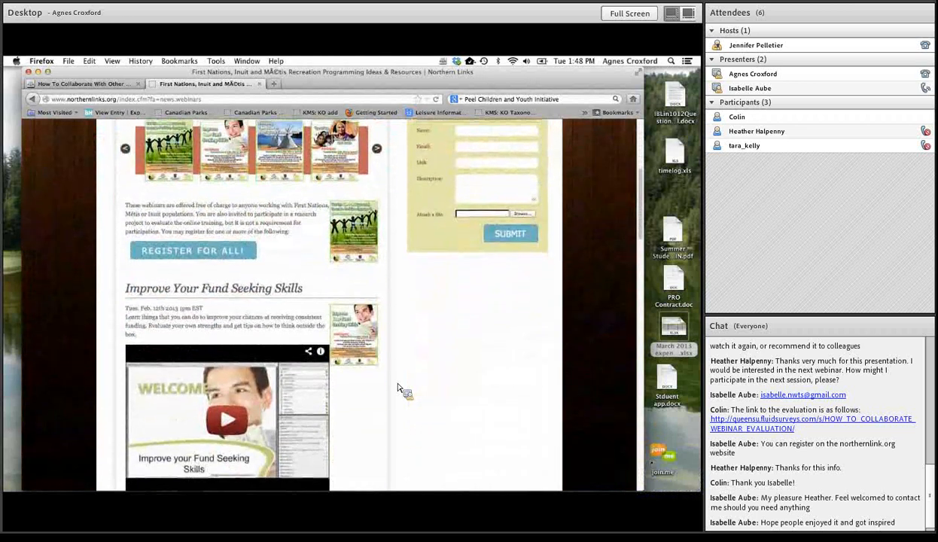
pyautogui.scroll(-3)
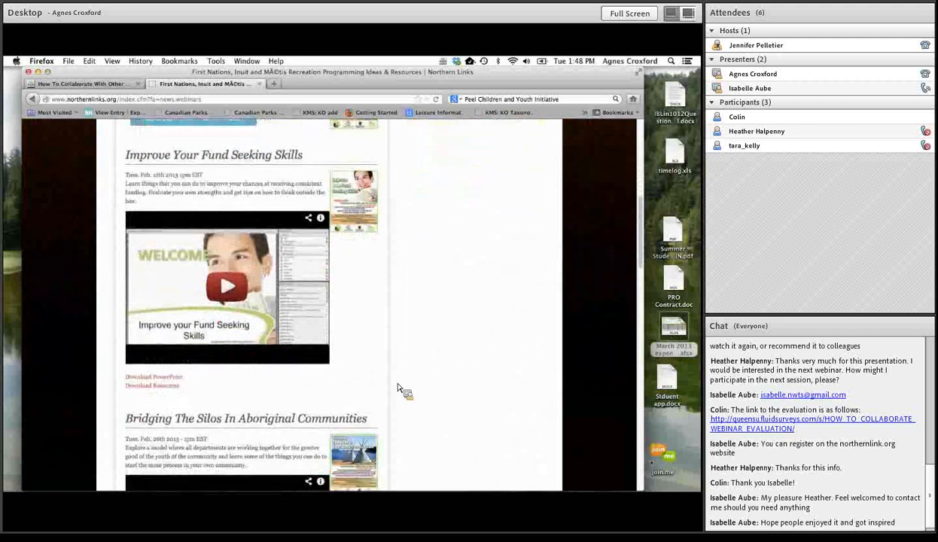
pyautogui.scroll(-3)
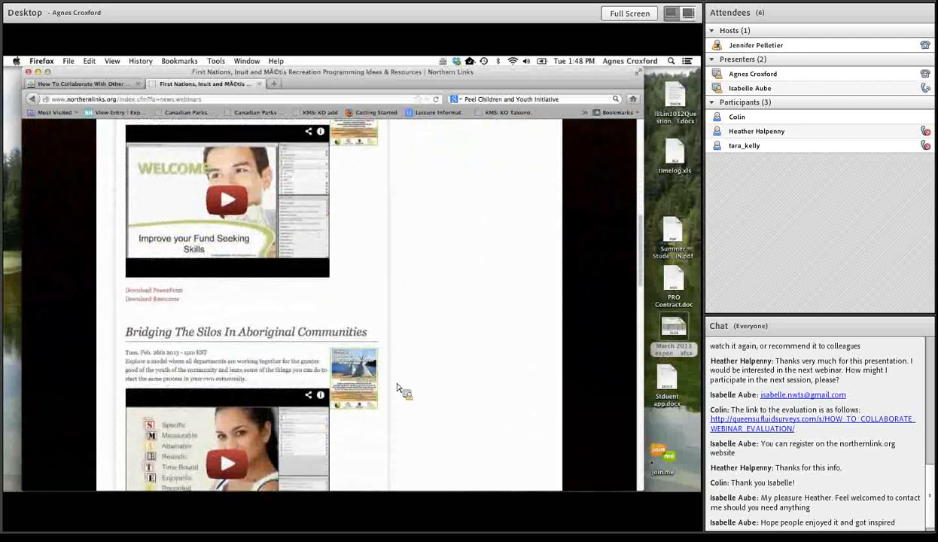
pyautogui.scroll(-3)
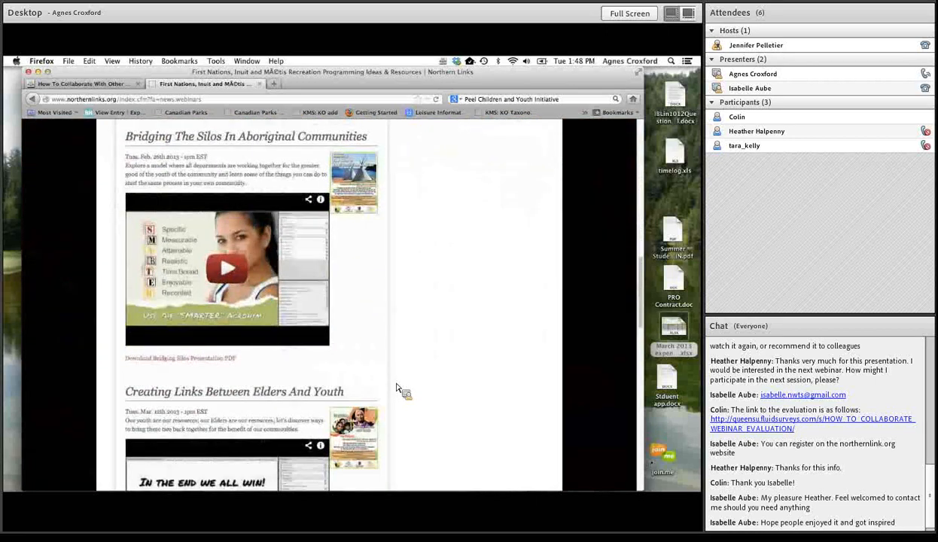
pyautogui.scroll(-3)
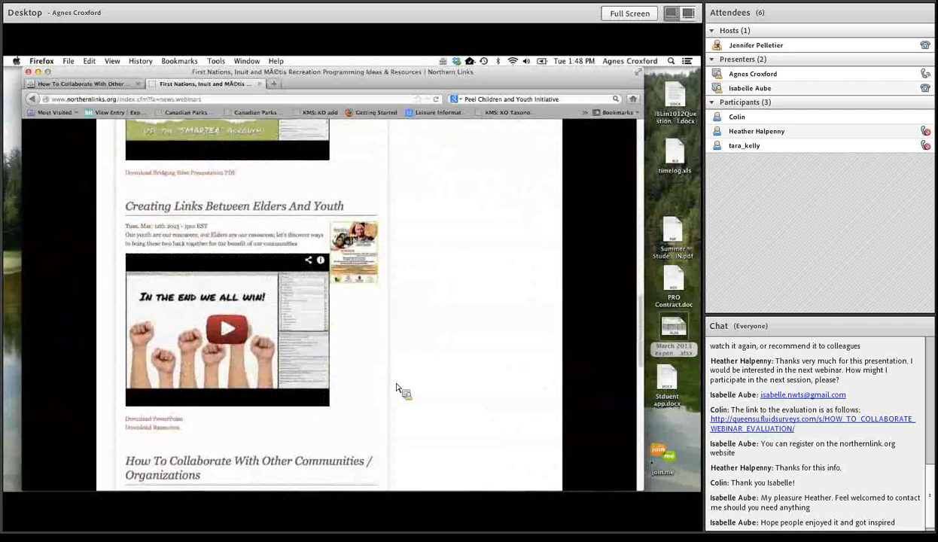
pyautogui.scroll(-3)
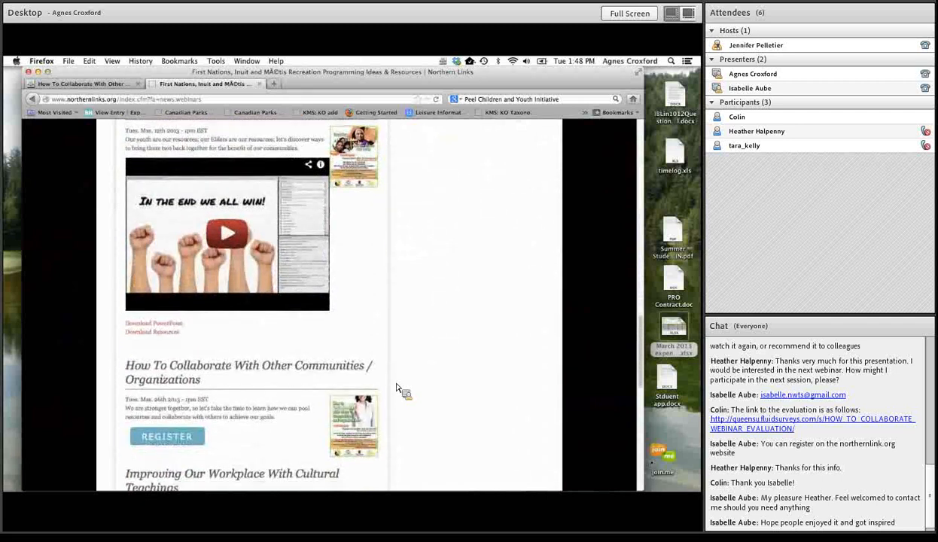
# Step: Scroll back to the top and return the shared browser to the Northern Links homepage
pyautogui.scroll(3)
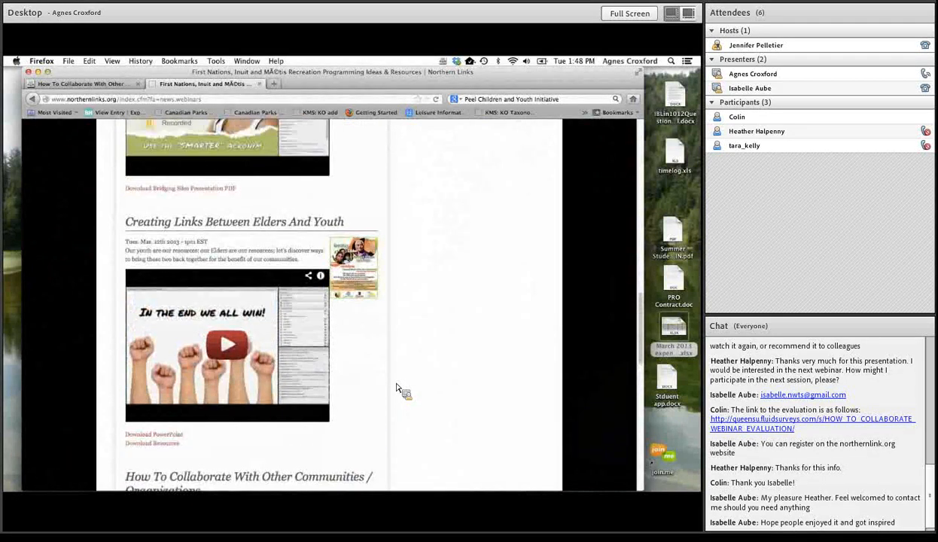
pyautogui.scroll(3)
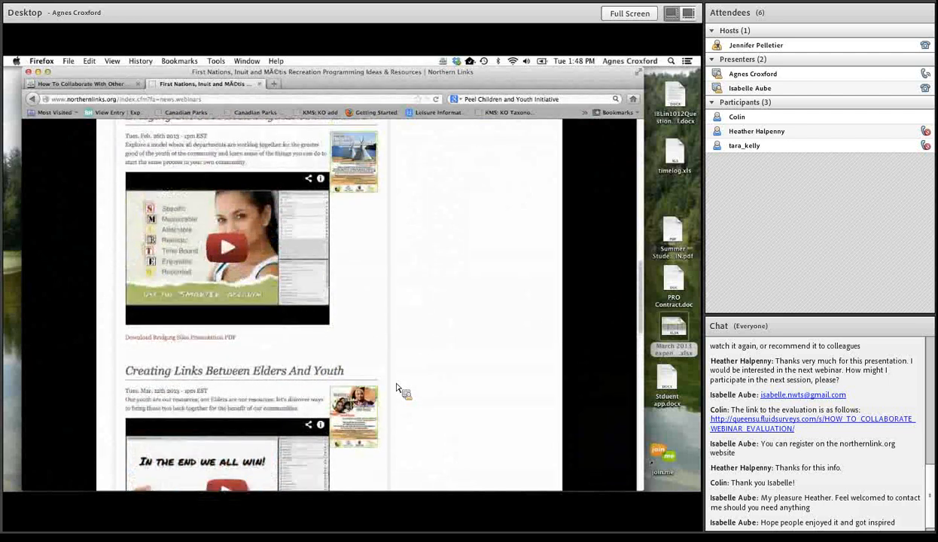
pyautogui.scroll(3)
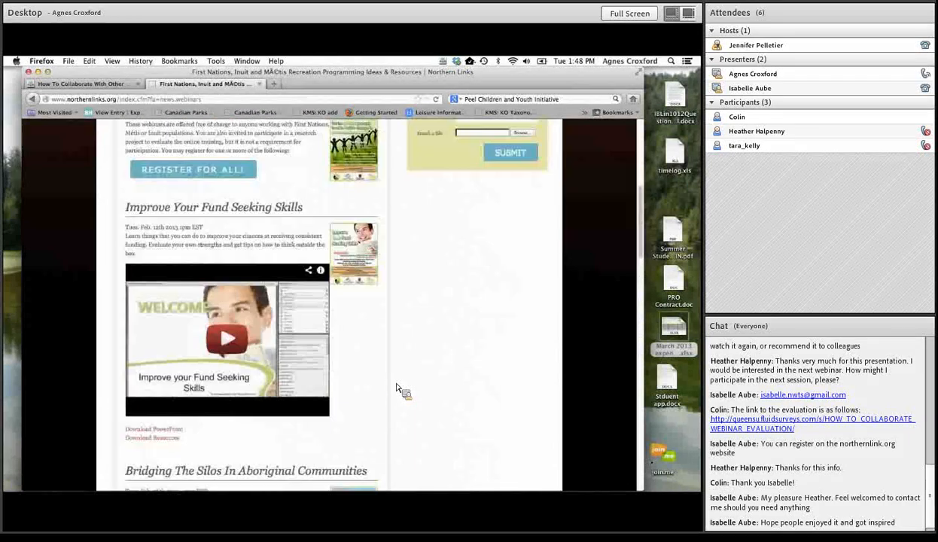
pyautogui.scroll(3)
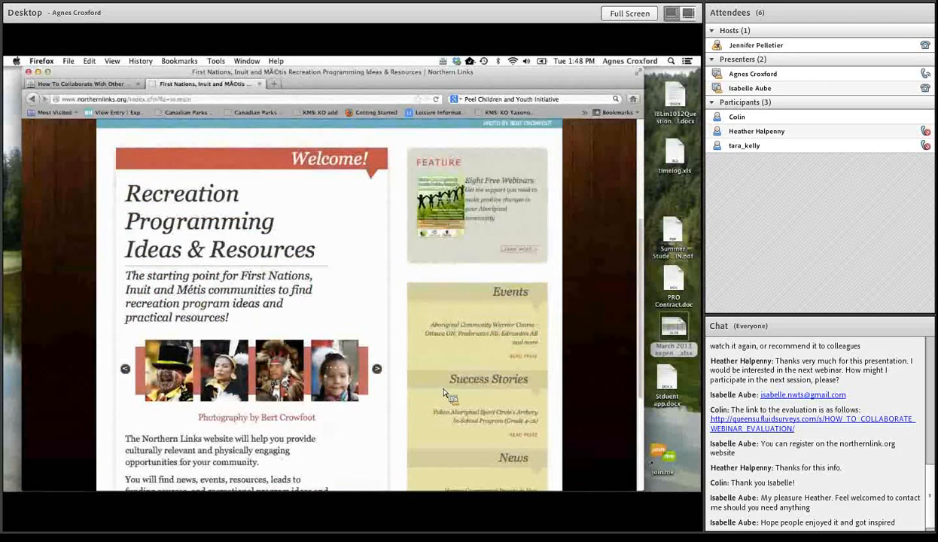
pyautogui.scroll(-3)
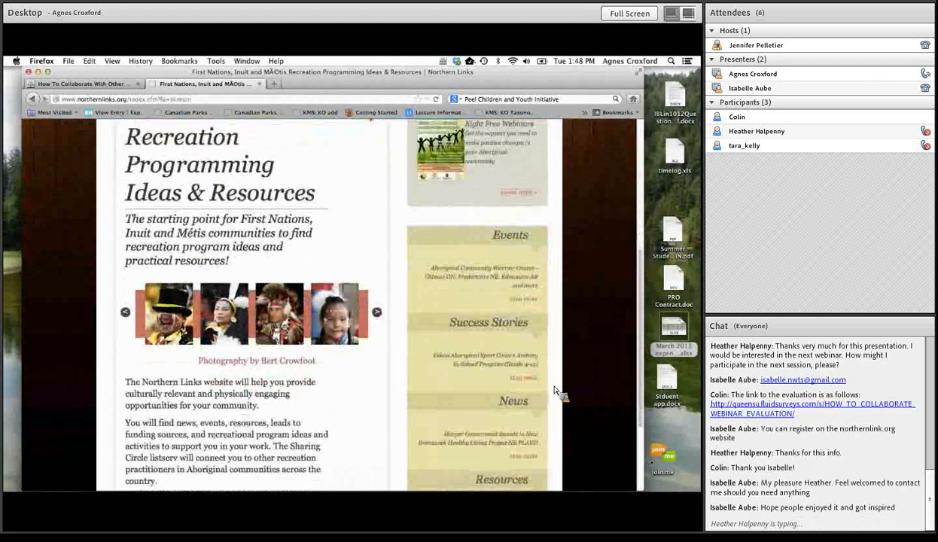
pyautogui.scroll(-3)
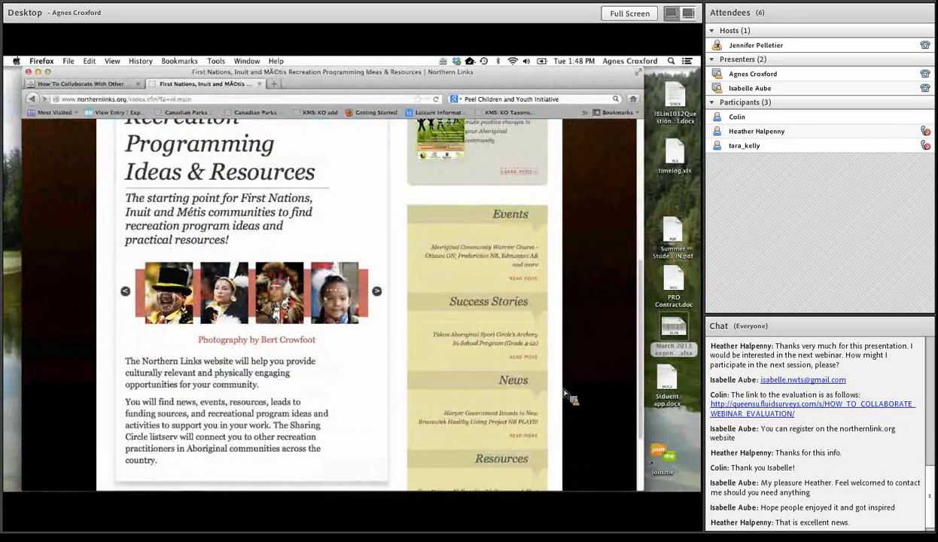
pyautogui.scroll(-3)
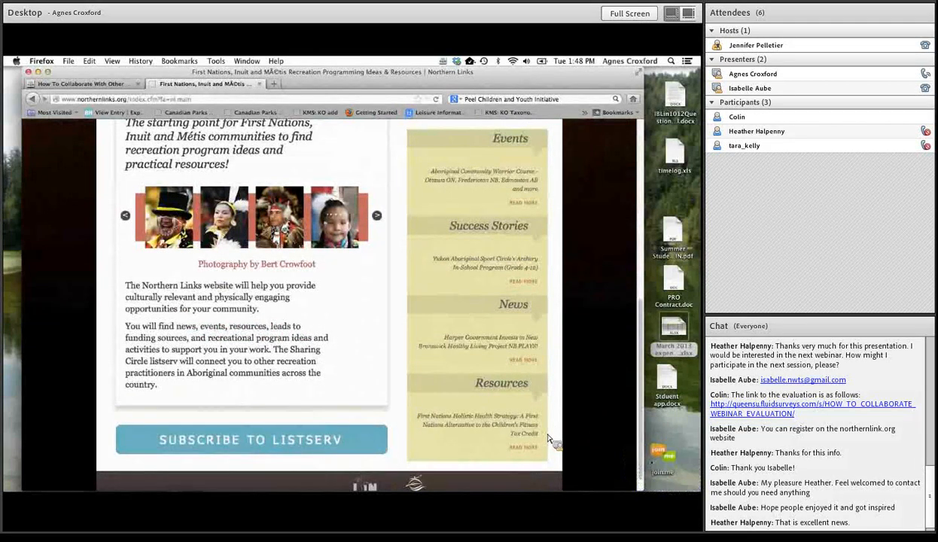
pyautogui.scroll(-3)
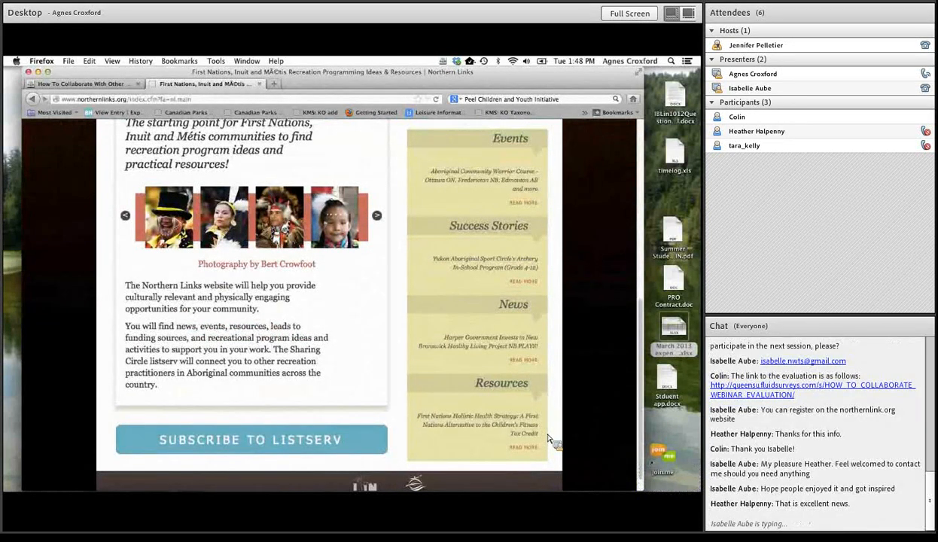
pyautogui.scroll(-3)
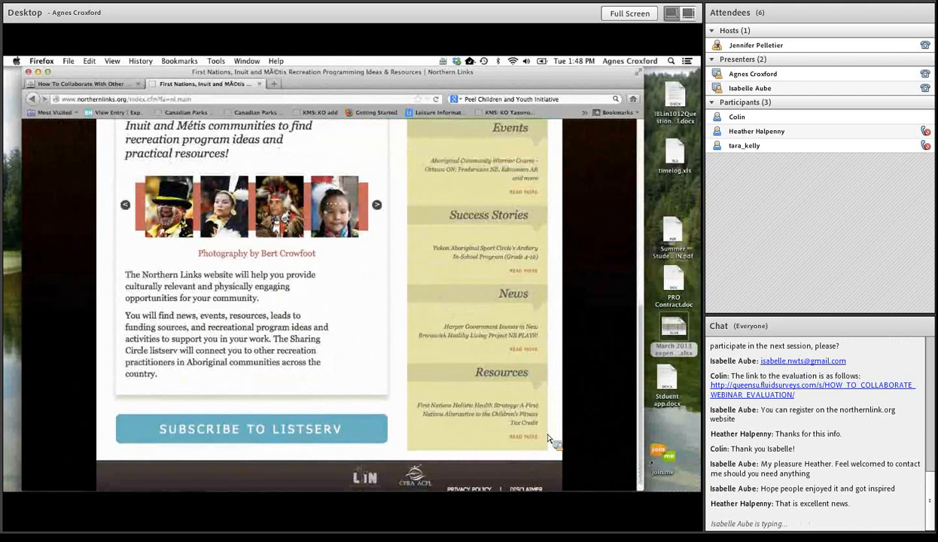
pyautogui.scroll(-3)
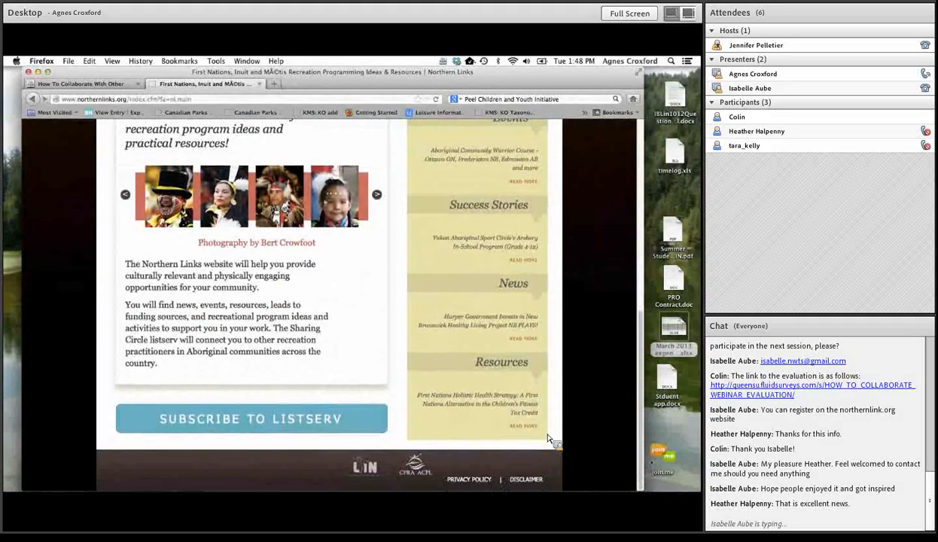
pyautogui.scroll(3)
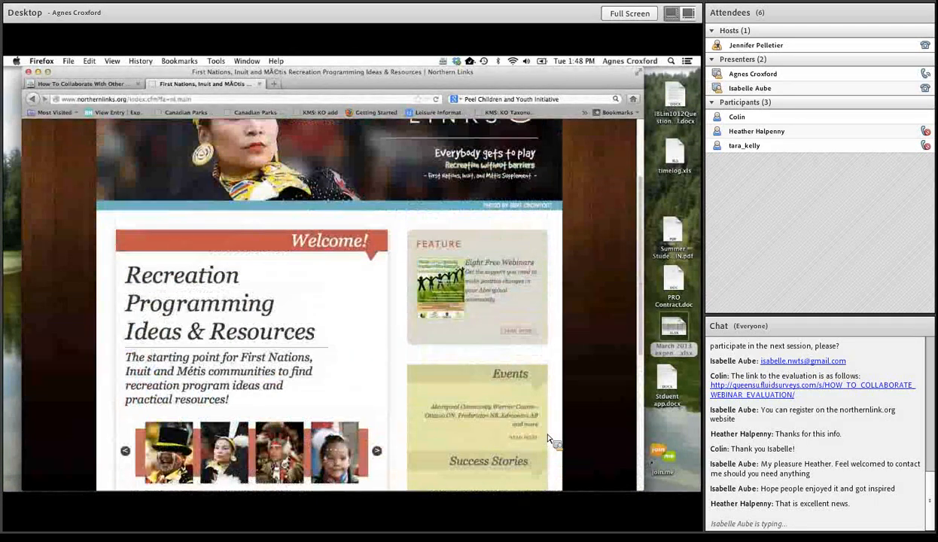
pyautogui.scroll(3)
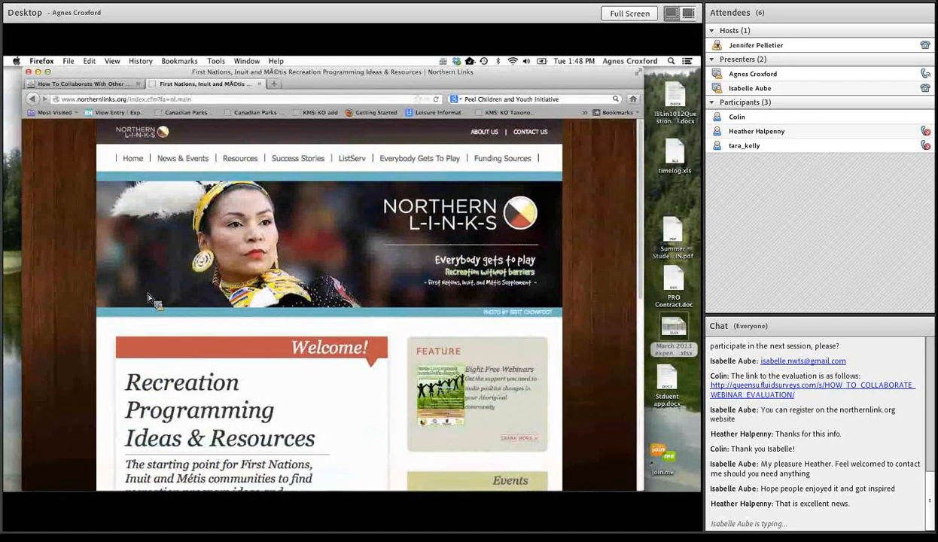
pyautogui.moveTo(178, 265)
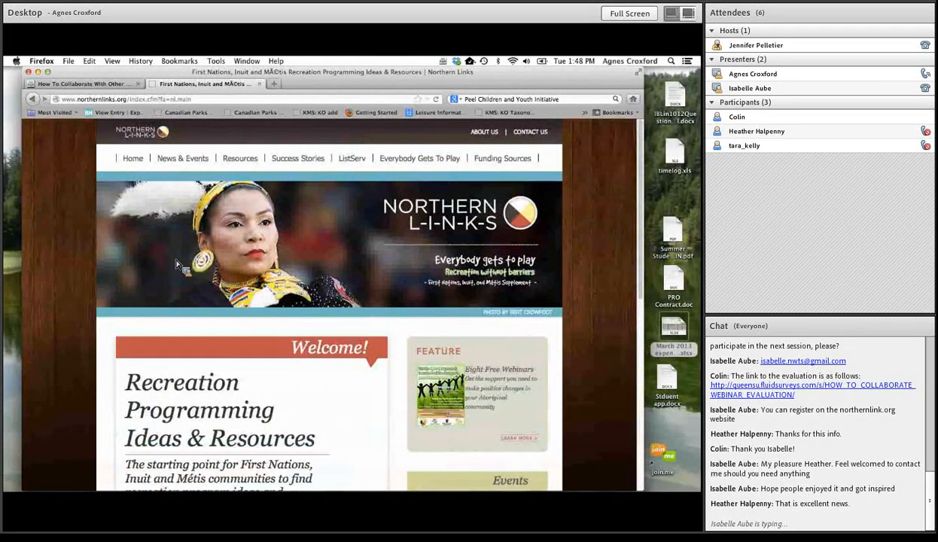
# Step: Go to the News & Events page and skim the Northern Links news stories
pyautogui.click(182, 158)
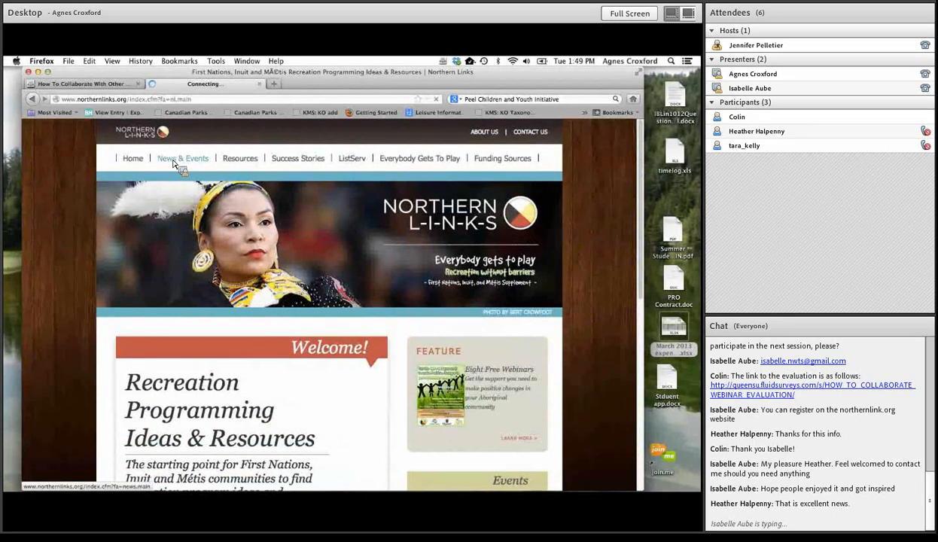
pyautogui.click(182, 158)
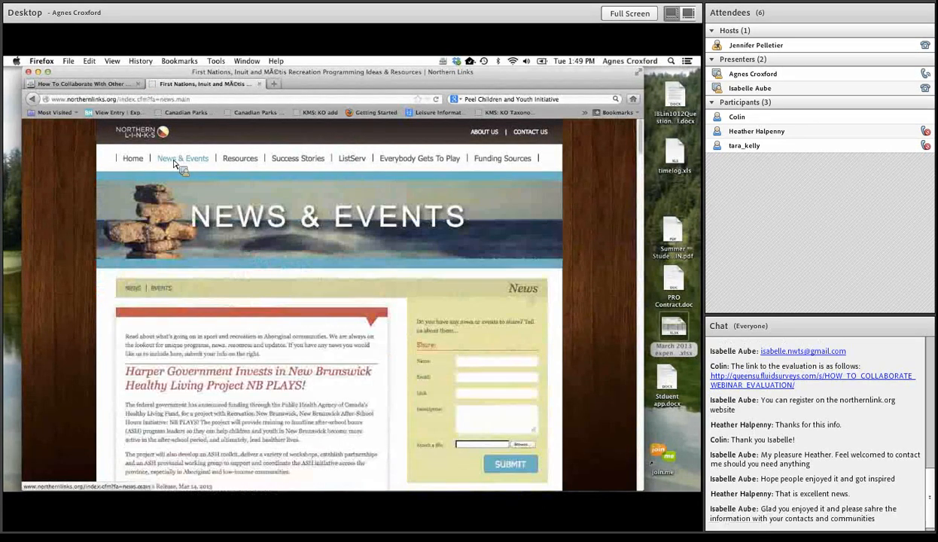
pyautogui.scroll(-3)
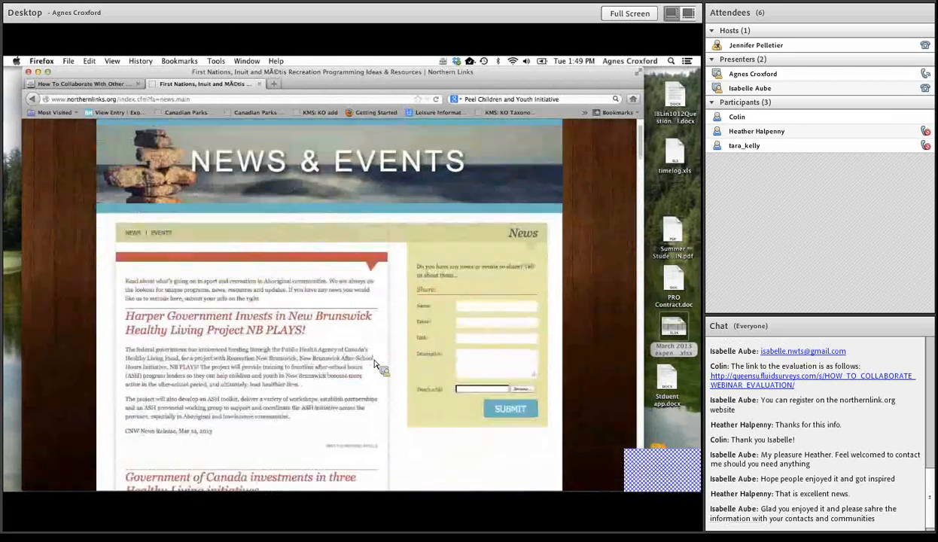
pyautogui.scroll(-3)
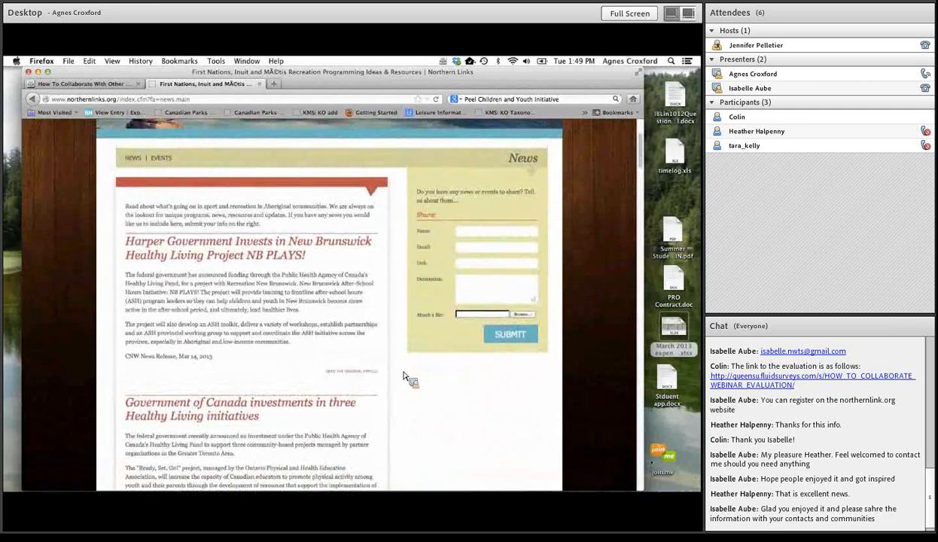
pyautogui.scroll(-3)
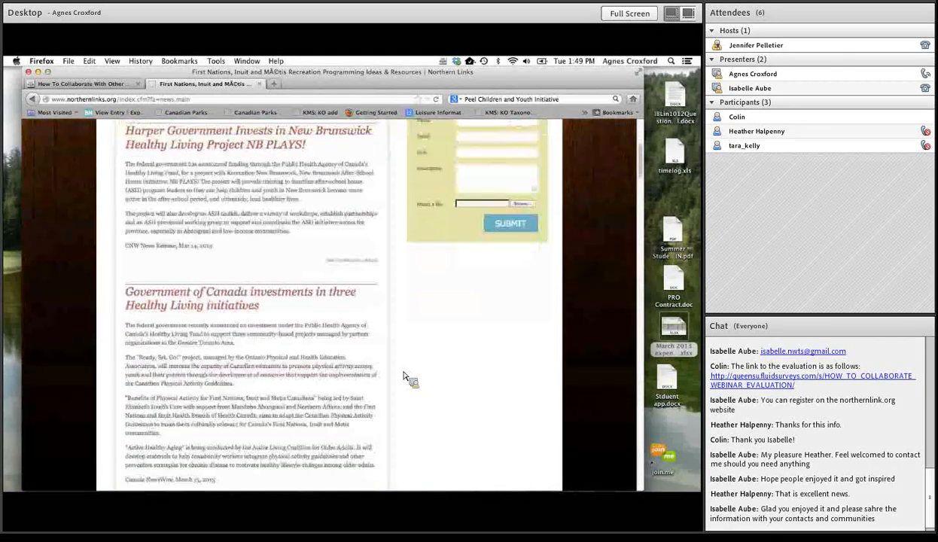
pyautogui.scroll(-3)
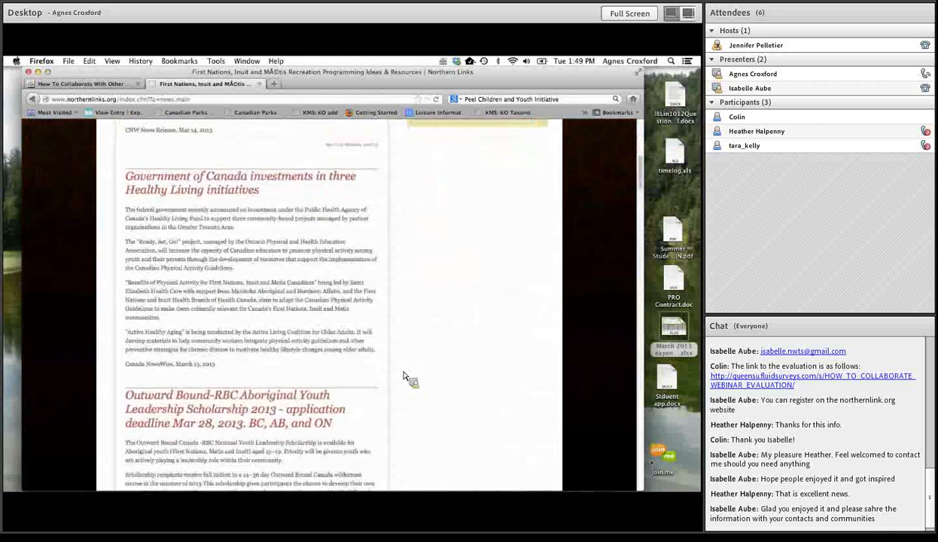
pyautogui.scroll(-3)
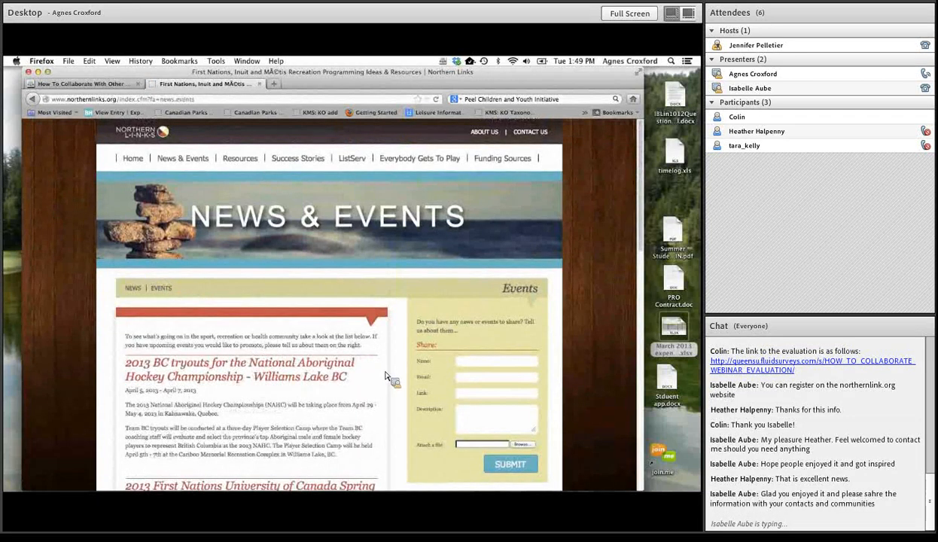
# Step: Show the Events listing, starting with the 2013 BC hockey tryouts
pyautogui.scroll(-3)
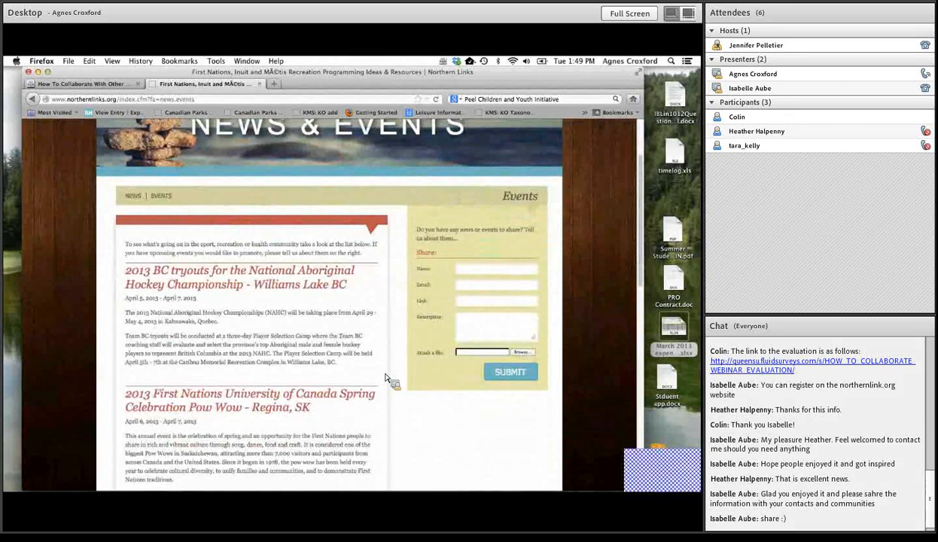
pyautogui.scroll(-3)
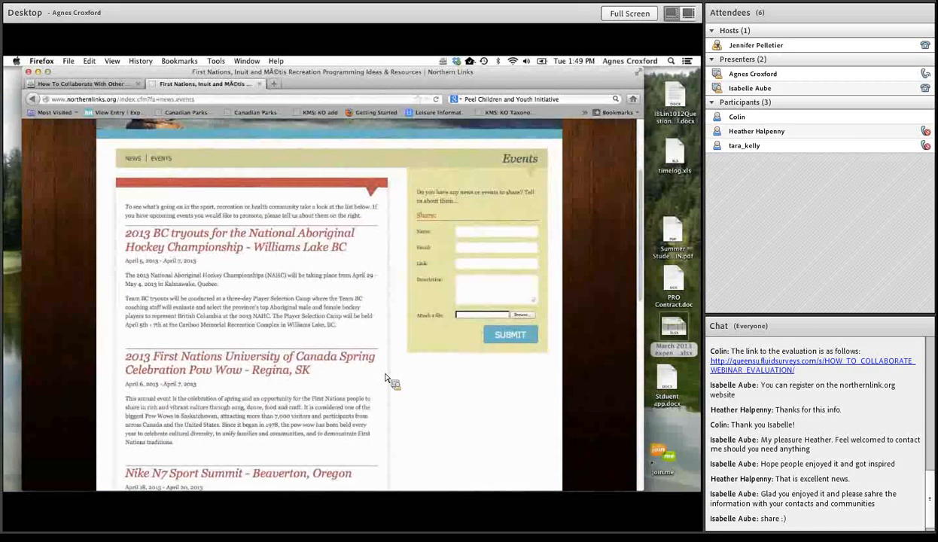
pyautogui.scroll(-3)
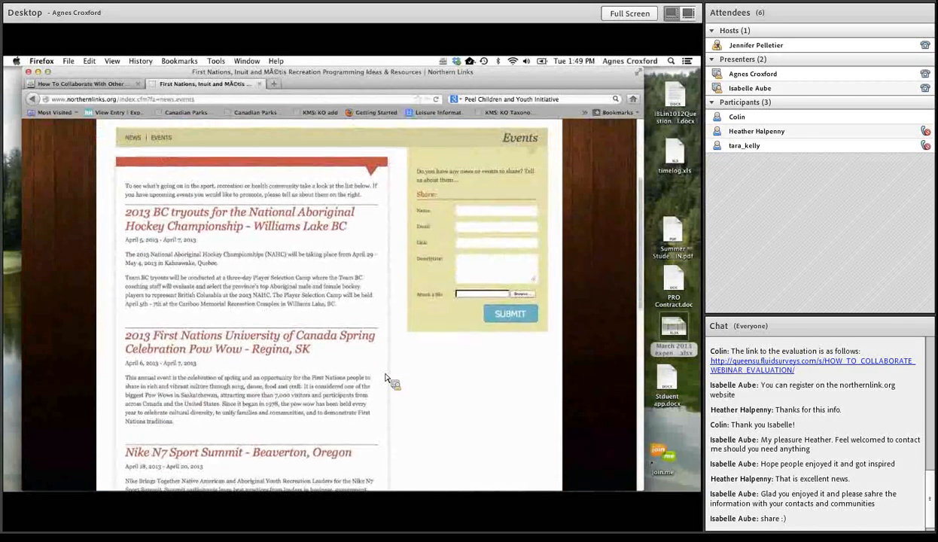
pyautogui.scroll(3)
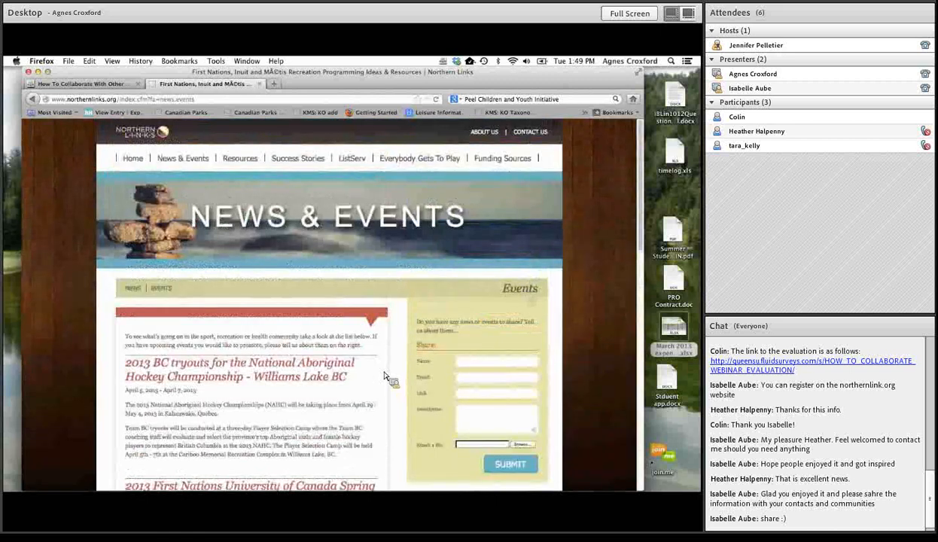
# Step: Search the Resources database for the keyword 'joint'
pyautogui.click(239, 158)
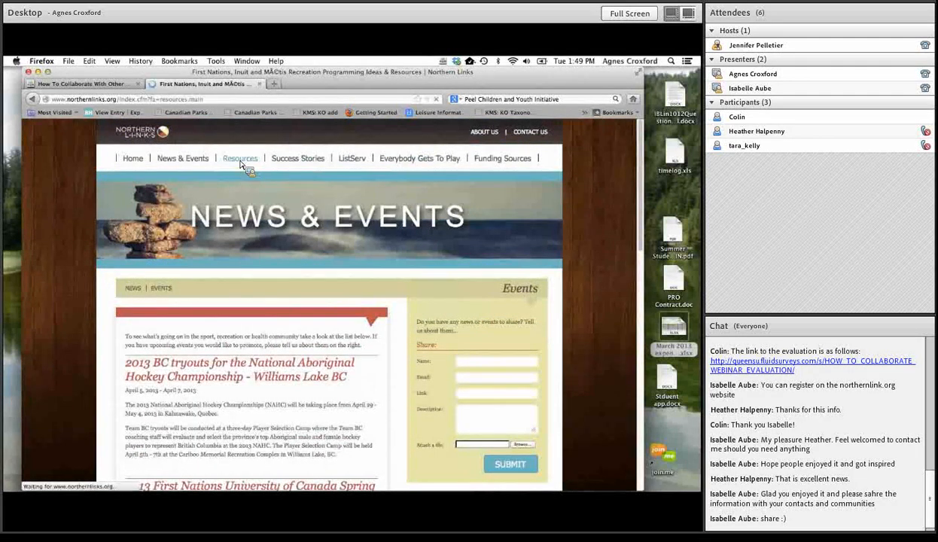
pyautogui.click(239, 158)
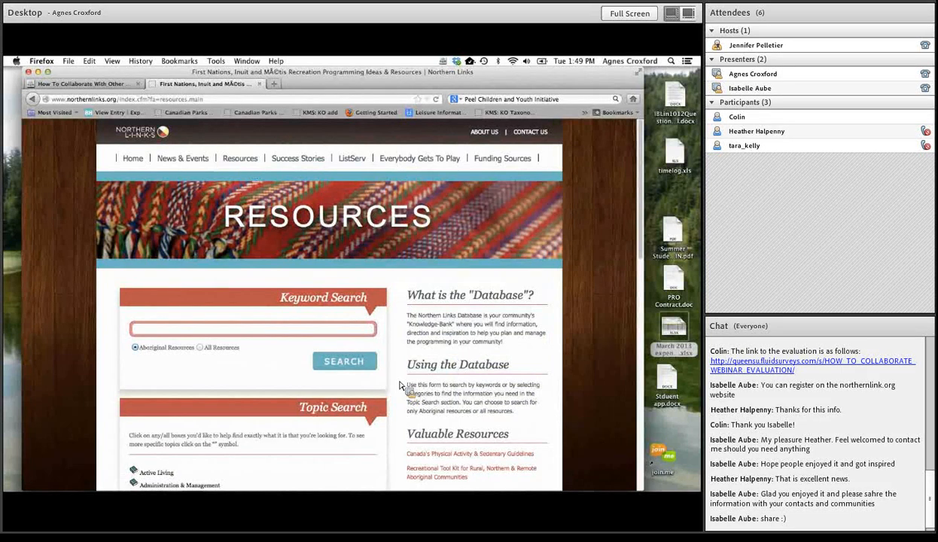
pyautogui.scroll(-3)
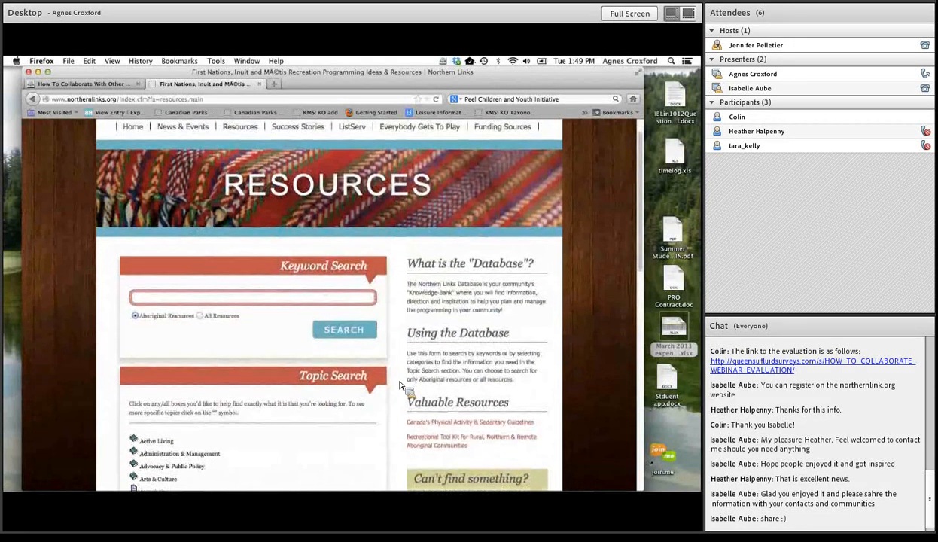
pyautogui.moveTo(232, 349)
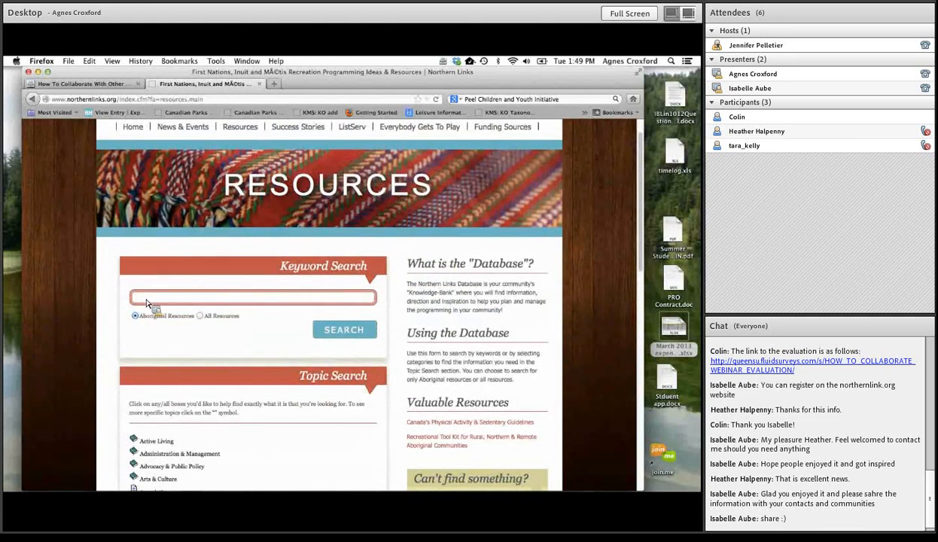
pyautogui.write('joint use')
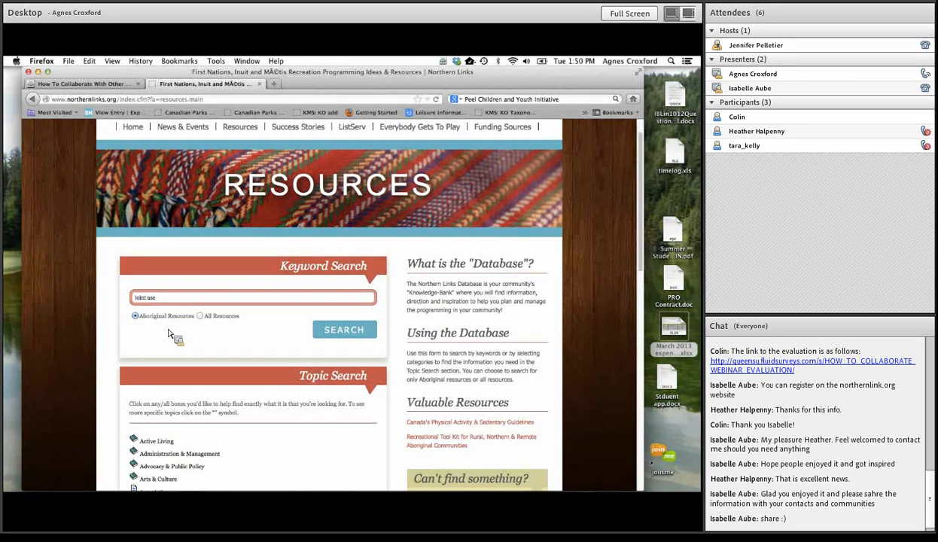
pyautogui.moveTo(142, 328)
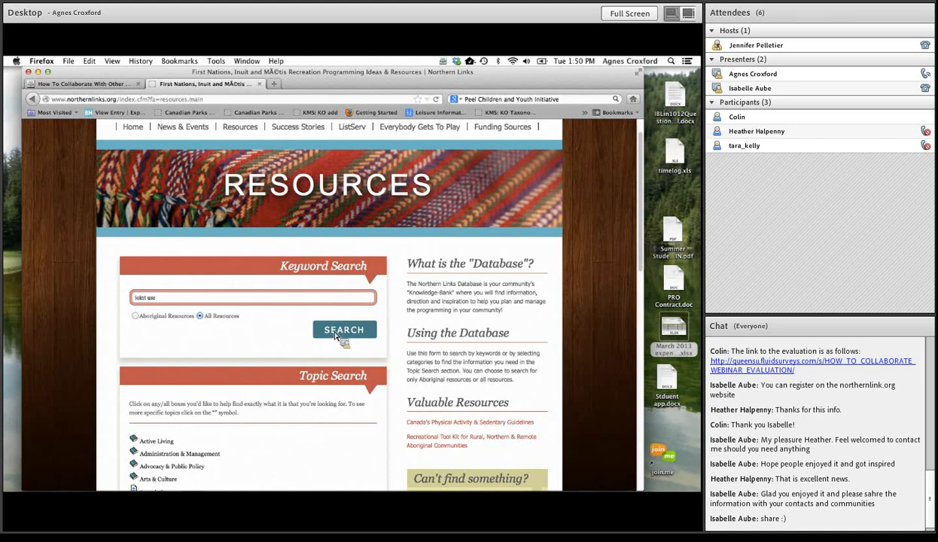
pyautogui.click(343, 330)
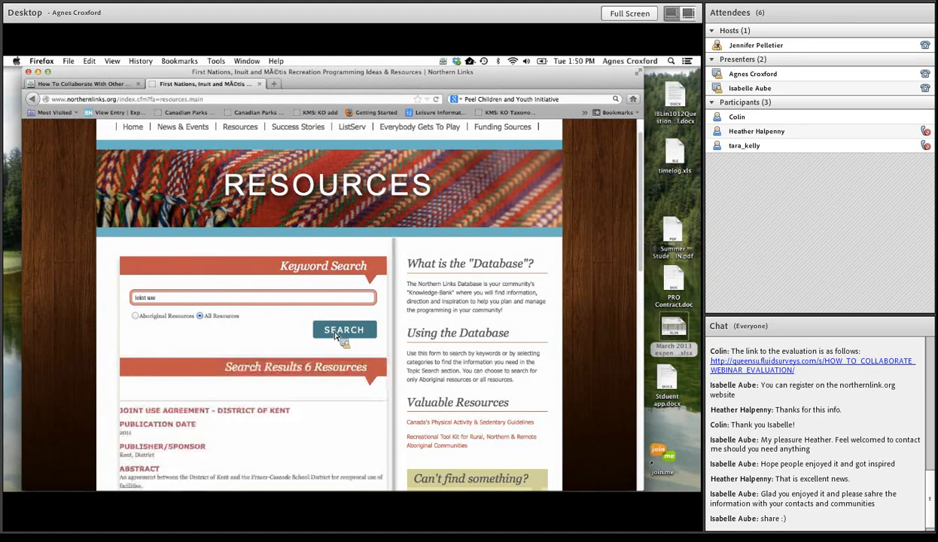
# Step: Browse the six matching resources and return to the blank Resources search form
pyautogui.scroll(-3)
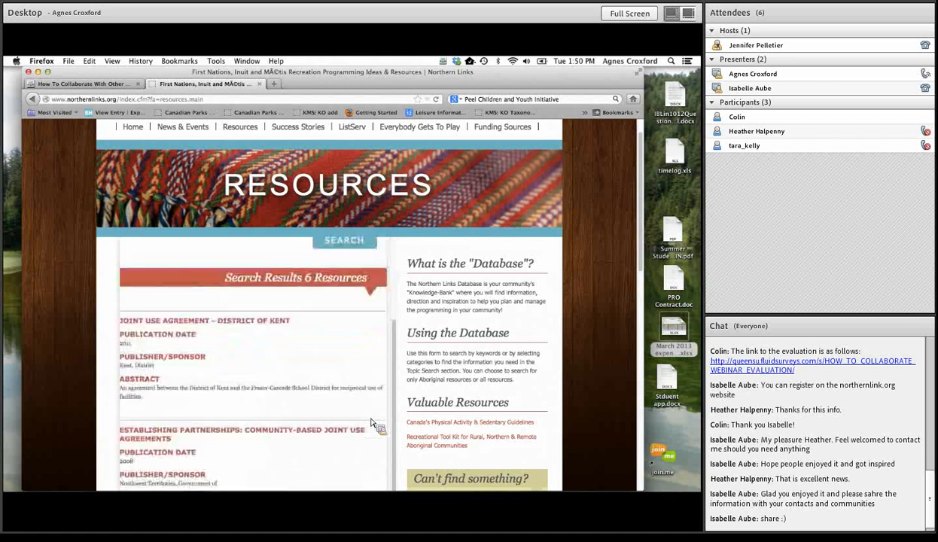
pyautogui.scroll(-3)
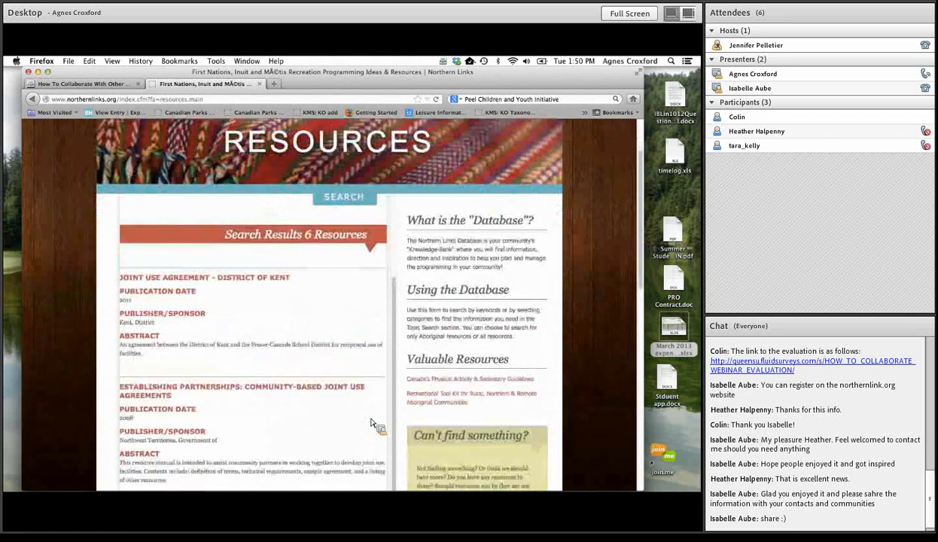
pyautogui.scroll(-3)
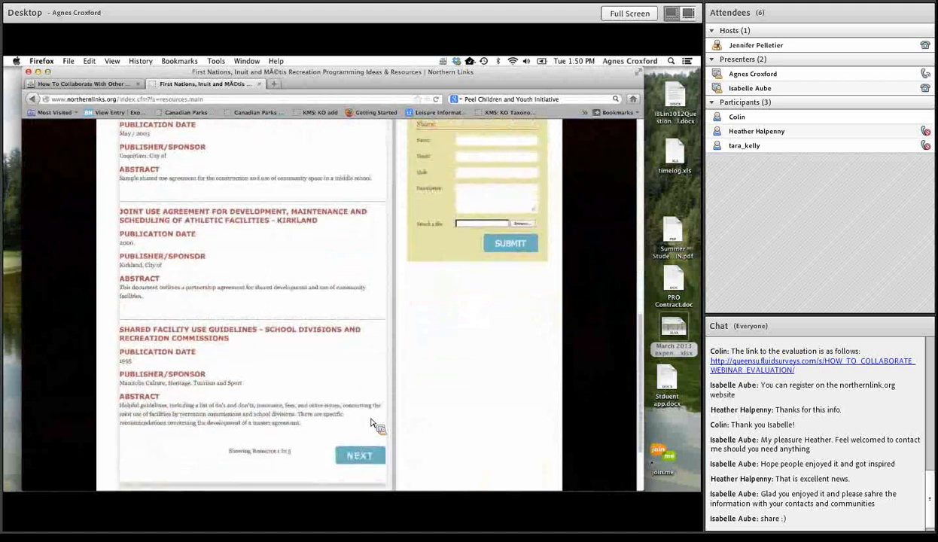
pyautogui.scroll(3)
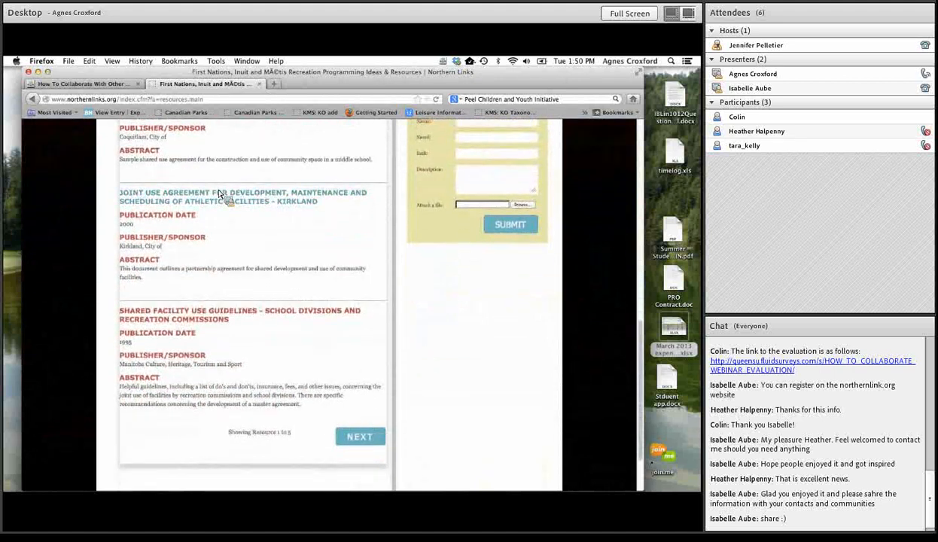
pyautogui.click(360, 437)
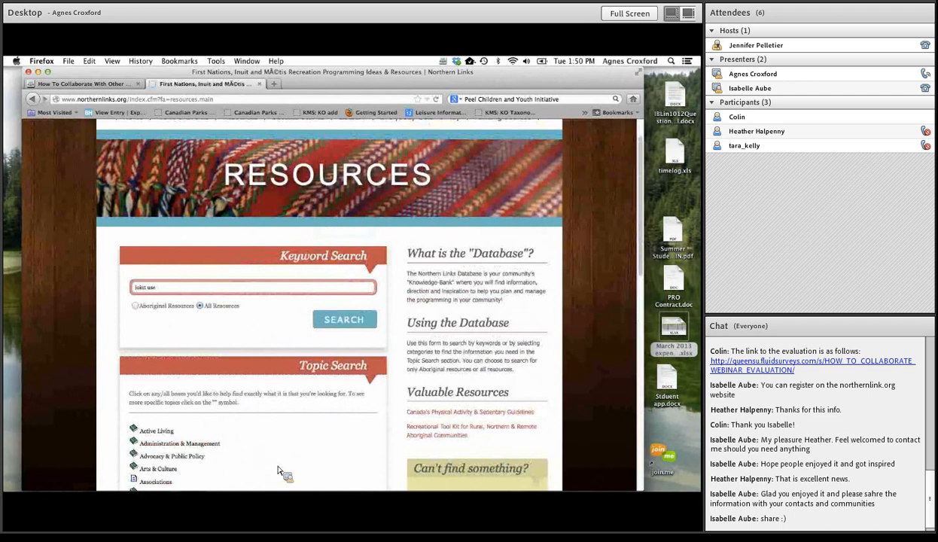
# Step: Scroll down the Resources page to the Topic Search list of categories including Traditional Games
pyautogui.scroll(-3)
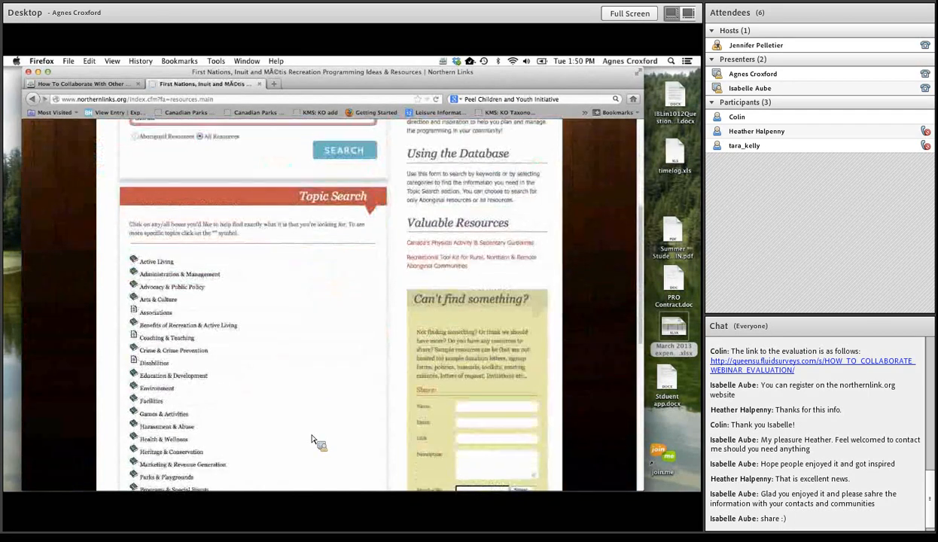
pyautogui.scroll(-3)
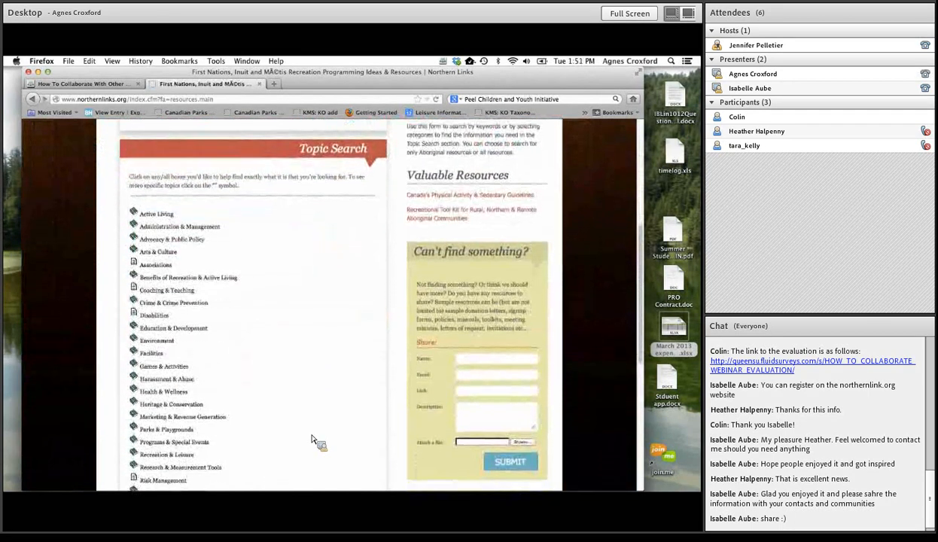
pyautogui.scroll(-3)
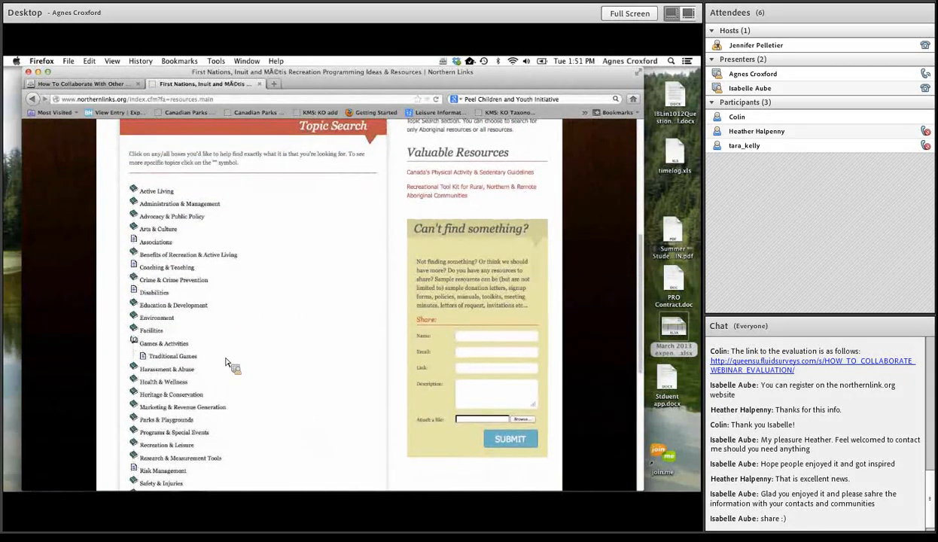
pyautogui.moveTo(192, 362)
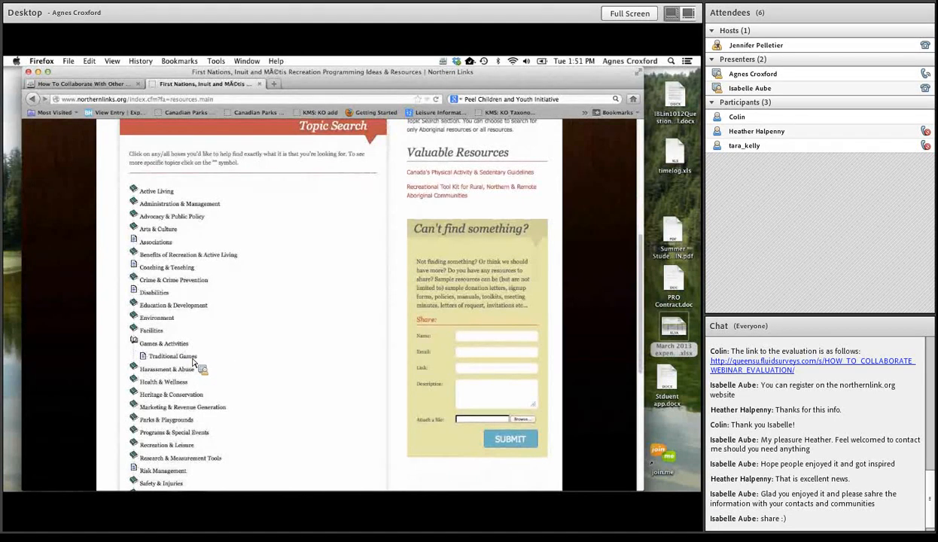
pyautogui.scroll(-3)
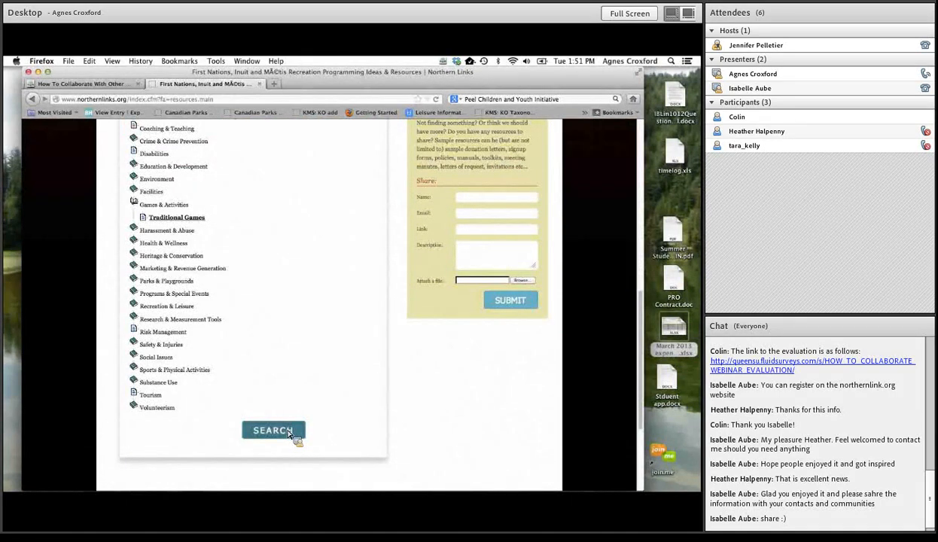
pyautogui.click(273, 431)
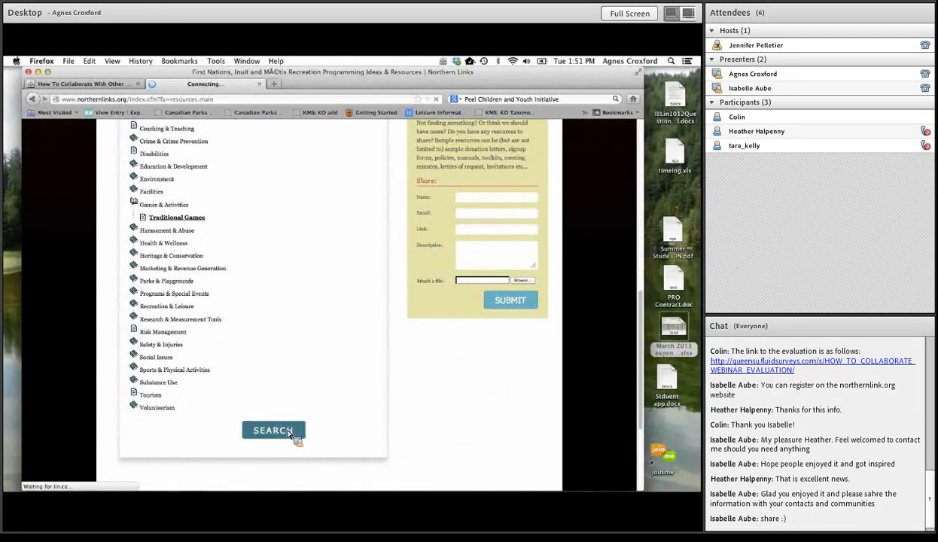
pyautogui.click(274, 431)
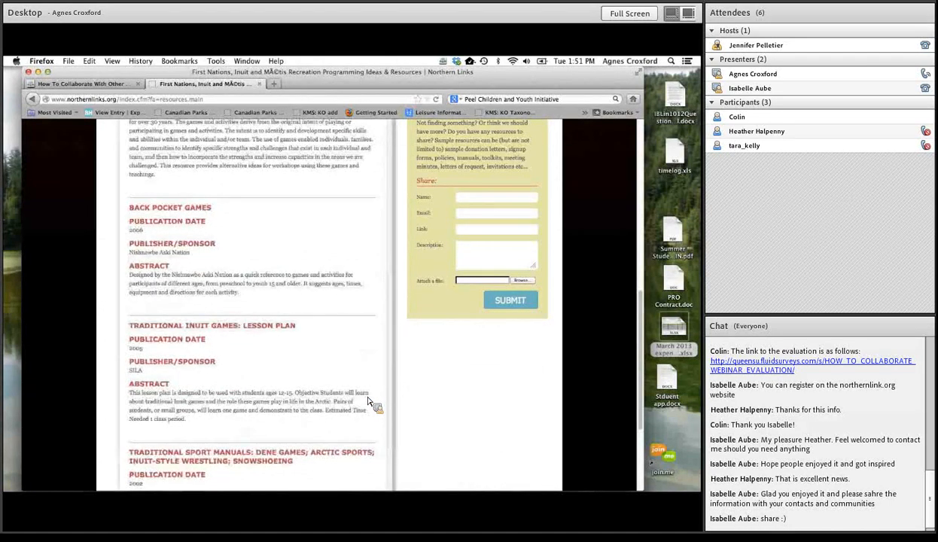
pyautogui.scroll(3)
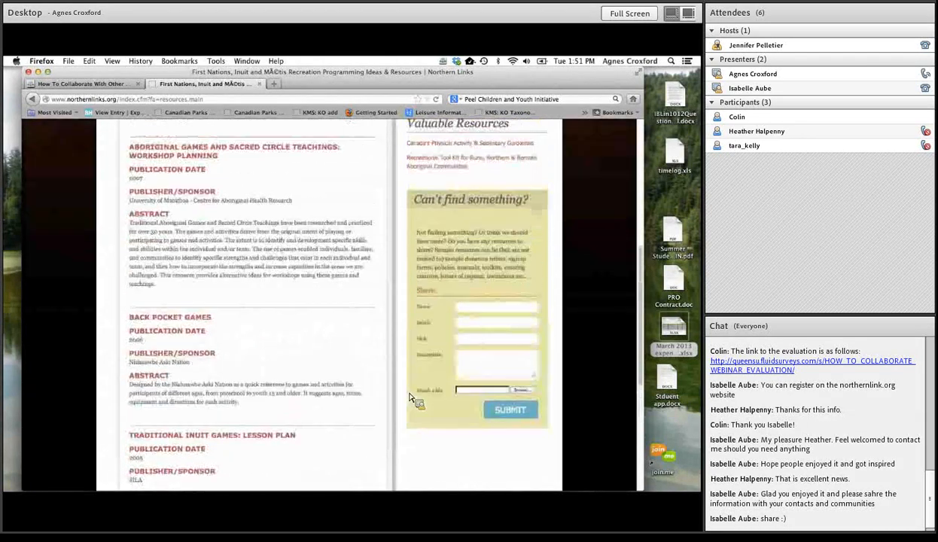
pyautogui.scroll(3)
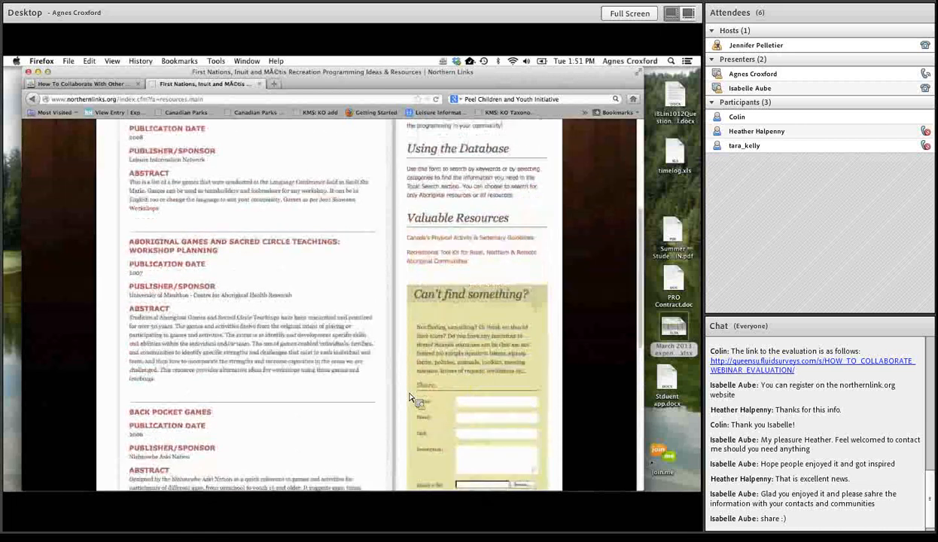
pyautogui.scroll(3)
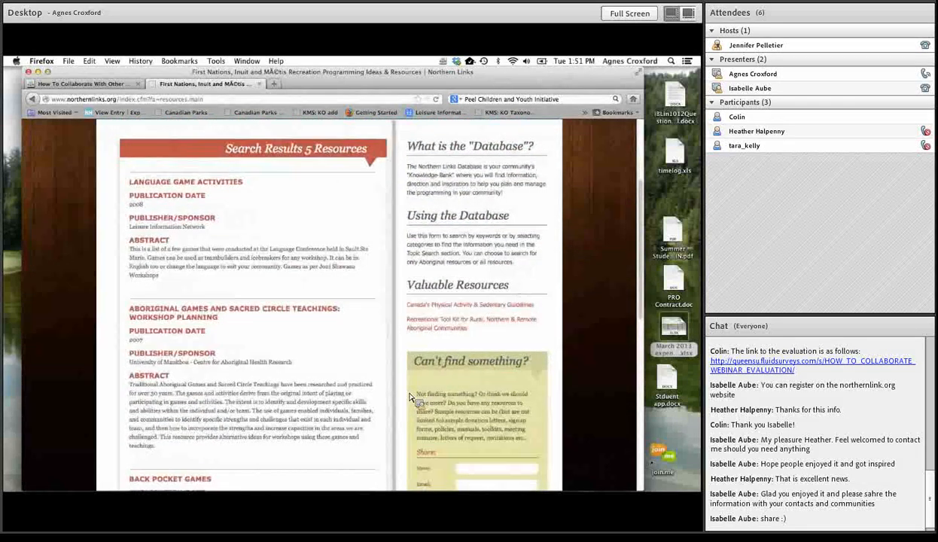
pyautogui.scroll(-3)
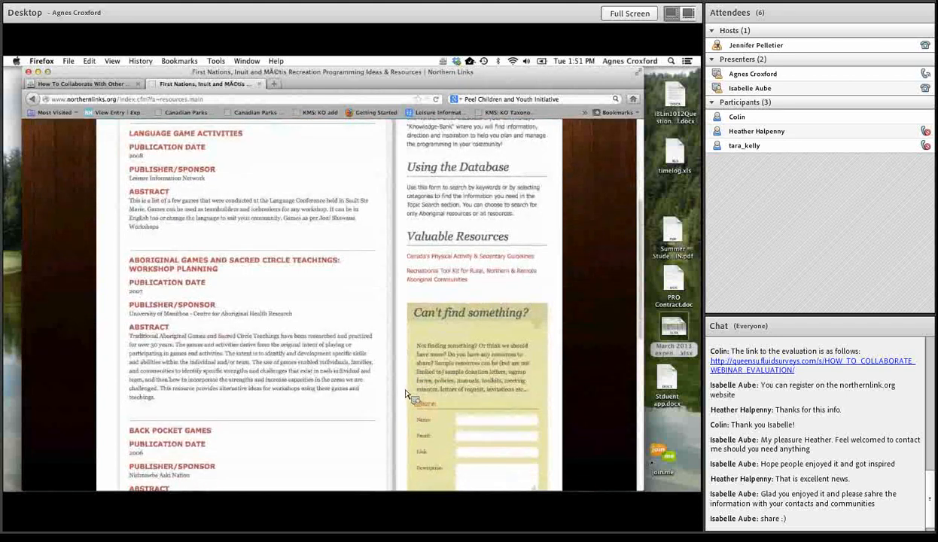
pyautogui.scroll(-3)
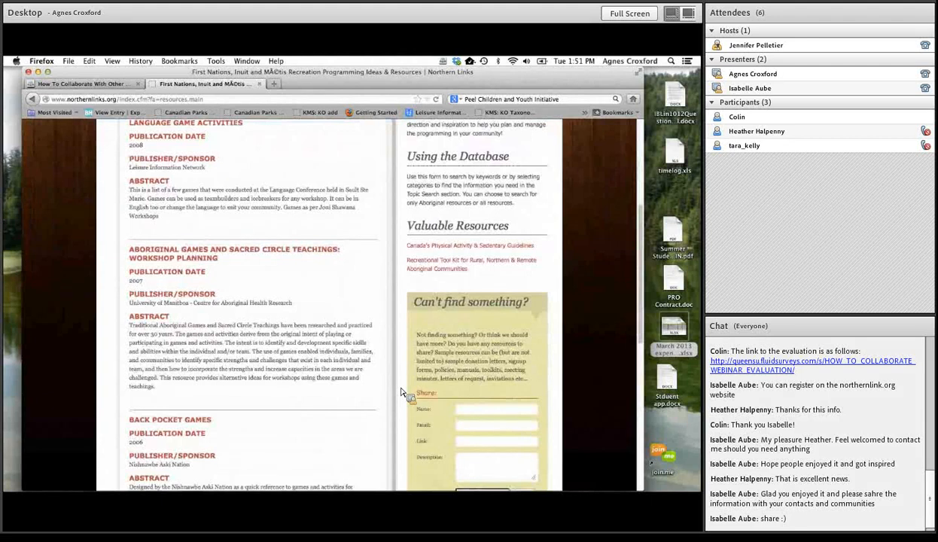
pyautogui.moveTo(517, 422)
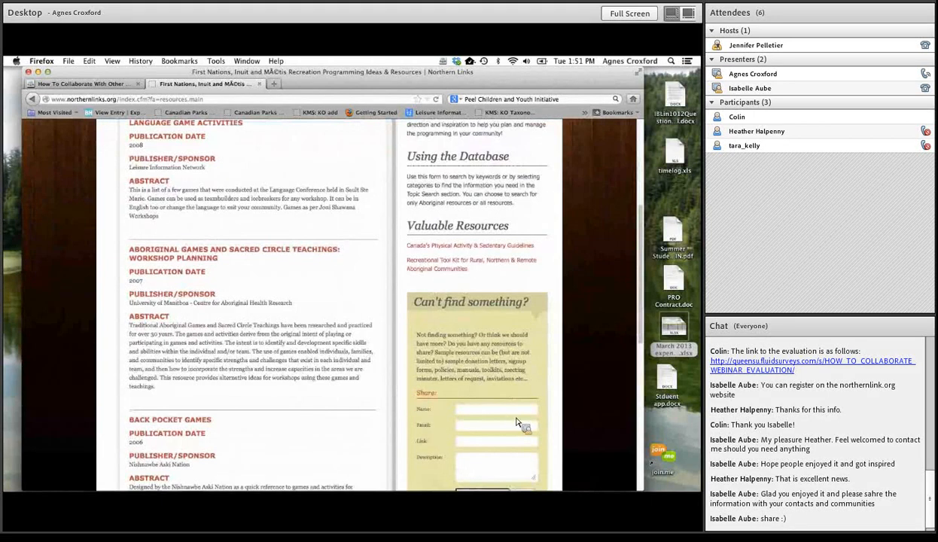
pyautogui.moveTo(545, 459)
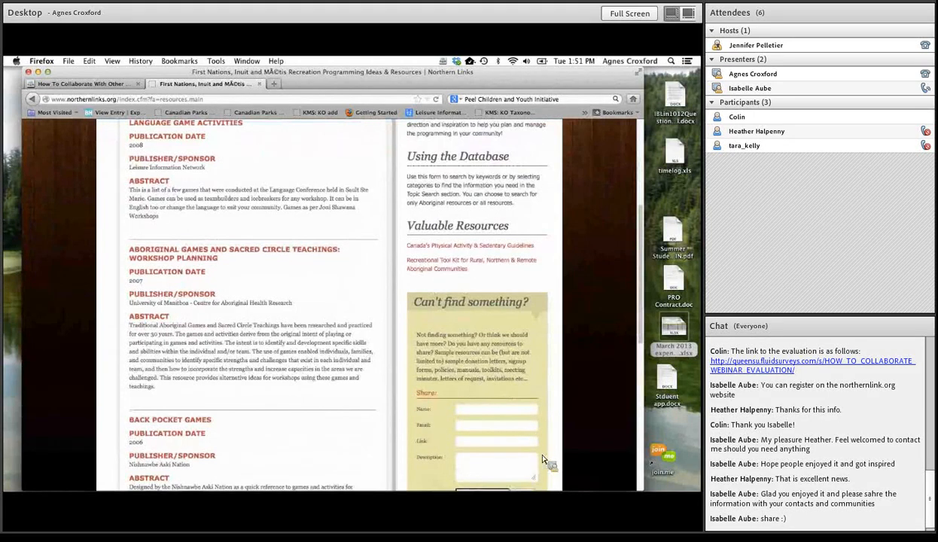
pyautogui.scroll(-3)
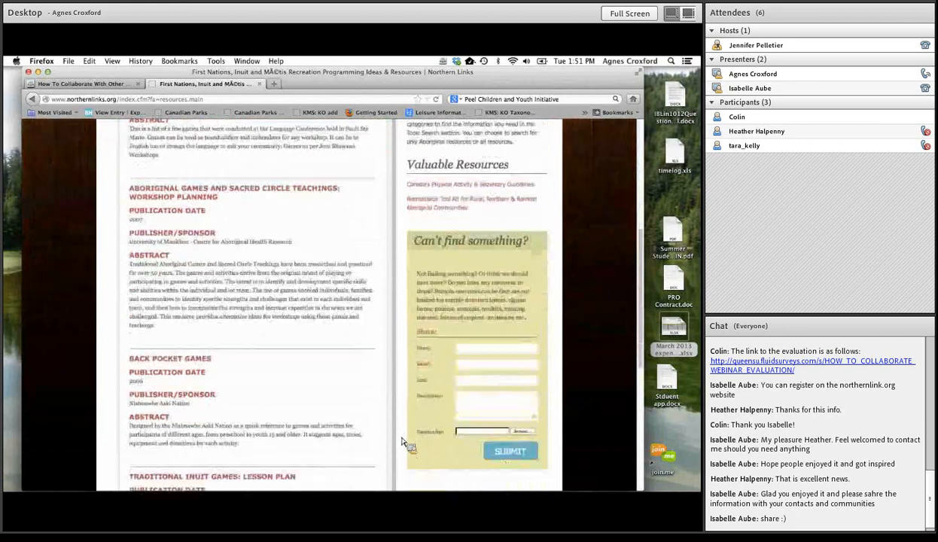
pyautogui.scroll(3)
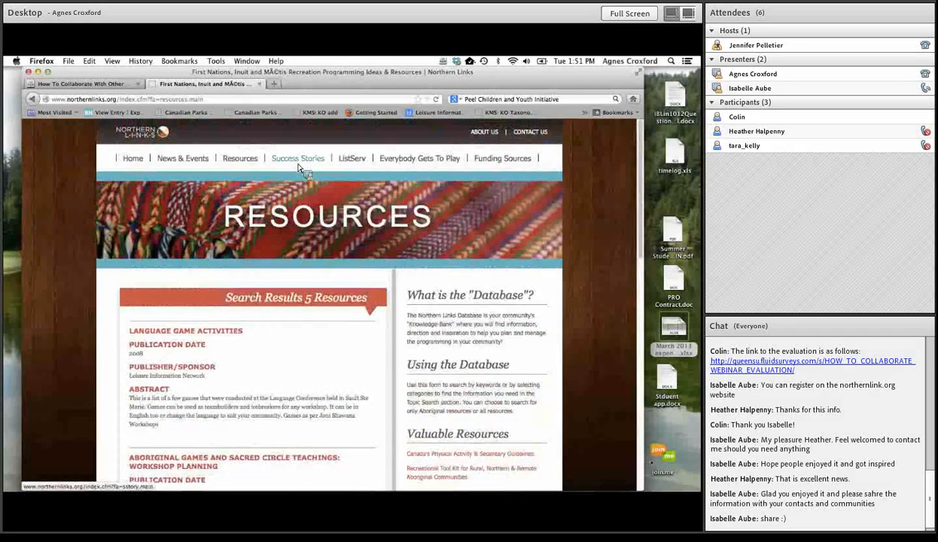
# Step: Go to the Success Stories page and enter 'walking' in the Keyword search field
pyautogui.click(296, 158)
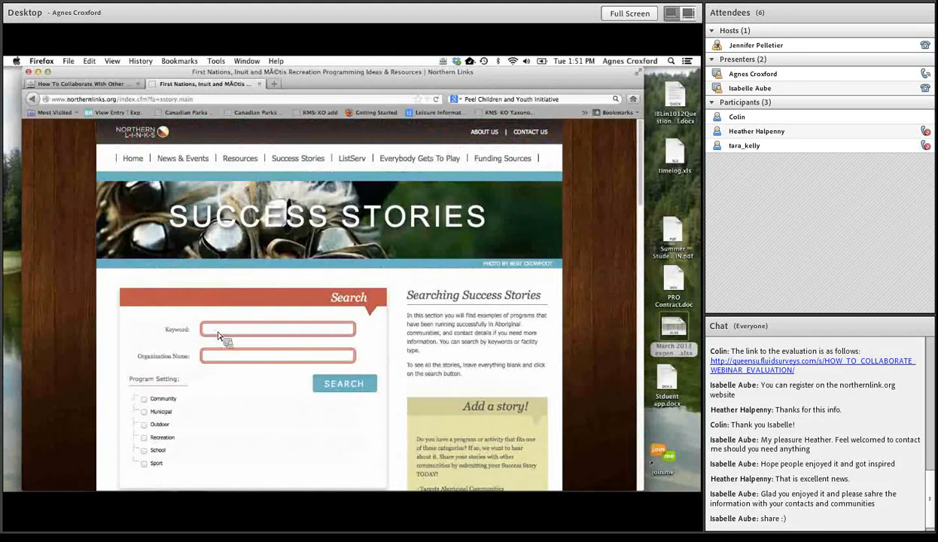
pyautogui.write('walking')
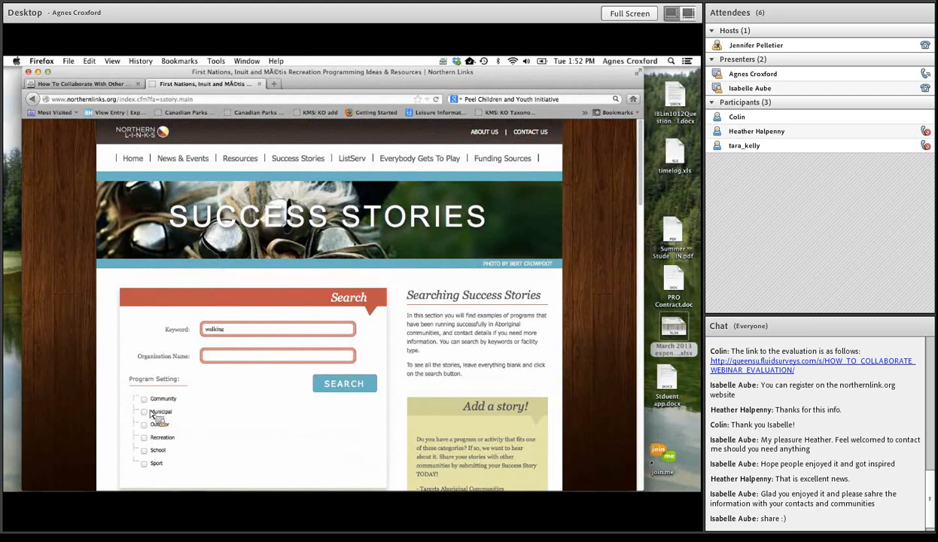
pyautogui.moveTo(184, 479)
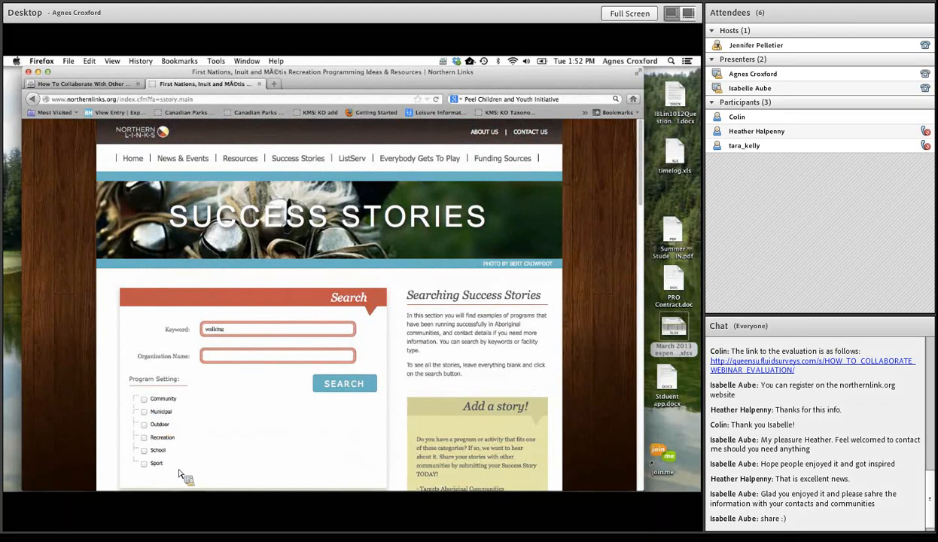
pyautogui.click(343, 384)
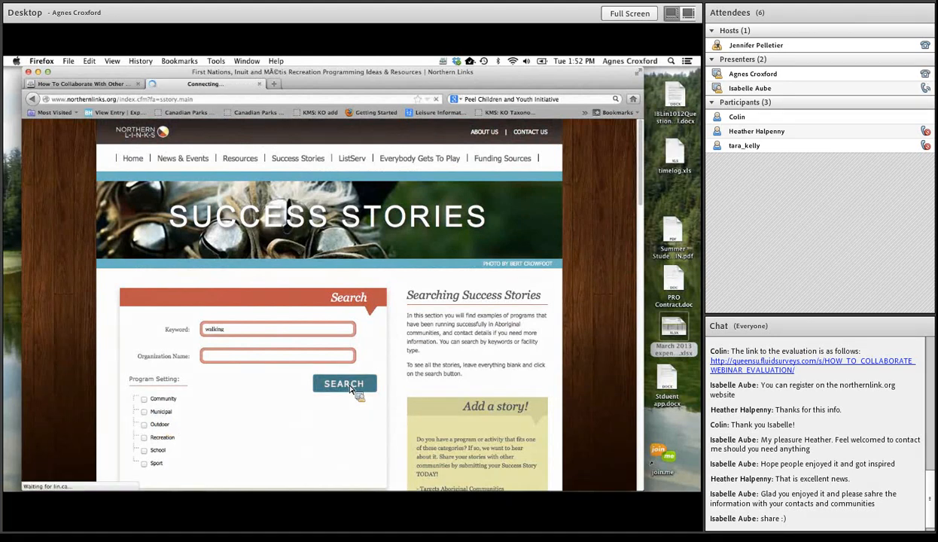
pyautogui.click(344, 384)
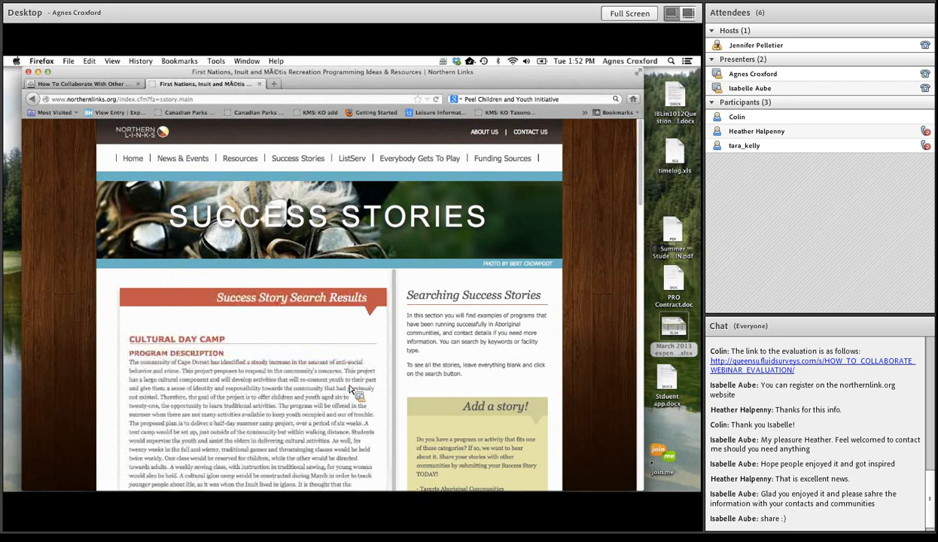
pyautogui.scroll(-3)
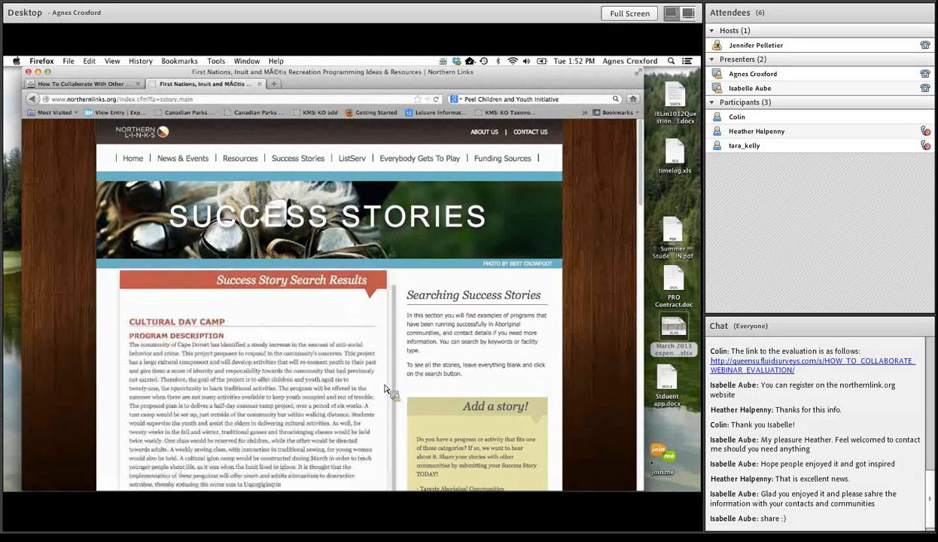
pyautogui.scroll(-3)
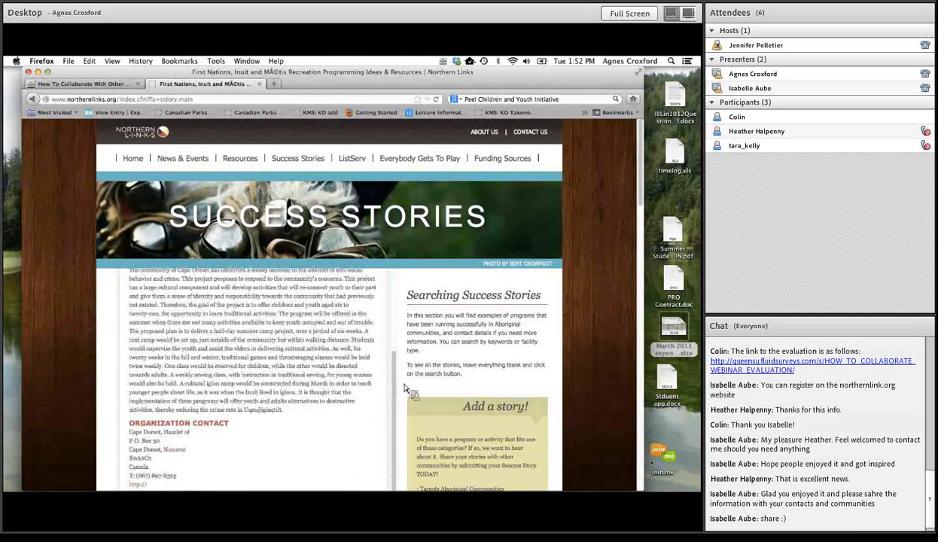
pyautogui.scroll(-3)
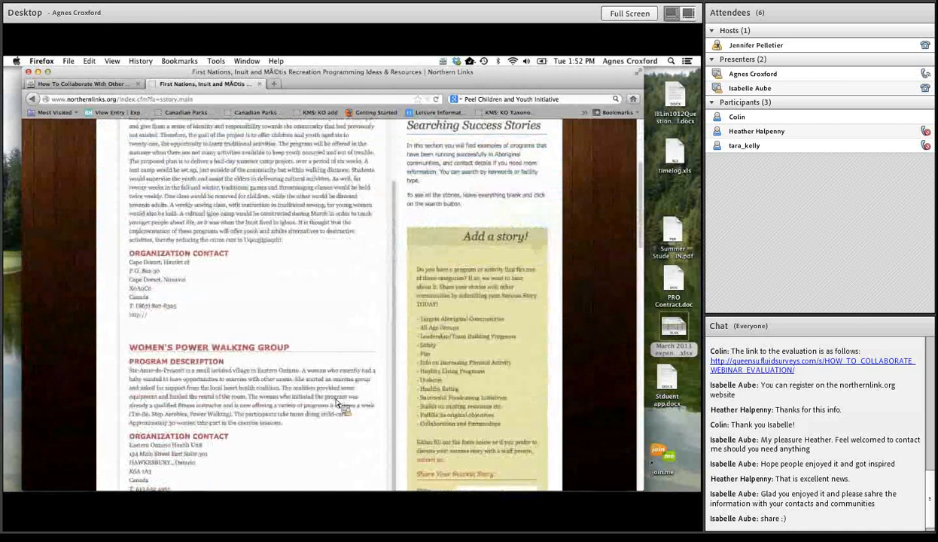
pyautogui.scroll(-3)
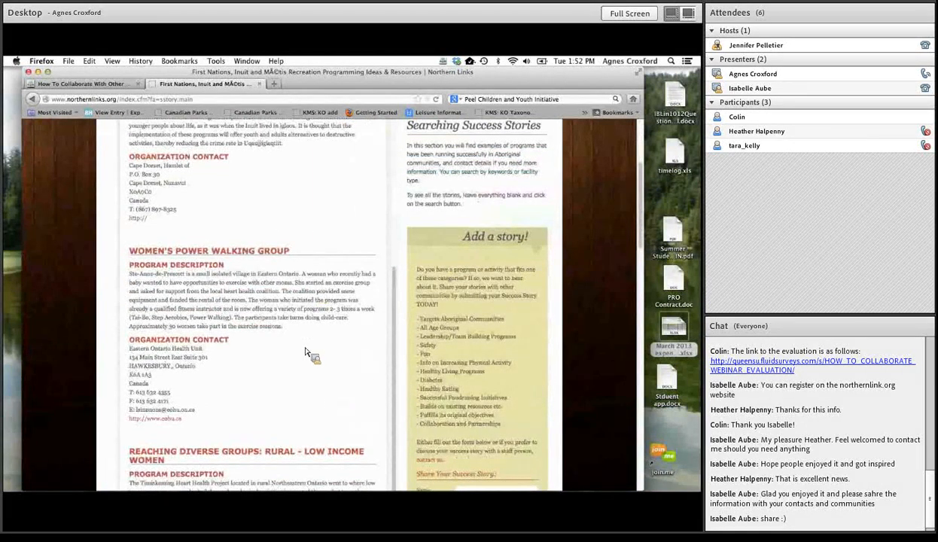
pyautogui.moveTo(325, 371)
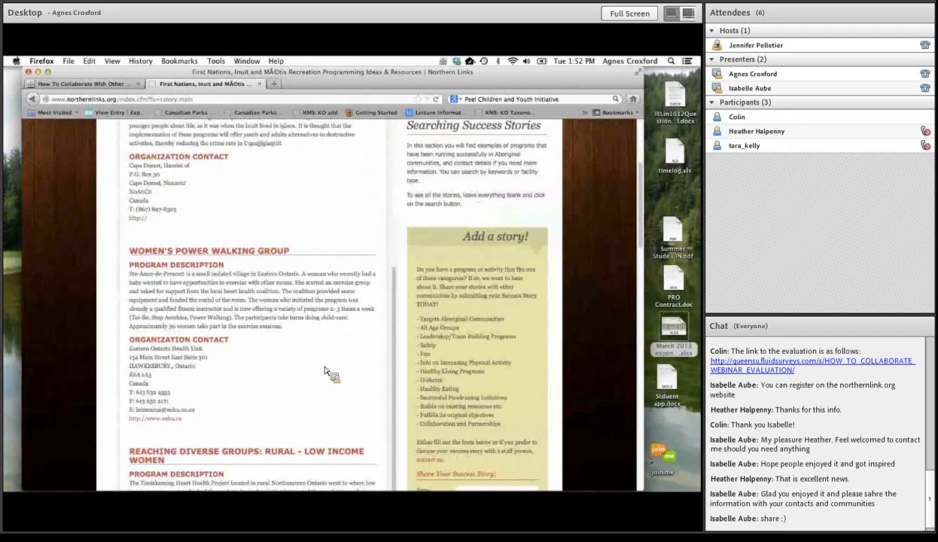
pyautogui.moveTo(214, 355)
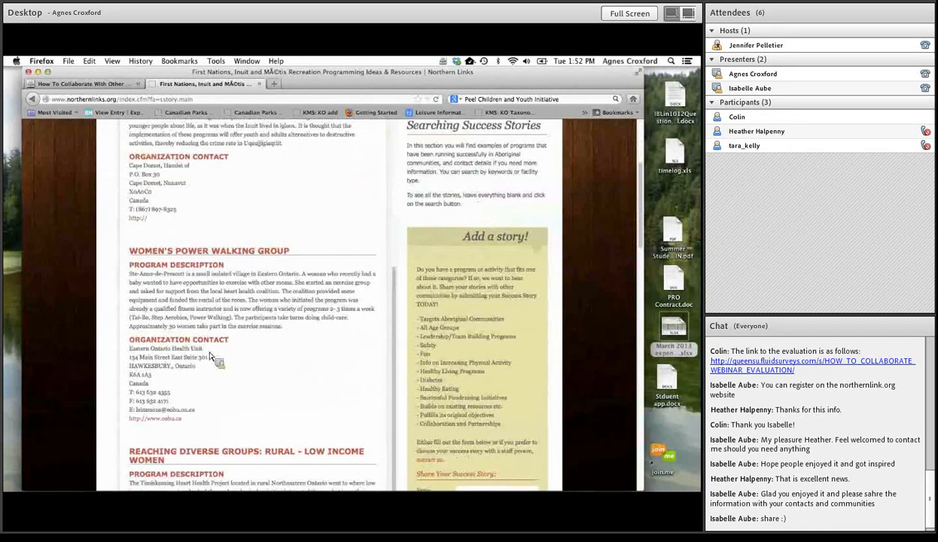
pyautogui.moveTo(160, 427)
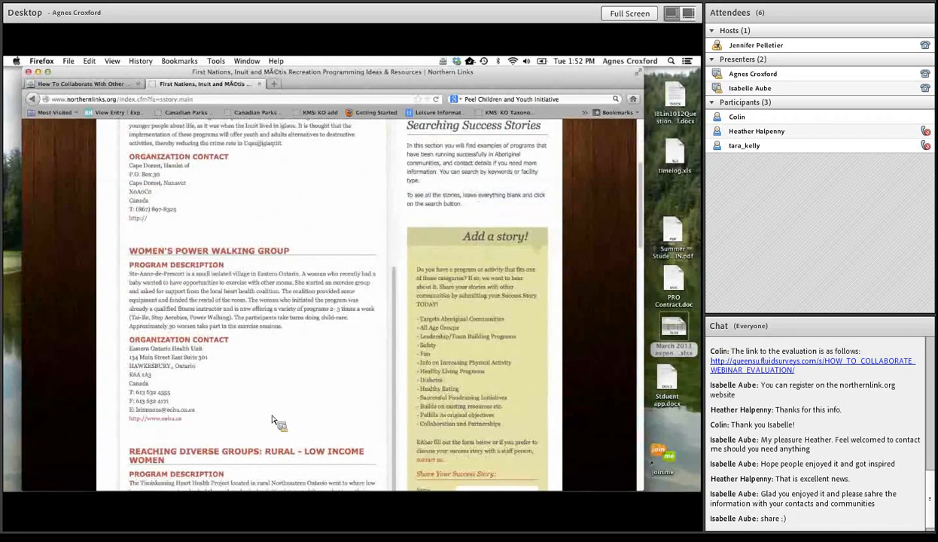
pyautogui.moveTo(253, 385)
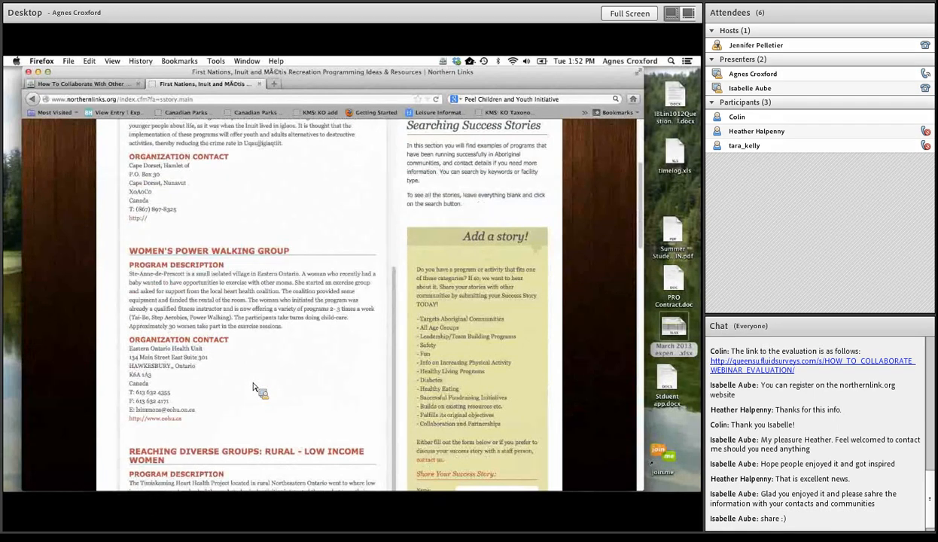
pyautogui.moveTo(235, 375)
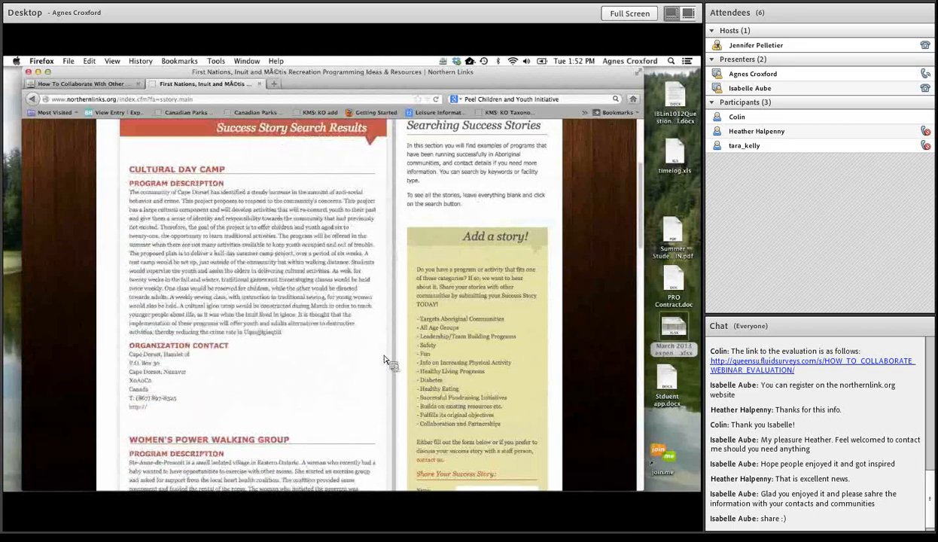
pyautogui.scroll(3)
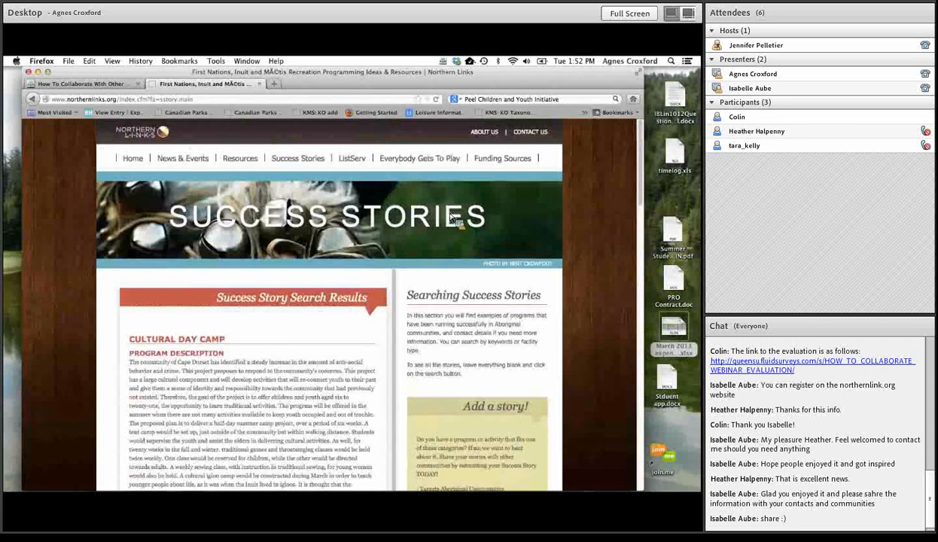
pyautogui.moveTo(419, 158)
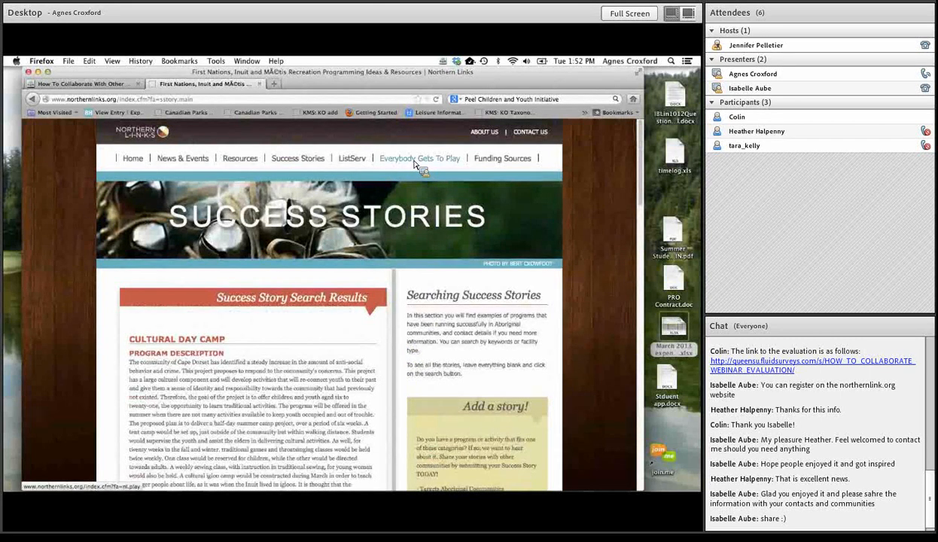
# Step: Open the Everybody Gets To Play page and scroll through its toolkit supplement section
pyautogui.click(418, 158)
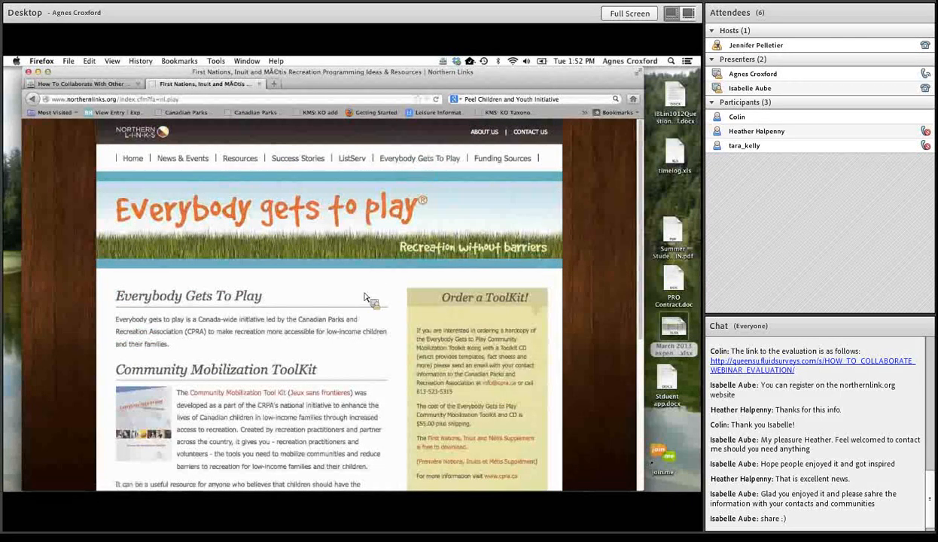
pyautogui.moveTo(610, 316)
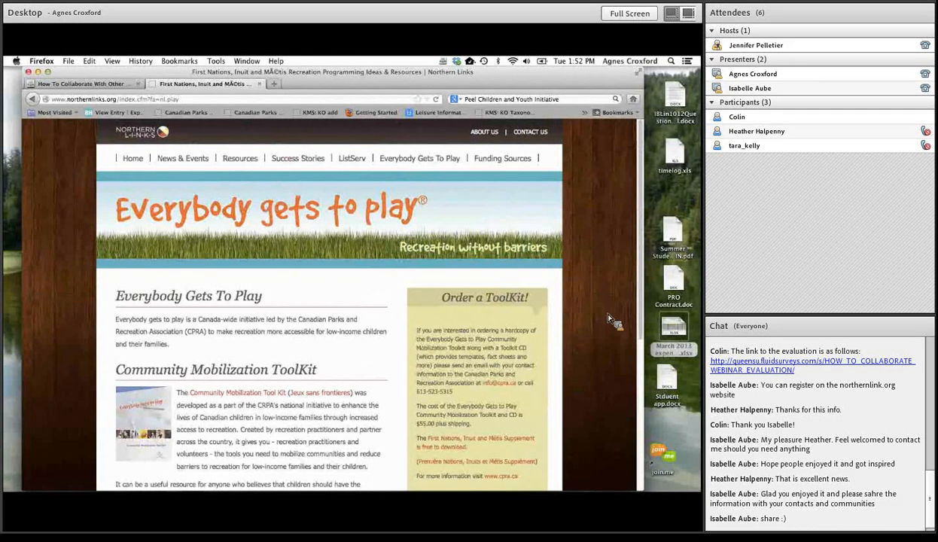
pyautogui.scroll(-3)
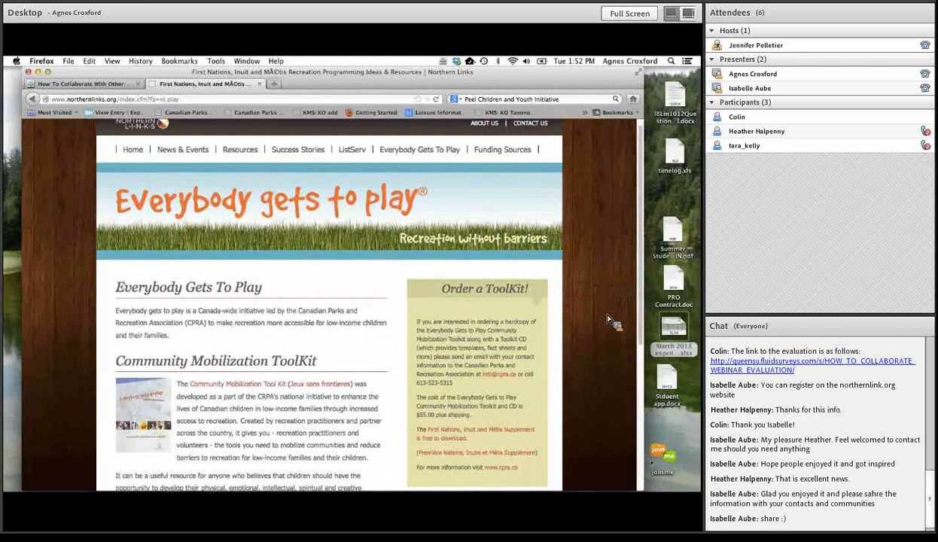
pyautogui.scroll(-3)
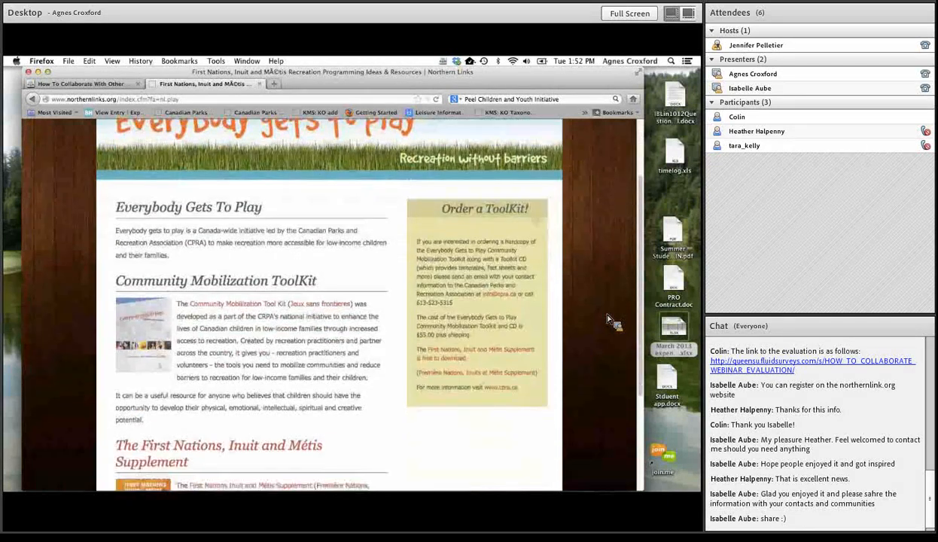
pyautogui.scroll(-3)
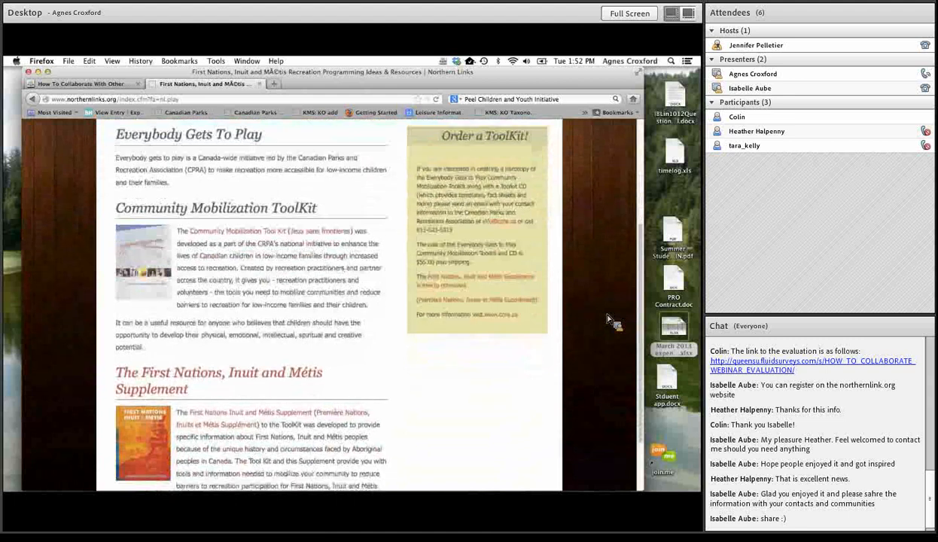
pyautogui.scroll(-3)
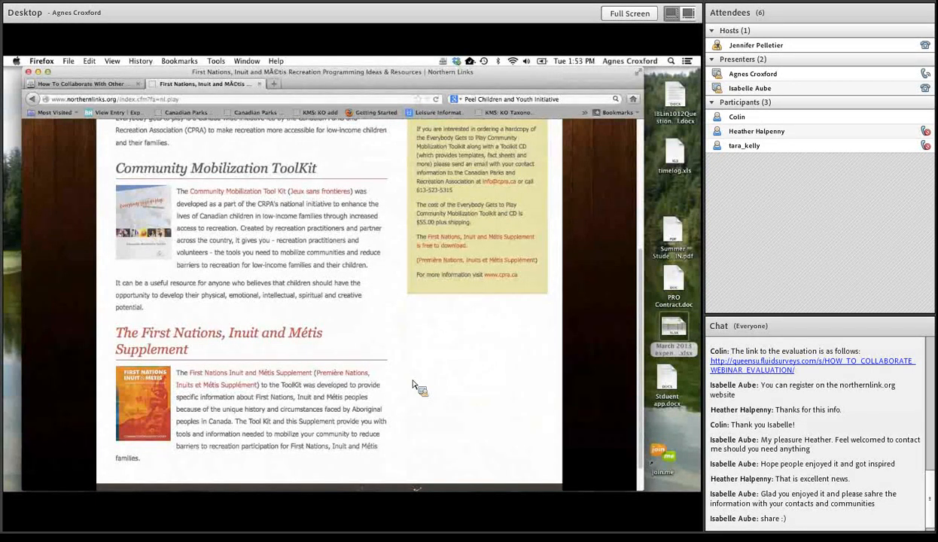
pyautogui.moveTo(415, 385)
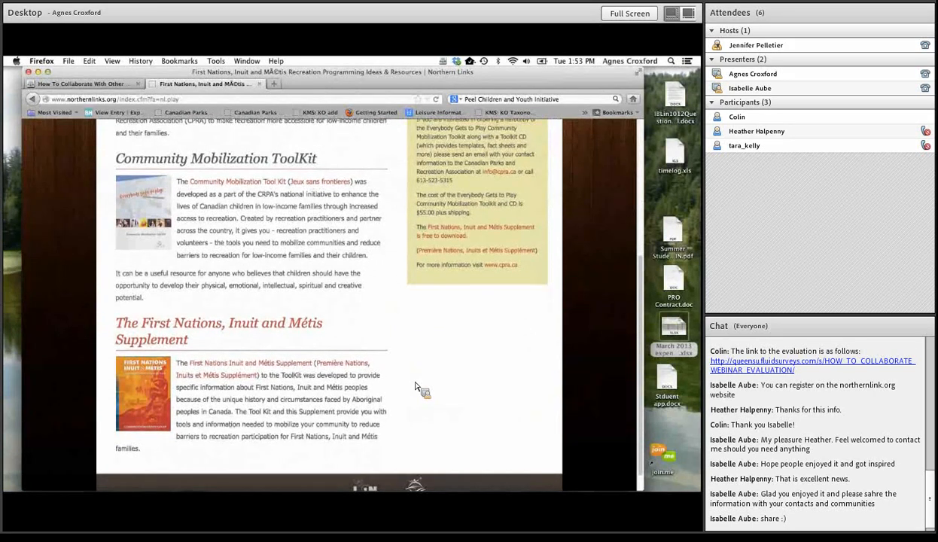
pyautogui.scroll(3)
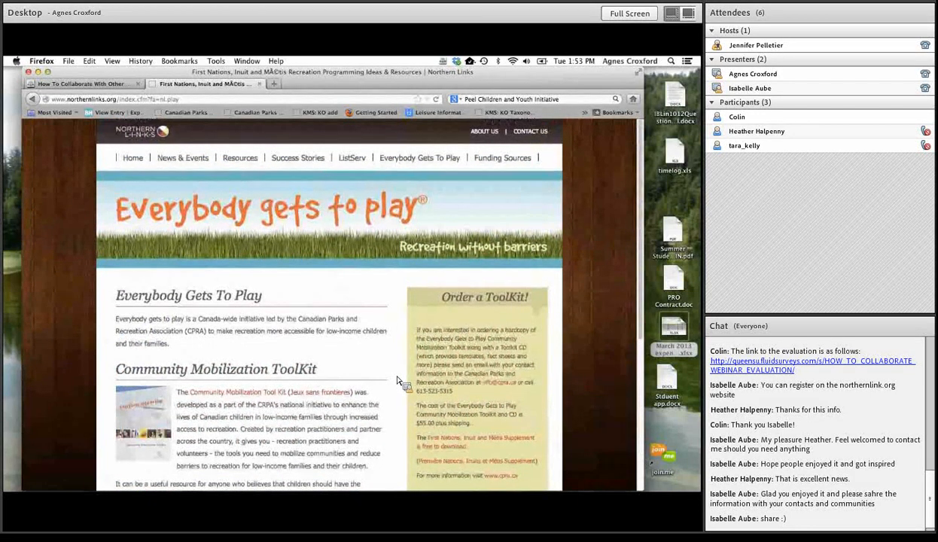
pyautogui.moveTo(503, 158)
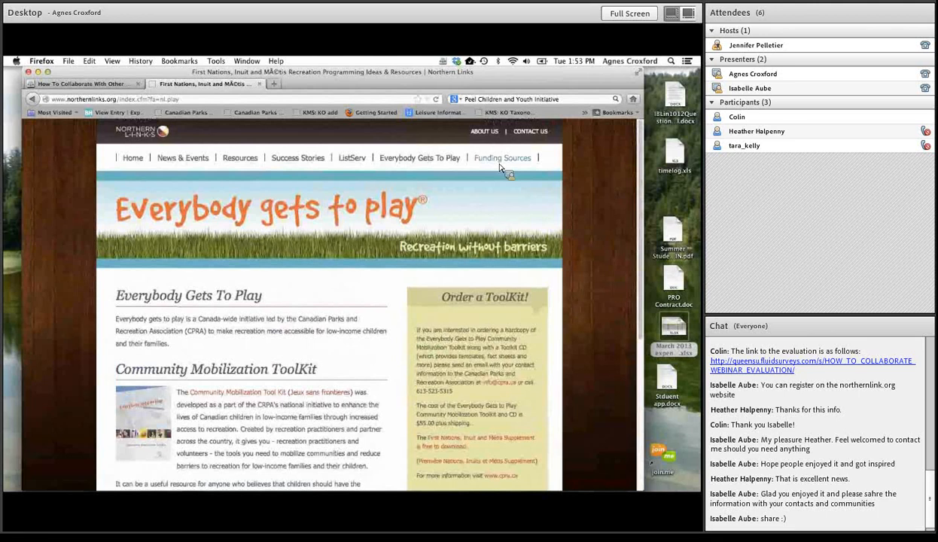
pyautogui.click(503, 158)
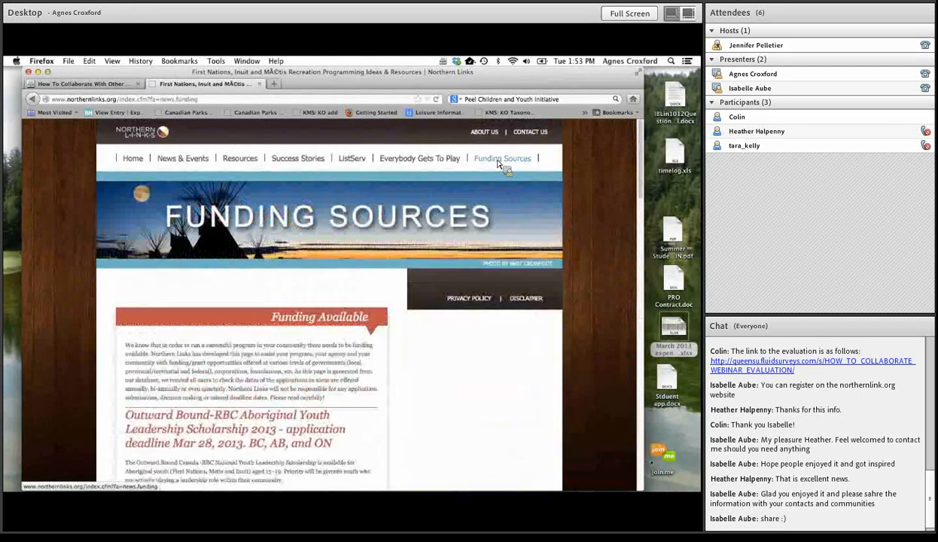
pyautogui.scroll(-3)
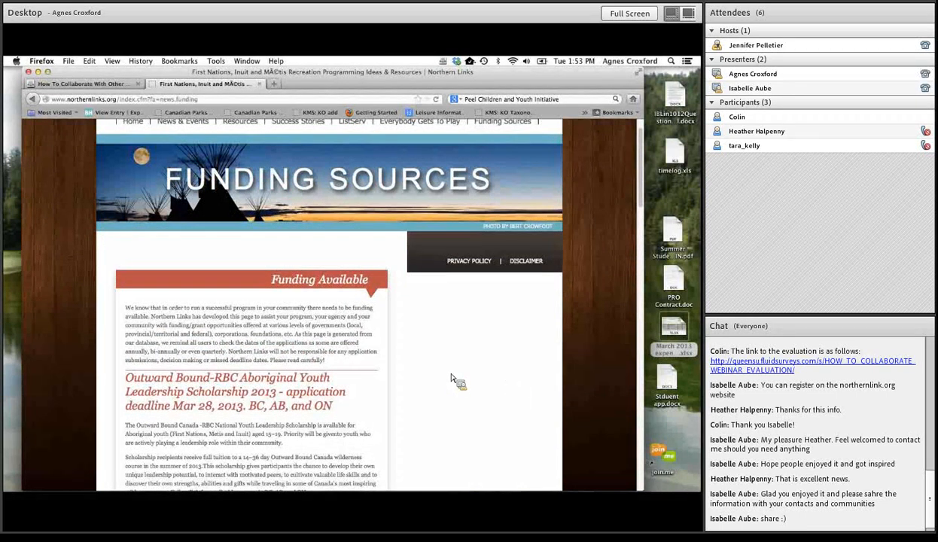
pyautogui.scroll(-3)
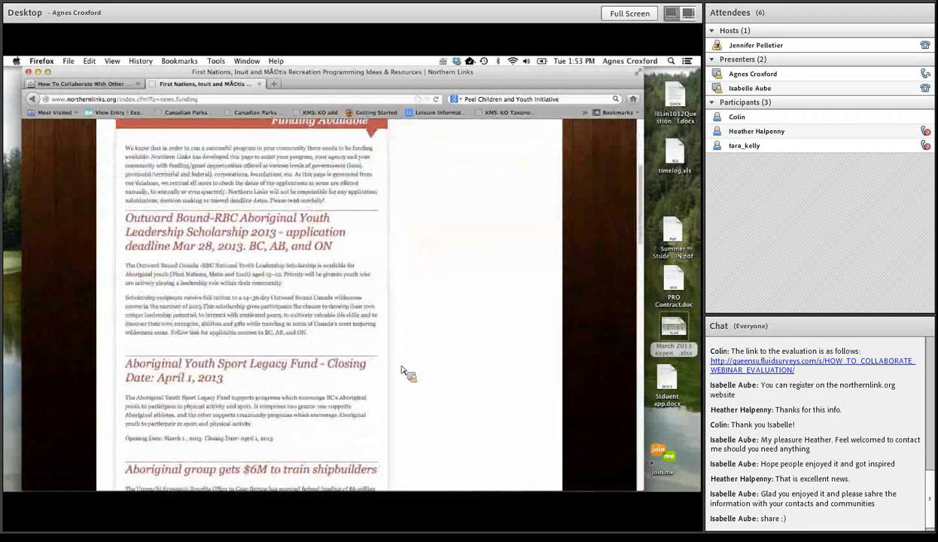
pyautogui.scroll(-3)
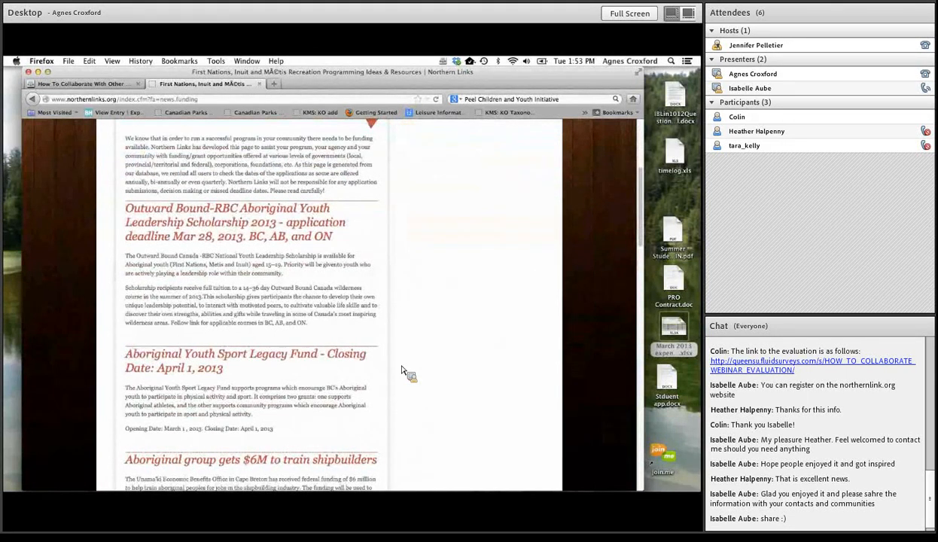
pyautogui.moveTo(391, 357)
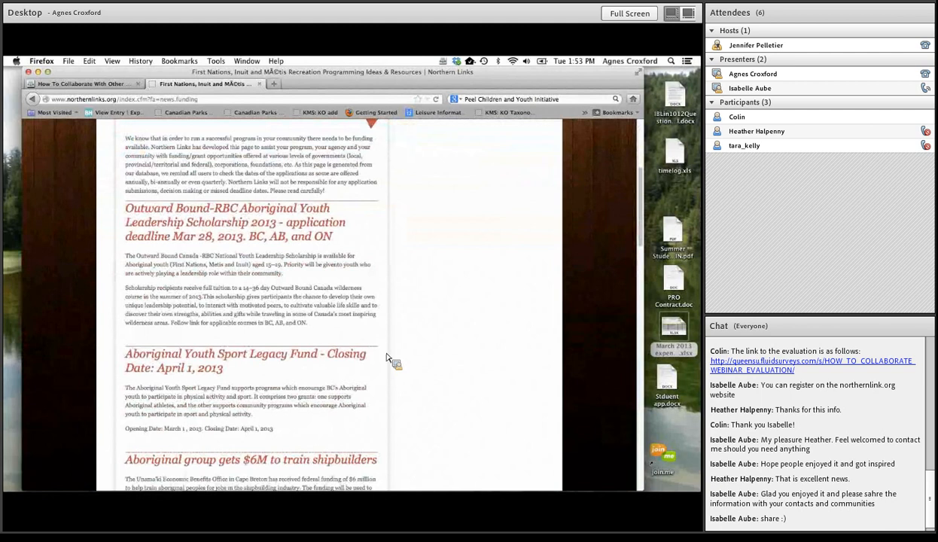
pyautogui.scroll(-3)
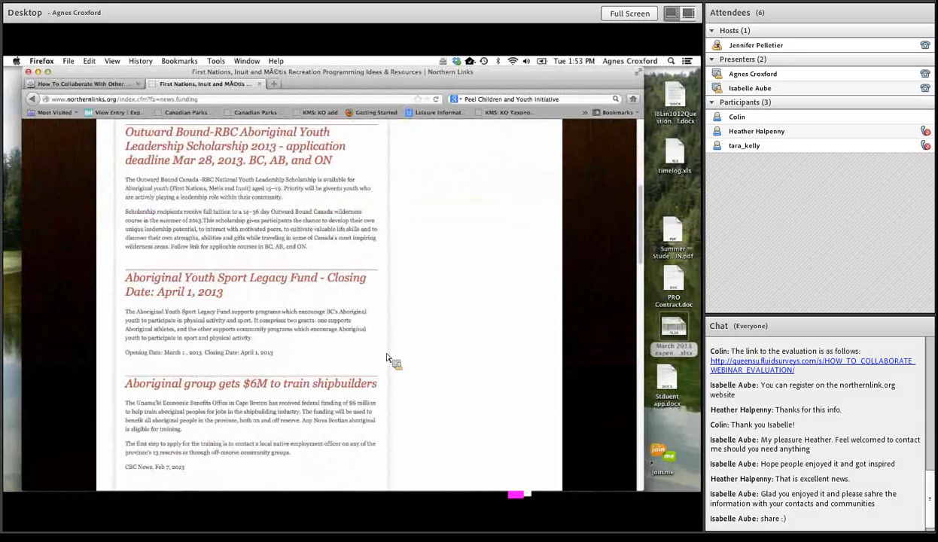
pyautogui.scroll(-3)
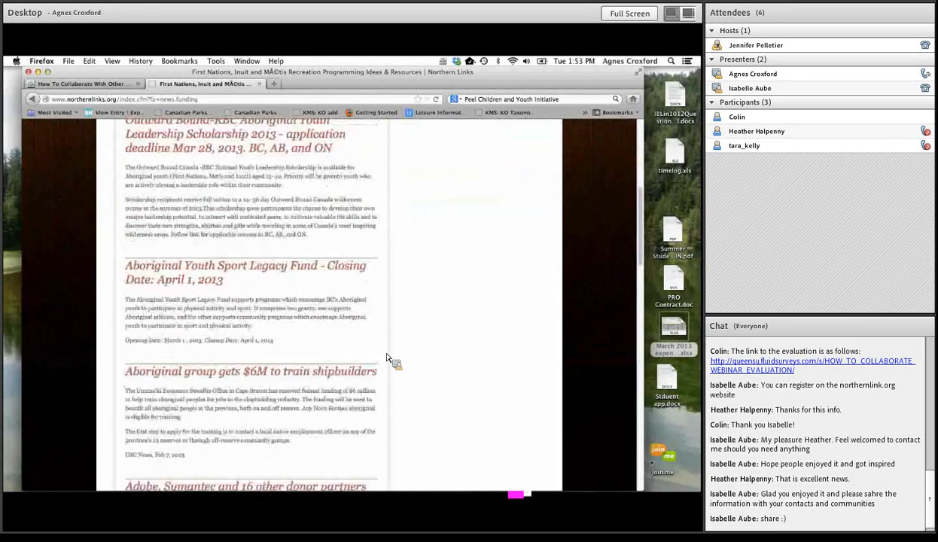
pyautogui.scroll(-3)
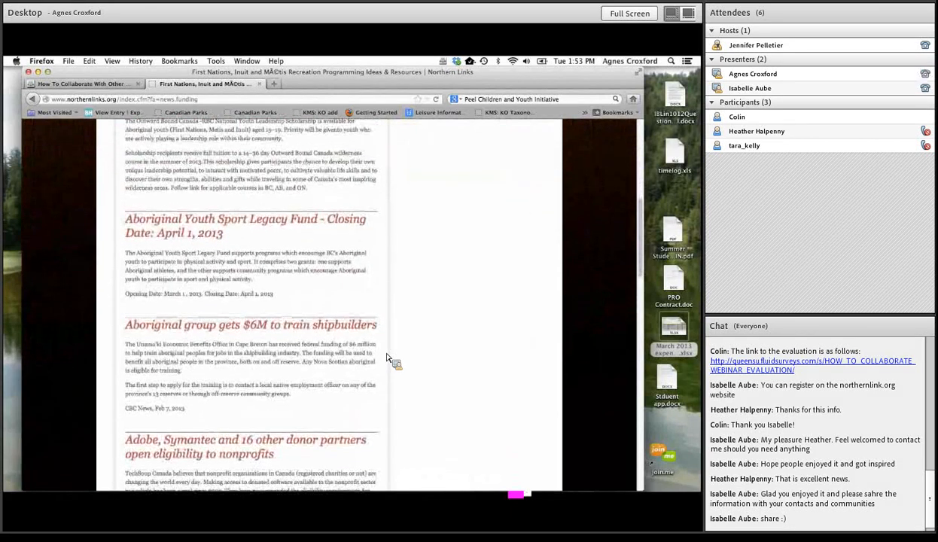
pyautogui.scroll(-3)
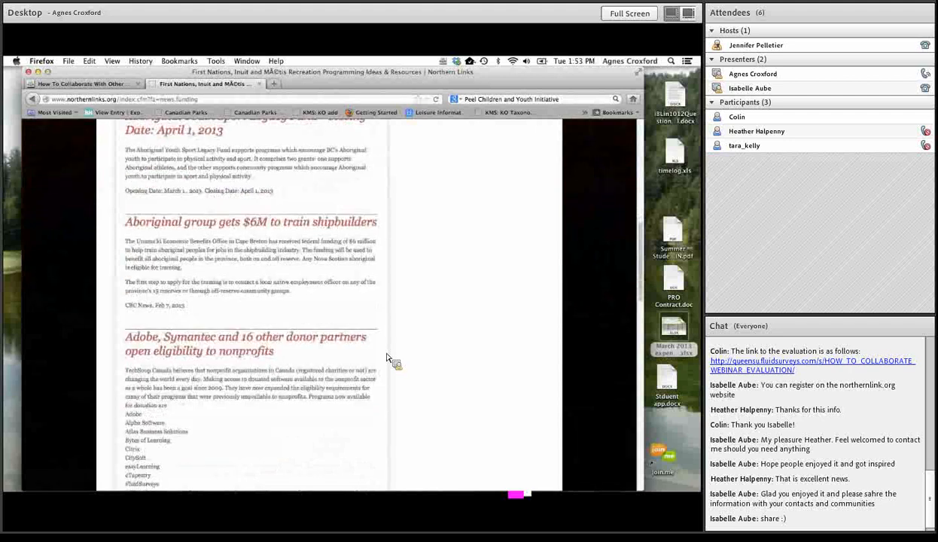
pyautogui.scroll(-3)
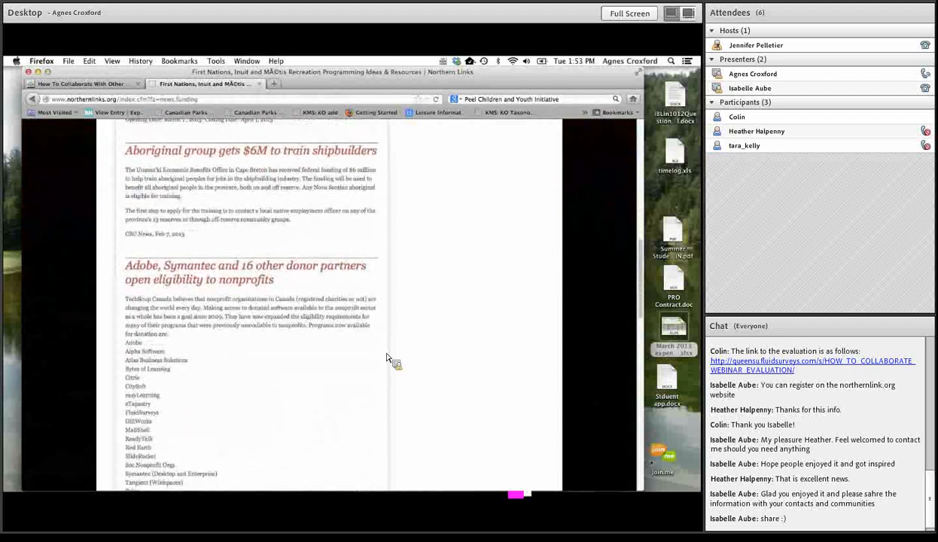
pyautogui.scroll(-3)
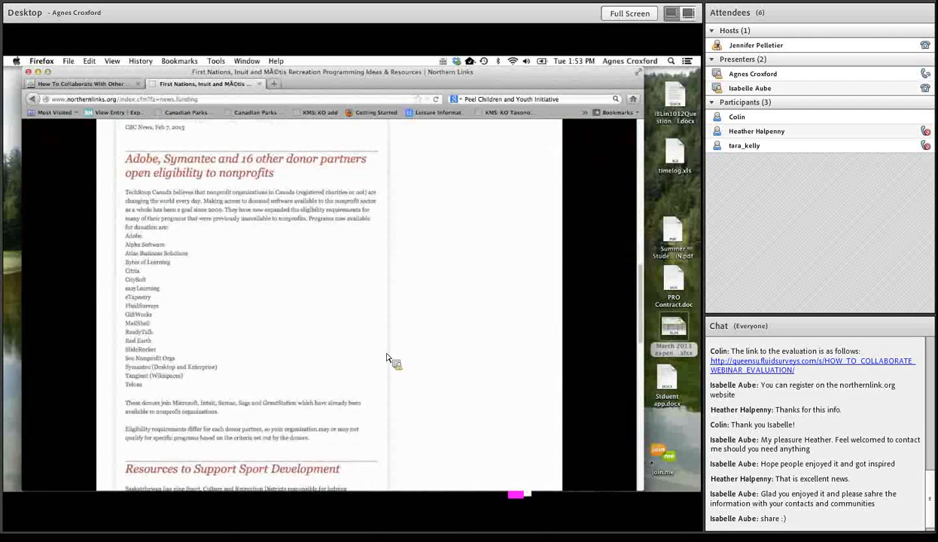
pyautogui.scroll(-3)
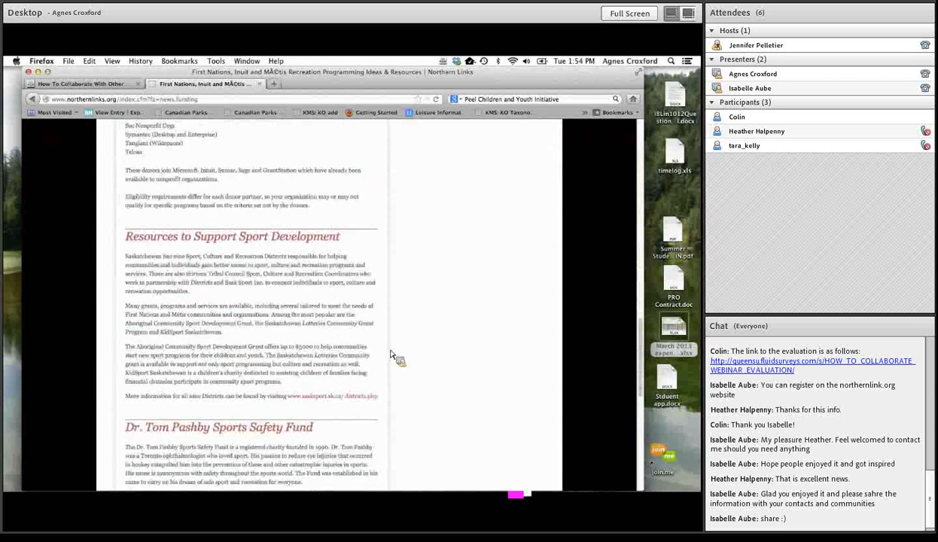
pyautogui.scroll(3)
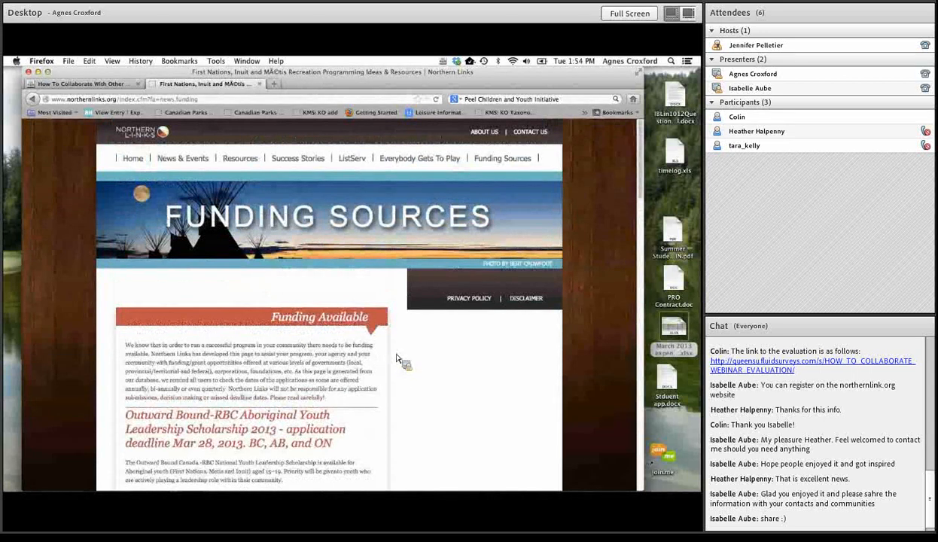
pyautogui.moveTo(352, 158)
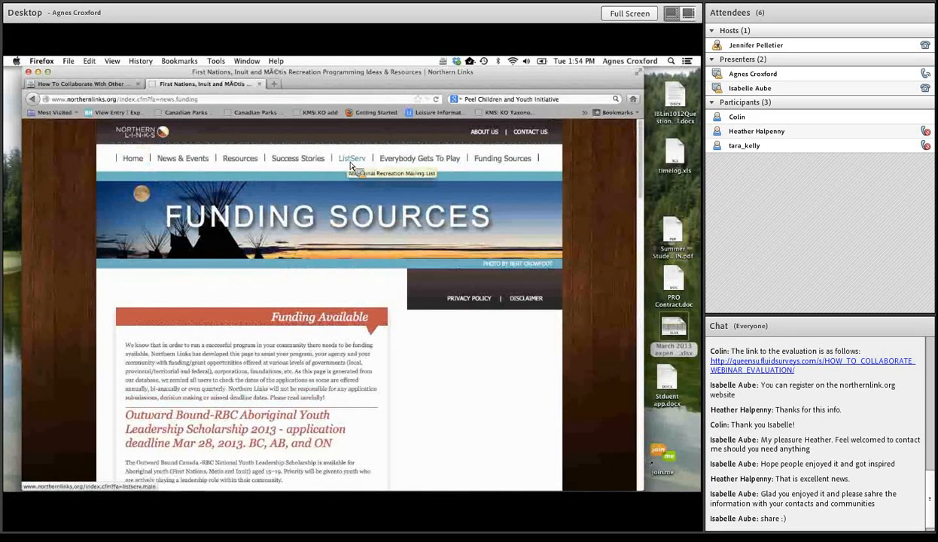
# Step: Open the ListServ sign-up page and scroll through it, returning to the top
pyautogui.click(353, 158)
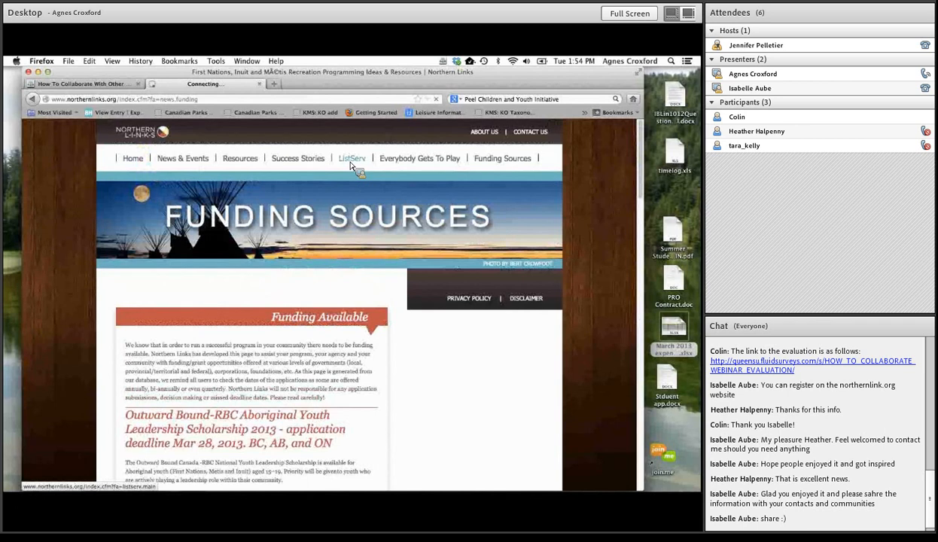
pyautogui.click(353, 158)
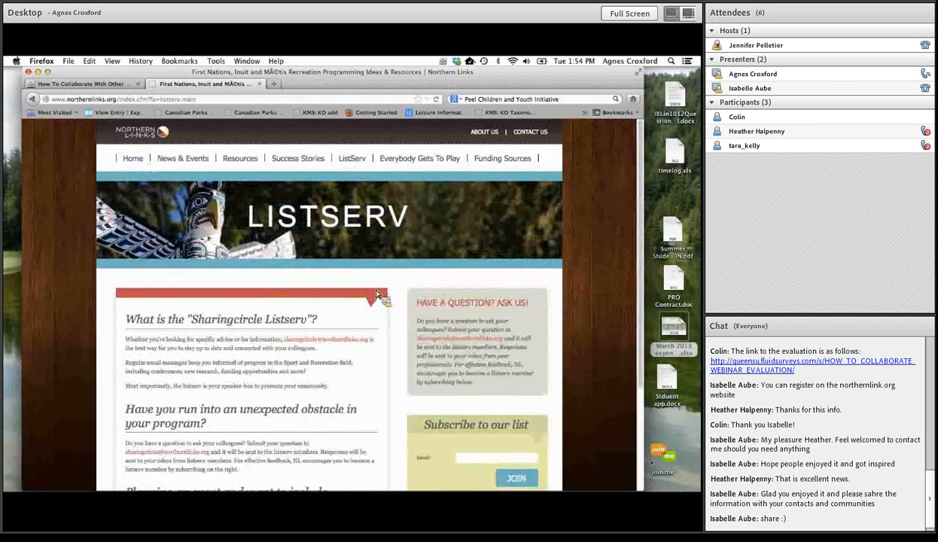
pyautogui.scroll(-3)
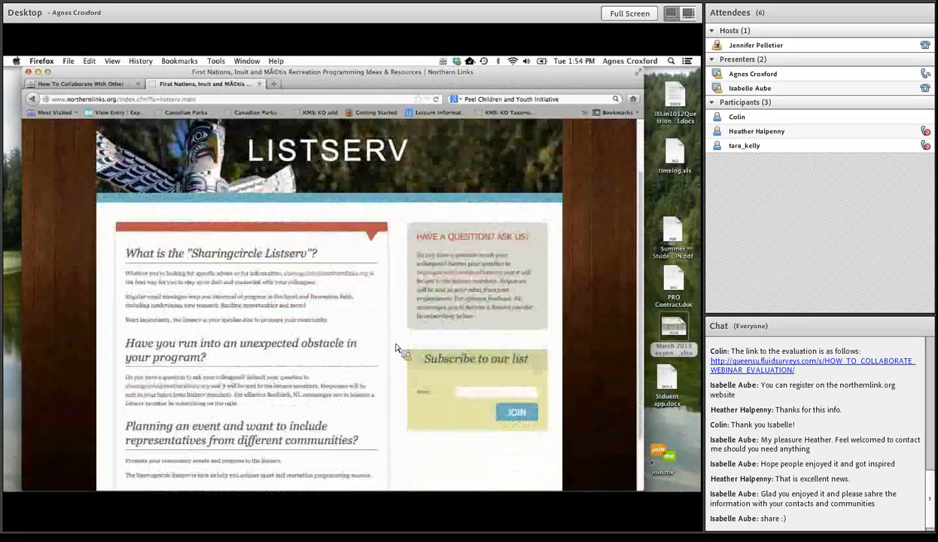
pyautogui.scroll(-3)
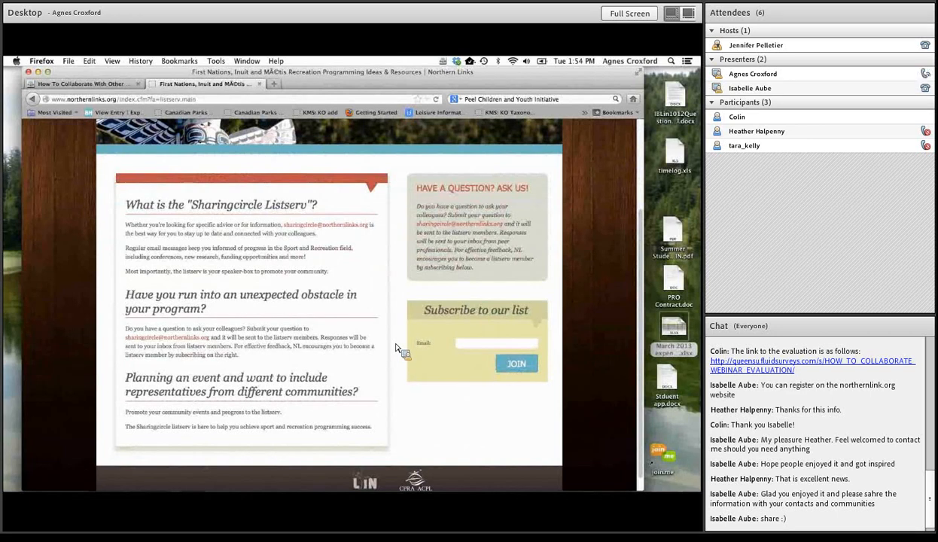
pyautogui.scroll(3)
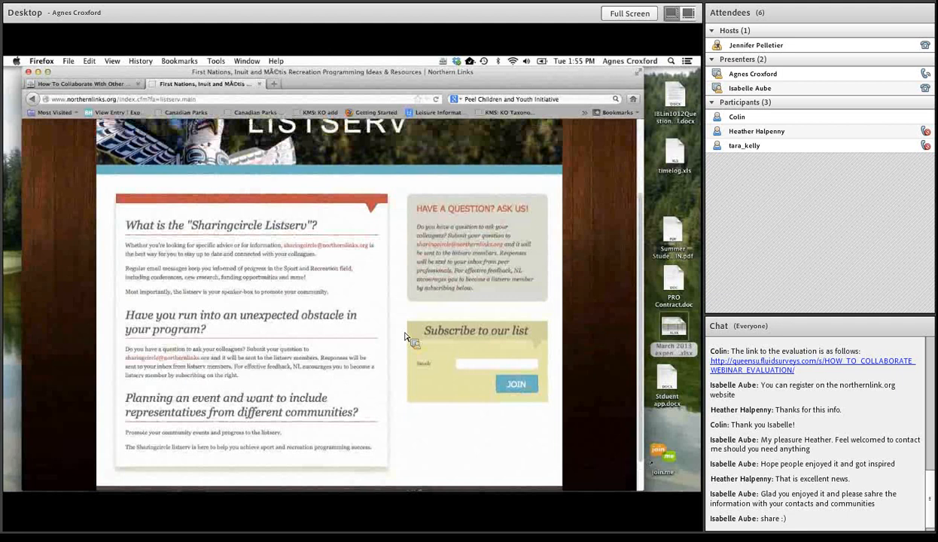
pyautogui.scroll(3)
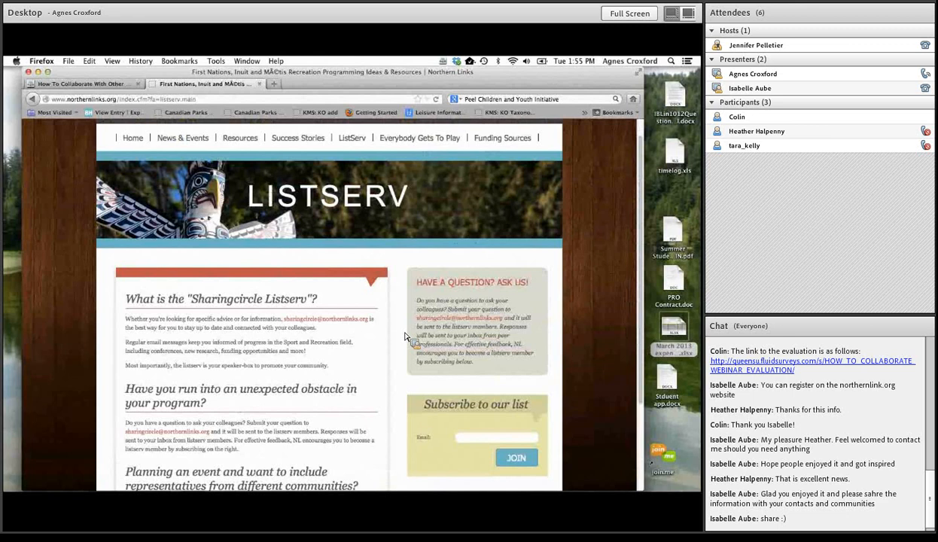
pyautogui.scroll(3)
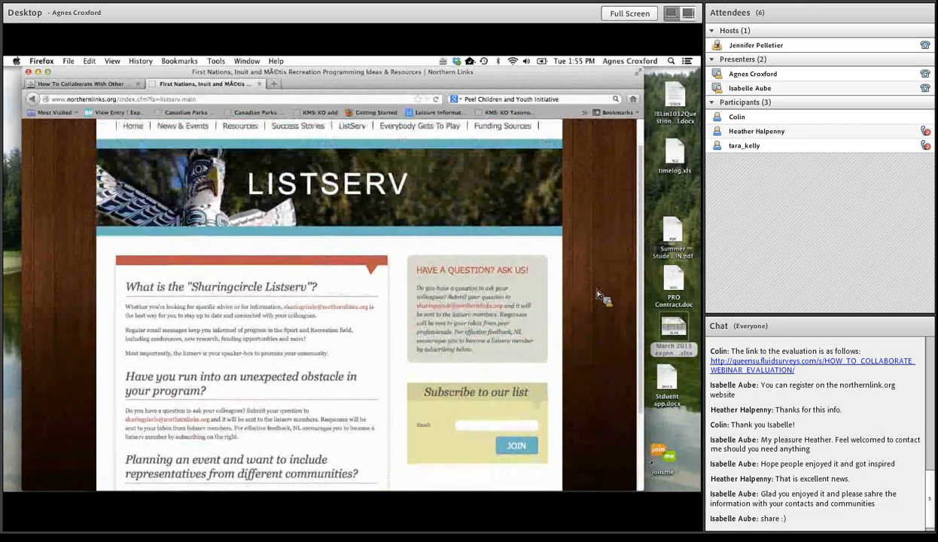
pyautogui.scroll(3)
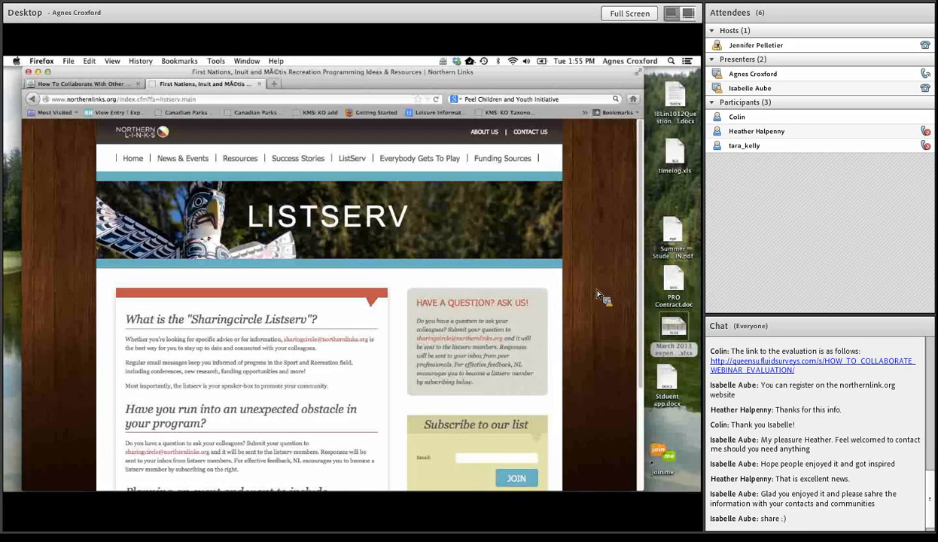
pyautogui.moveTo(133, 158)
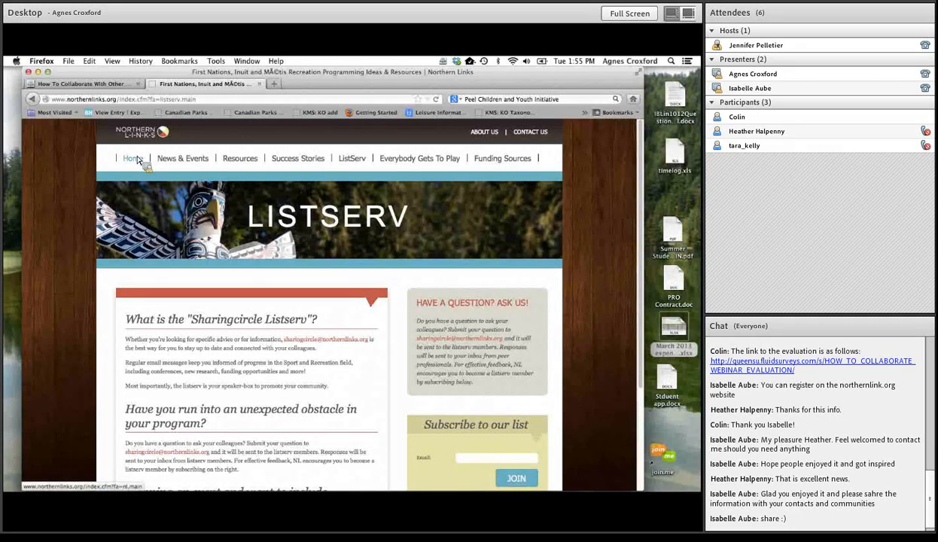
# Step: Return to the Northern Links Welcome homepage via the Home link
pyautogui.click(133, 158)
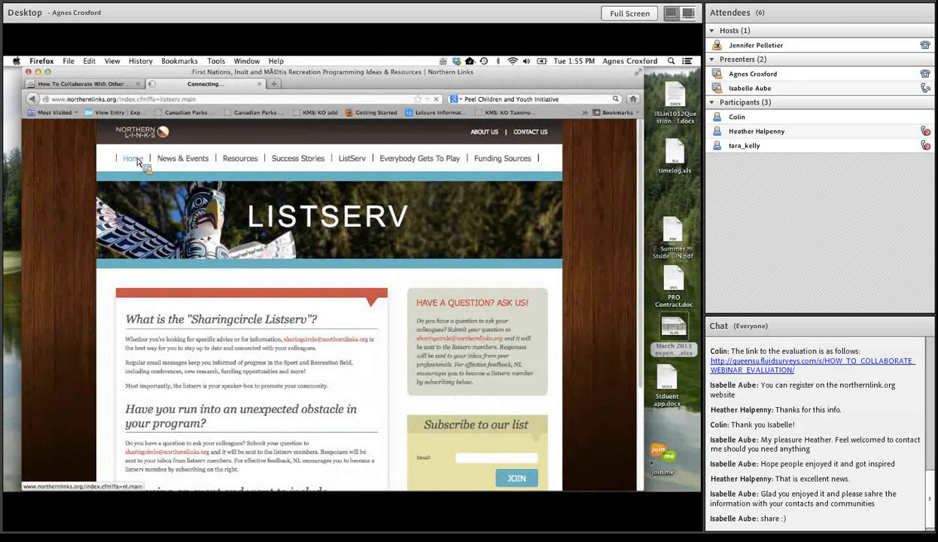
pyautogui.click(133, 158)
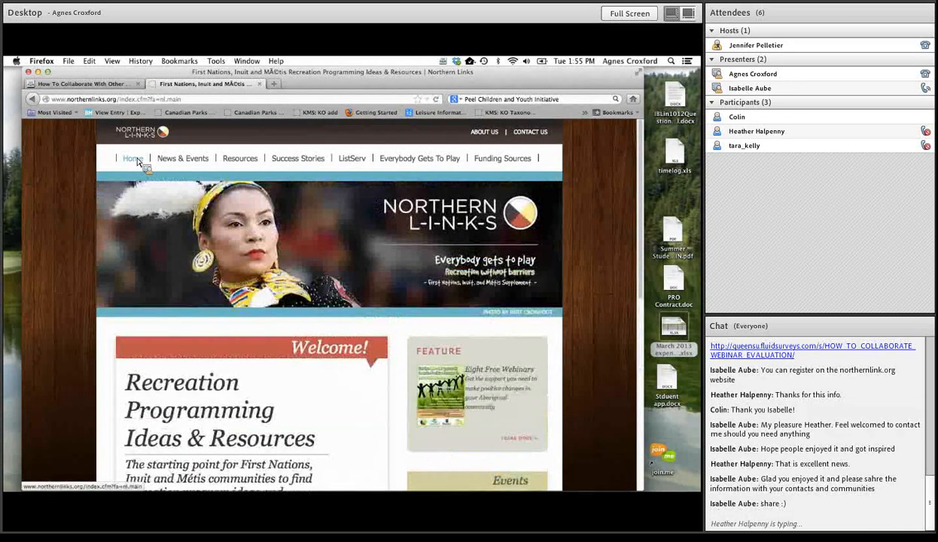